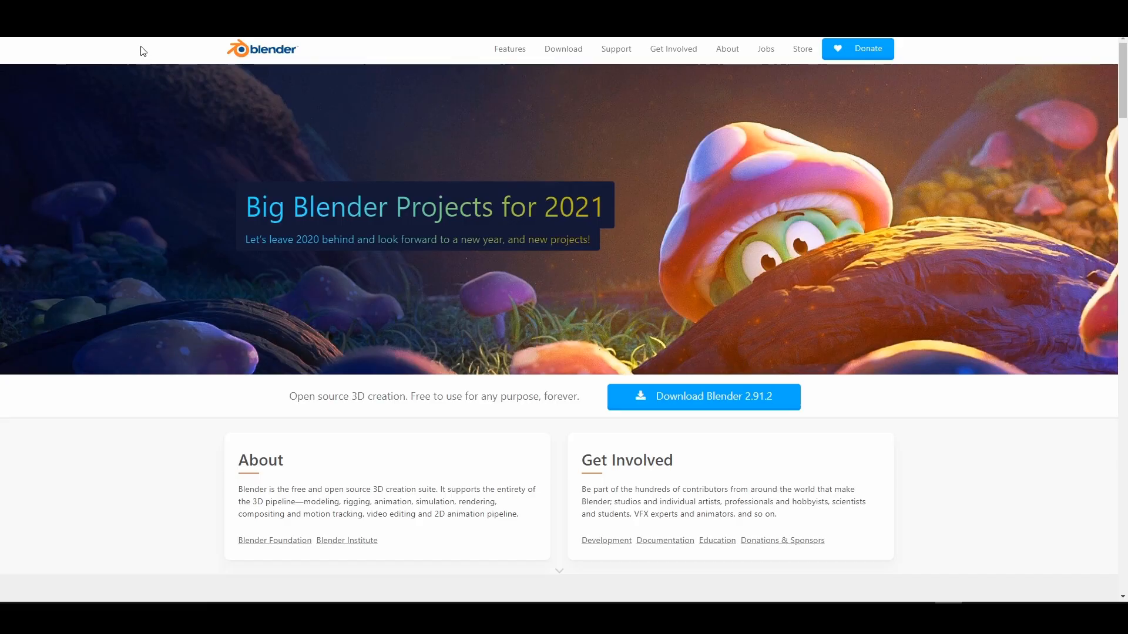
Step: Reach the Daily Builds page listing Blender 2.92.0 Candidate and 2.93.0 Alpha via Go Experimental
{"action": "scroll", "scroll_direction": "down", "scroll_amount": 3}
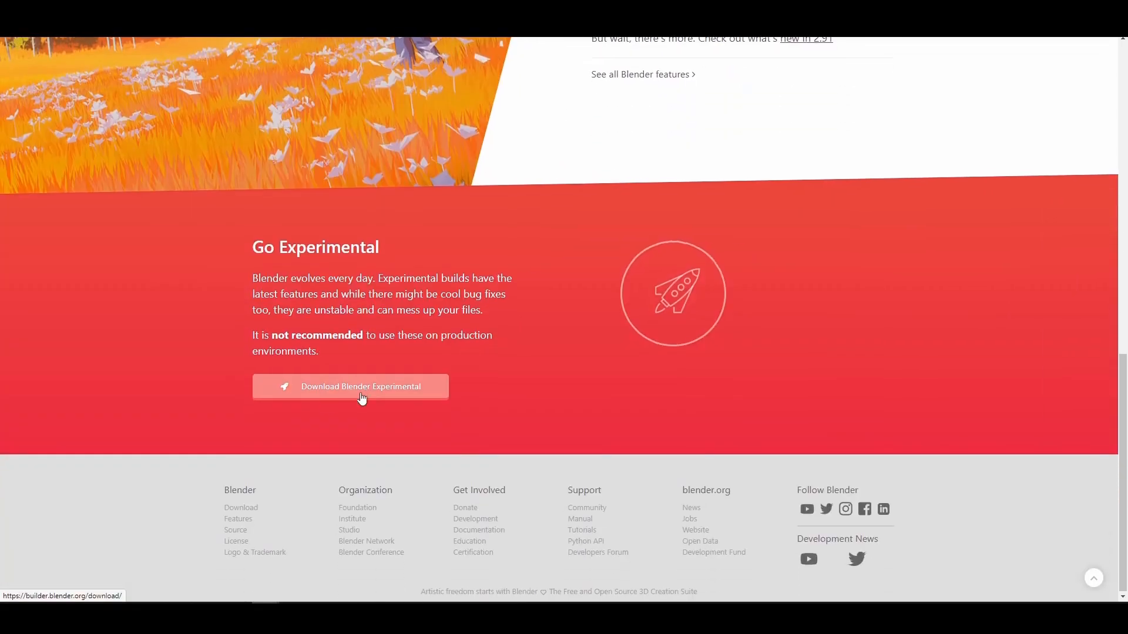
{"action": "left_click", "coordinate": [361, 387]}
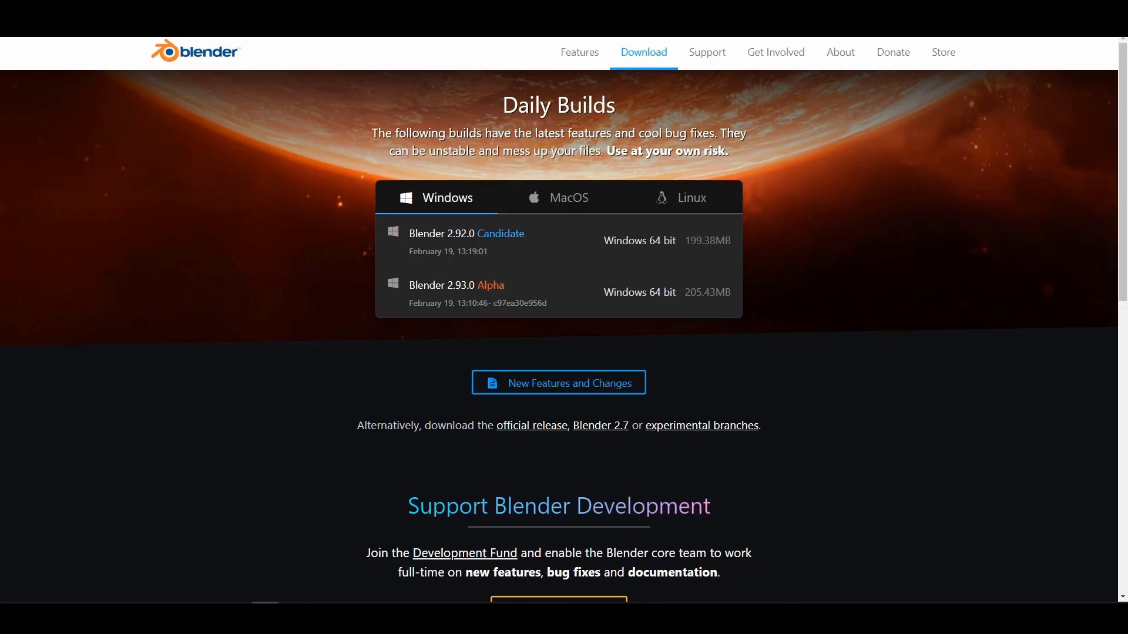
{"action": "mouse_move", "coordinate": [550, 275]}
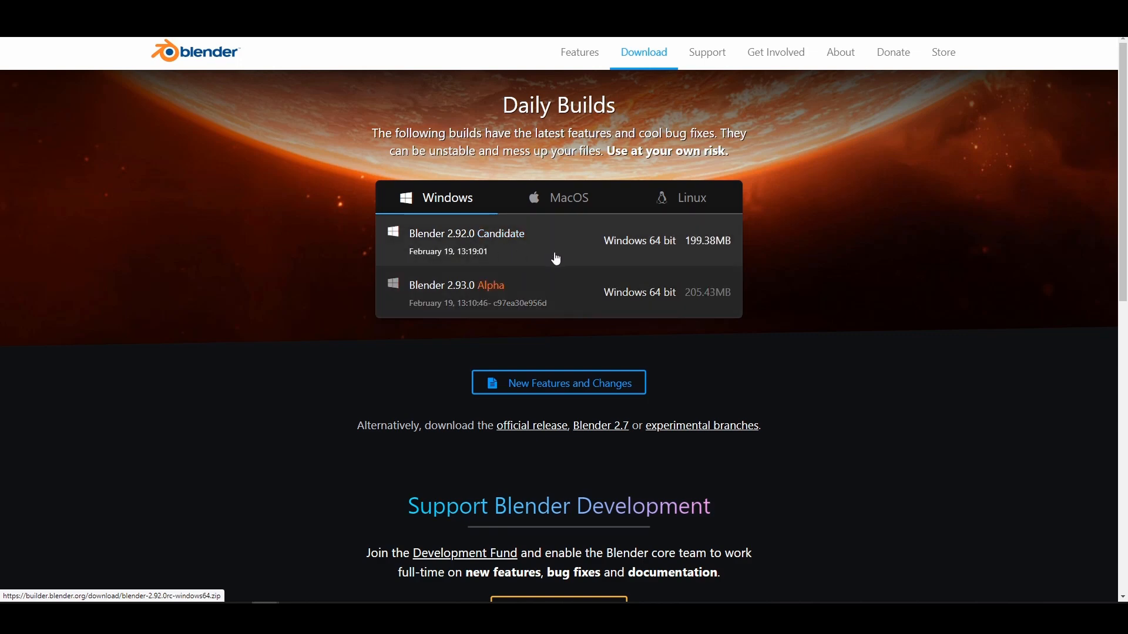
{"action": "mouse_move", "coordinate": [639, 239]}
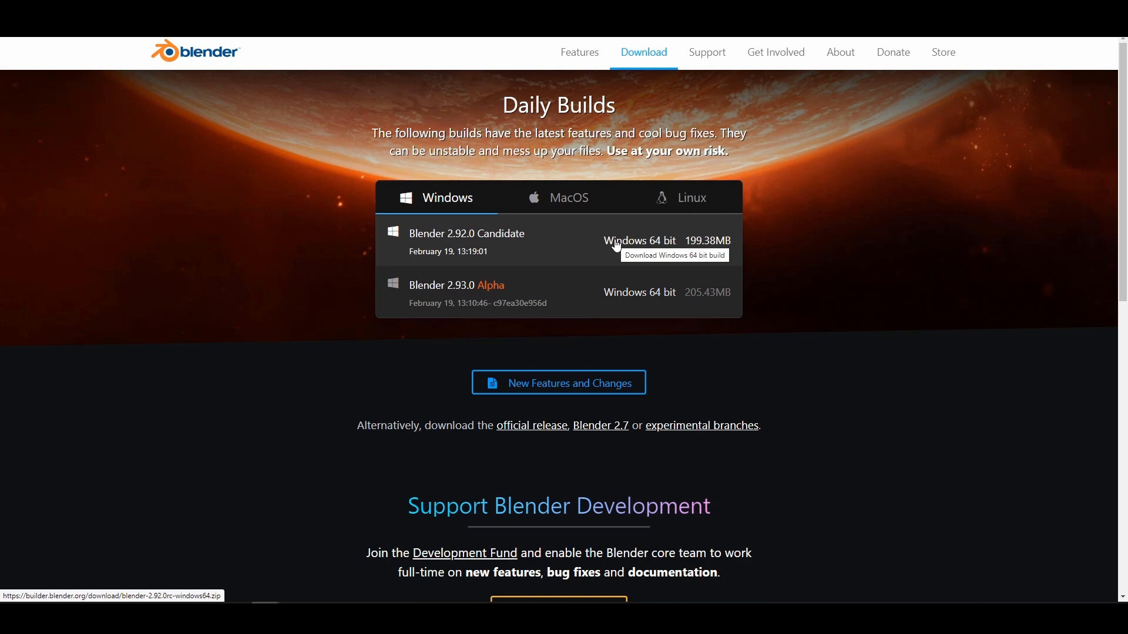
{"action": "mouse_move", "coordinate": [446, 324]}
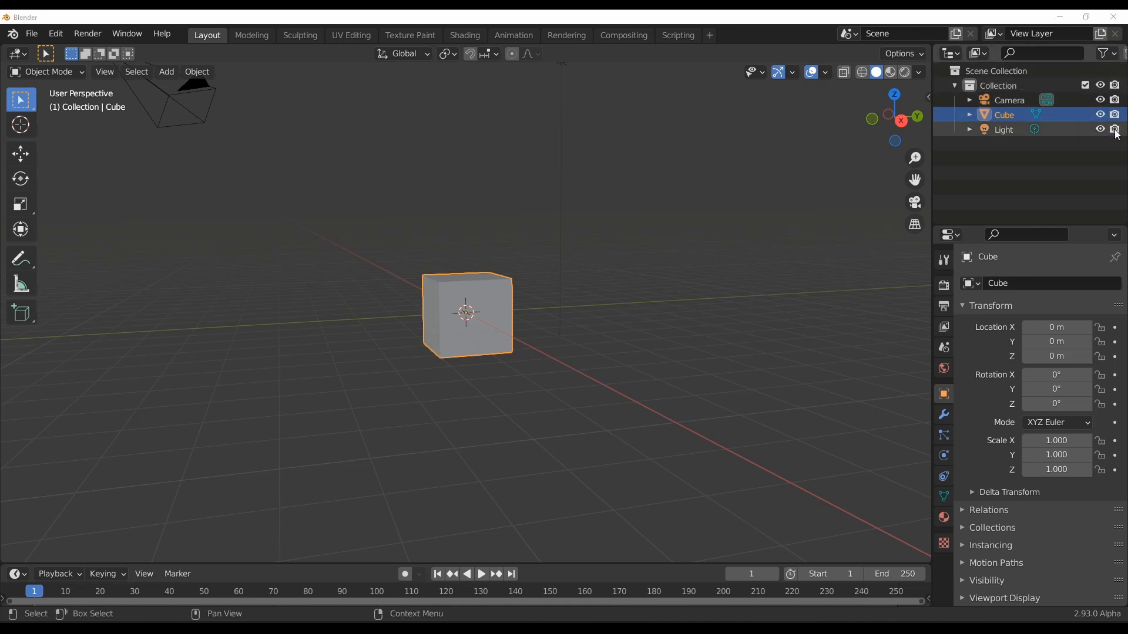
Step: Deselect the cube, switch to camera view and render the default cube image
{"action": "left_click", "coordinate": [788, 178]}
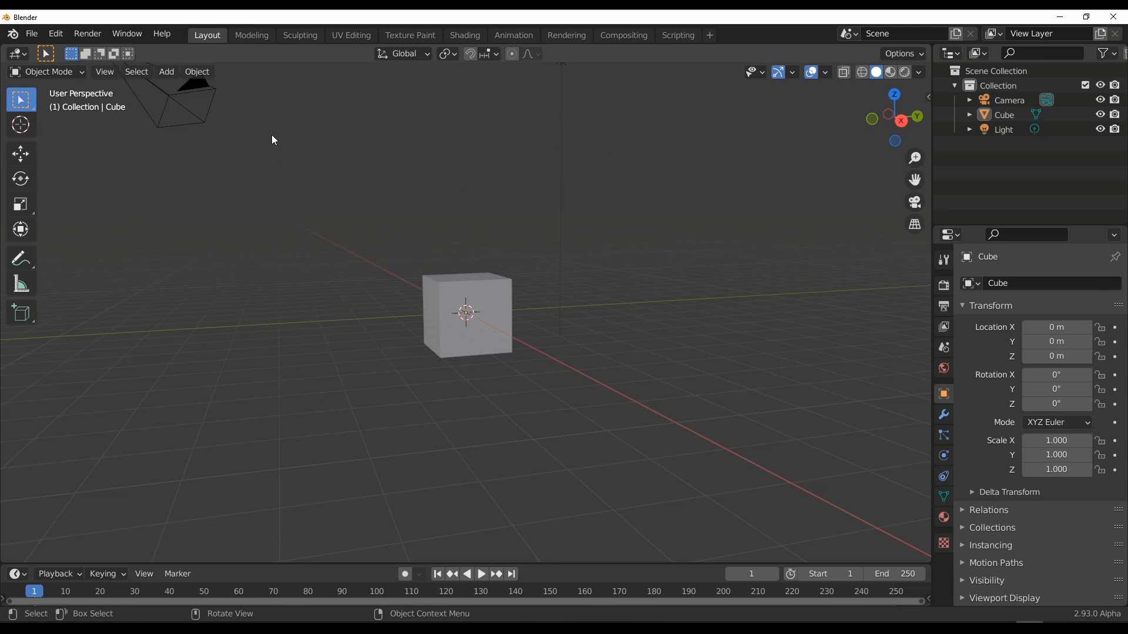
{"action": "mouse_move", "coordinate": [382, 201]}
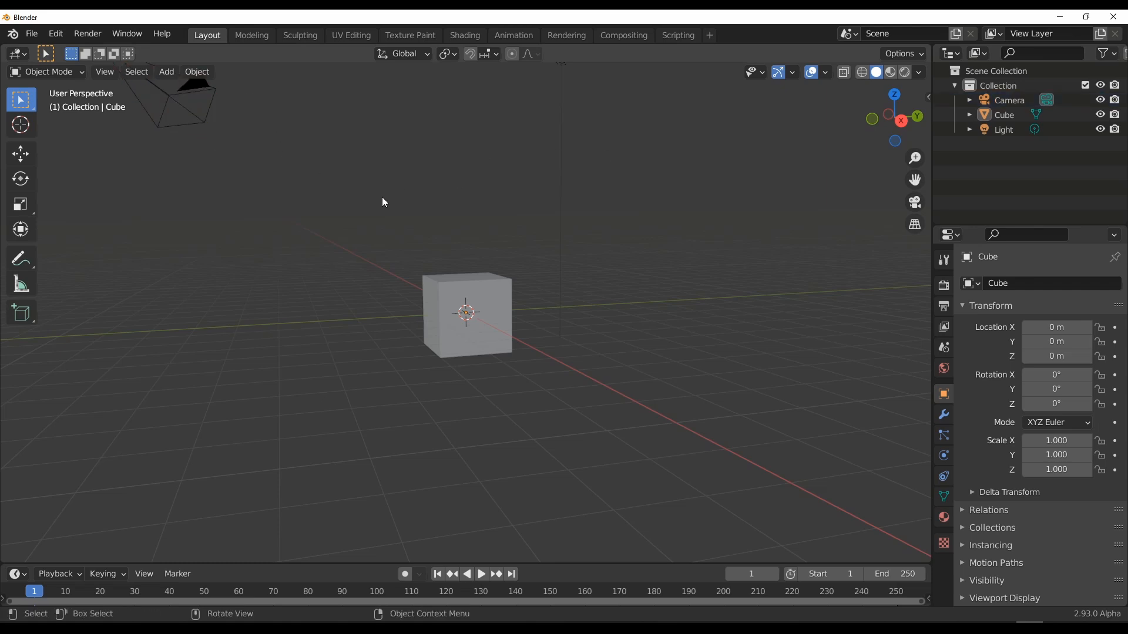
{"action": "mouse_move", "coordinate": [344, 210]}
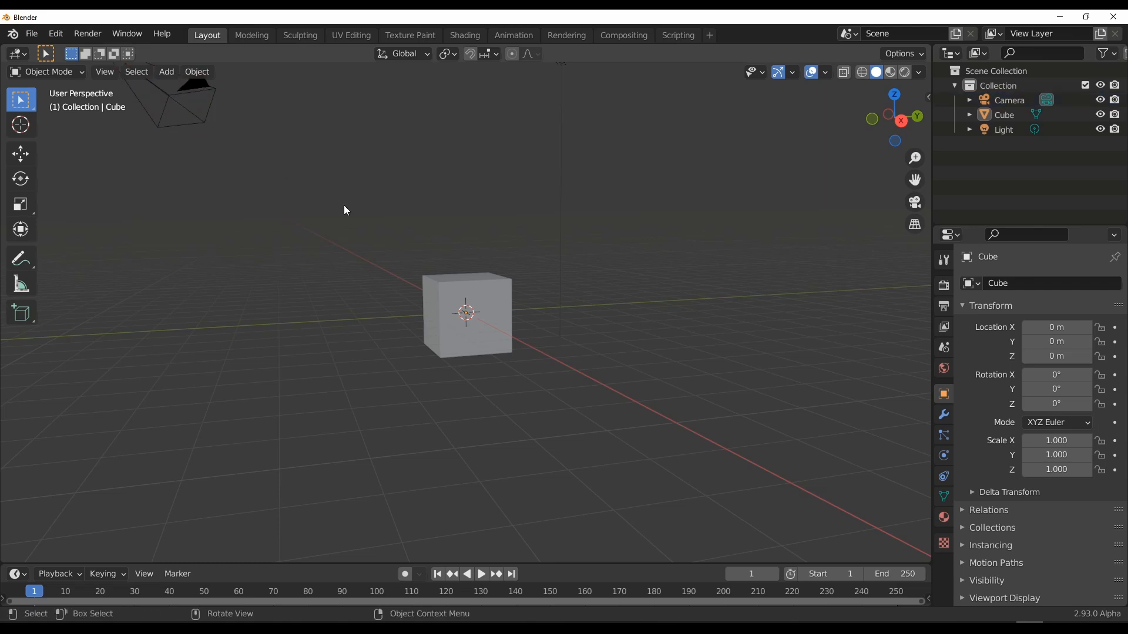
{"action": "mouse_move", "coordinate": [456, 241]}
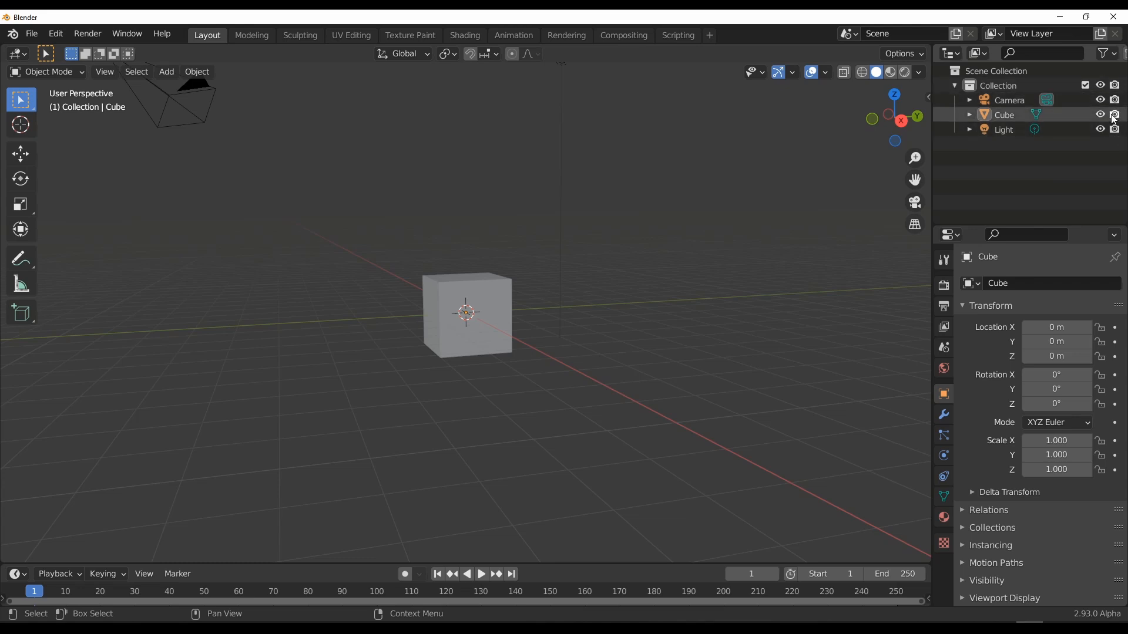
{"action": "left_click", "coordinate": [1009, 100]}
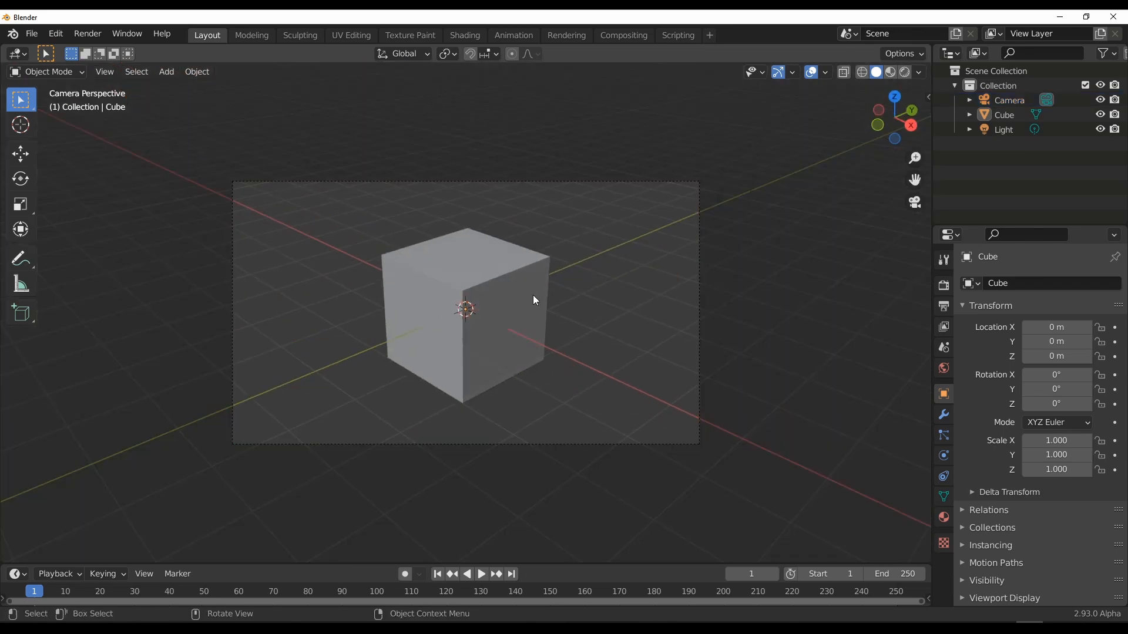
{"action": "left_click", "coordinate": [87, 33]}
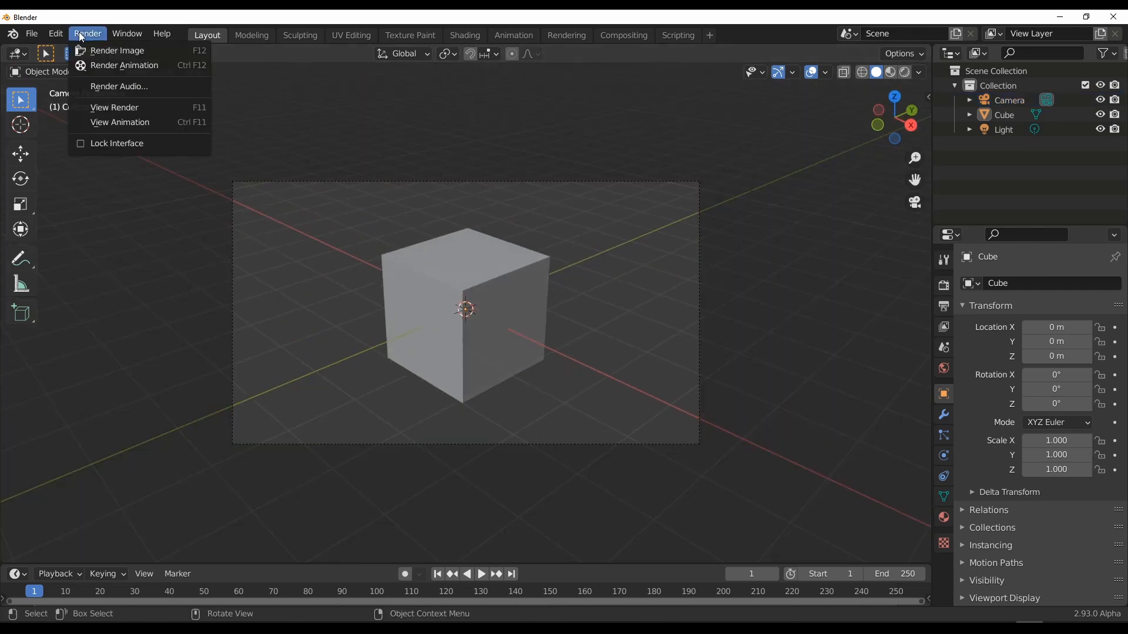
{"action": "left_click", "coordinate": [117, 50]}
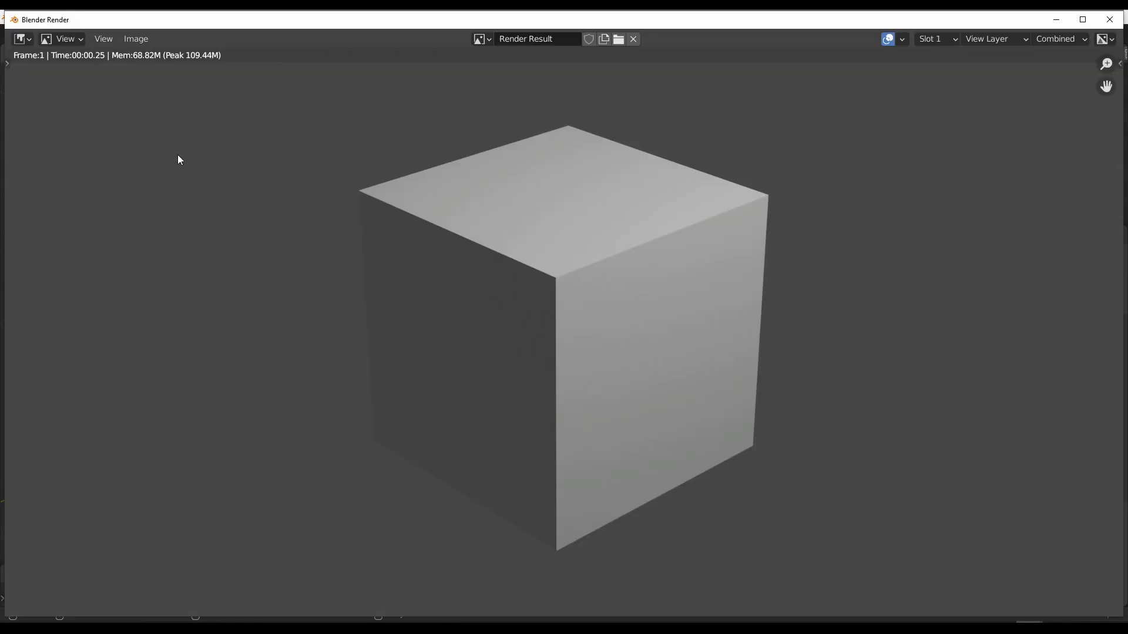
{"action": "mouse_move", "coordinate": [677, 277]}
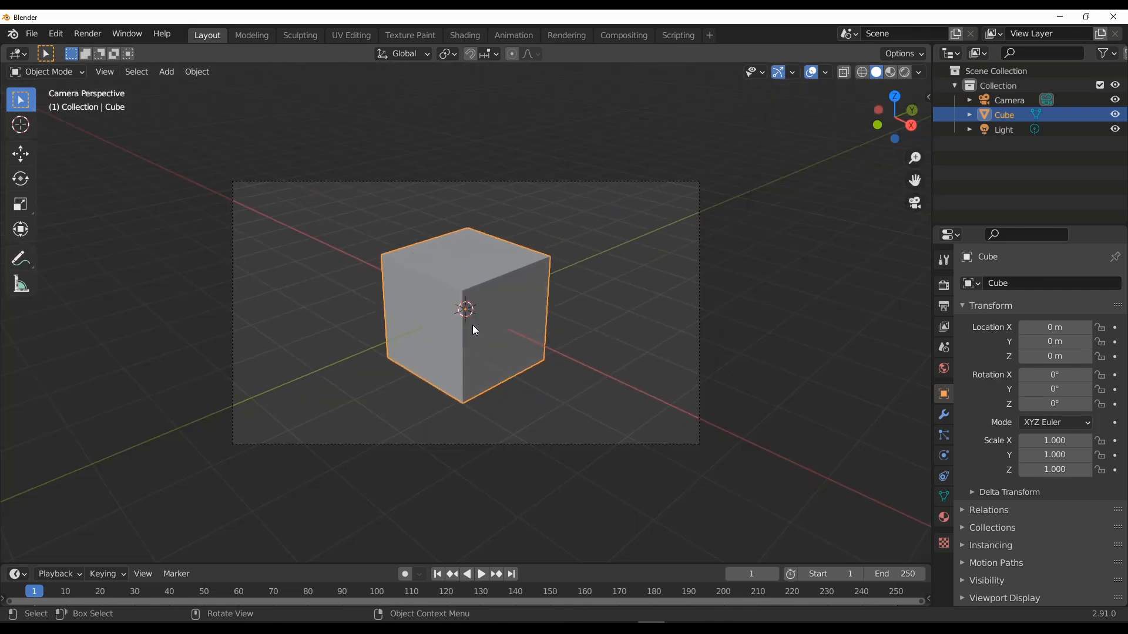
{"action": "mouse_move", "coordinate": [818, 253]}
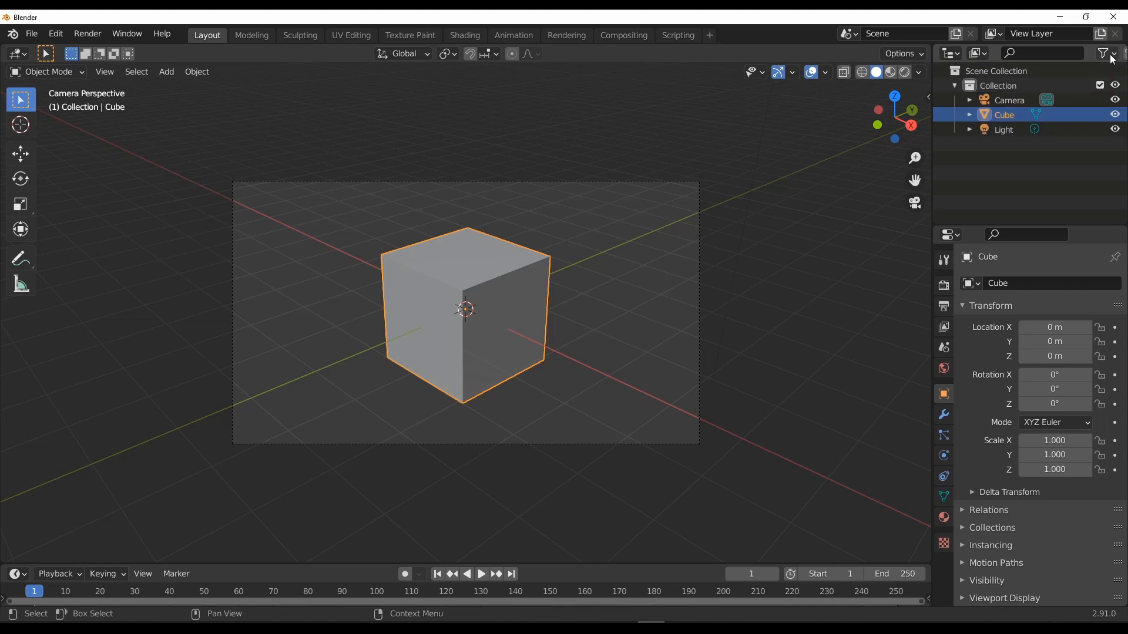
Step: Enable the render-visibility toggle in the Outliner filter popover
{"action": "left_click", "coordinate": [1105, 53]}
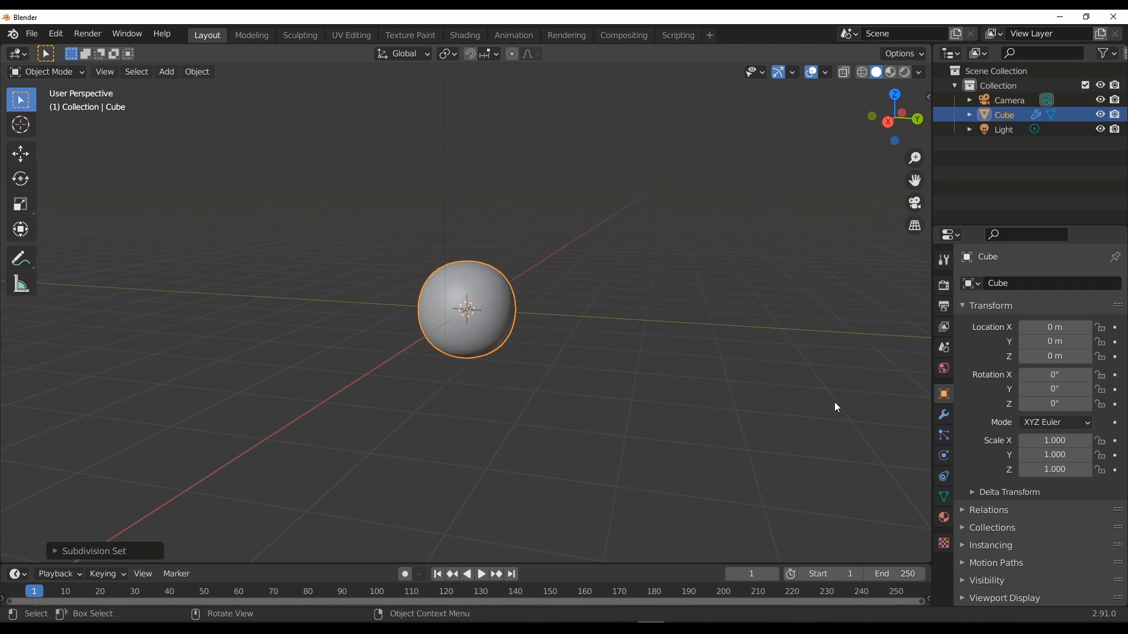
Step: Show the cube's modifier settings and render the subdivided cube as a faceted sphere (F12)
{"action": "left_click", "coordinate": [943, 415]}
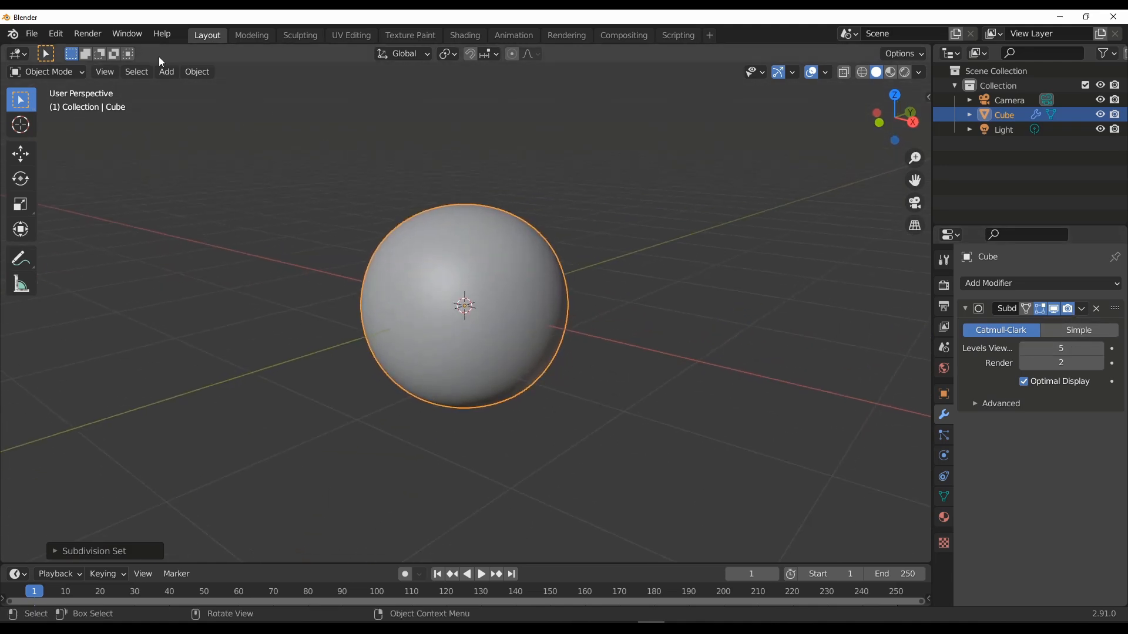
{"action": "mouse_move", "coordinate": [309, 166]}
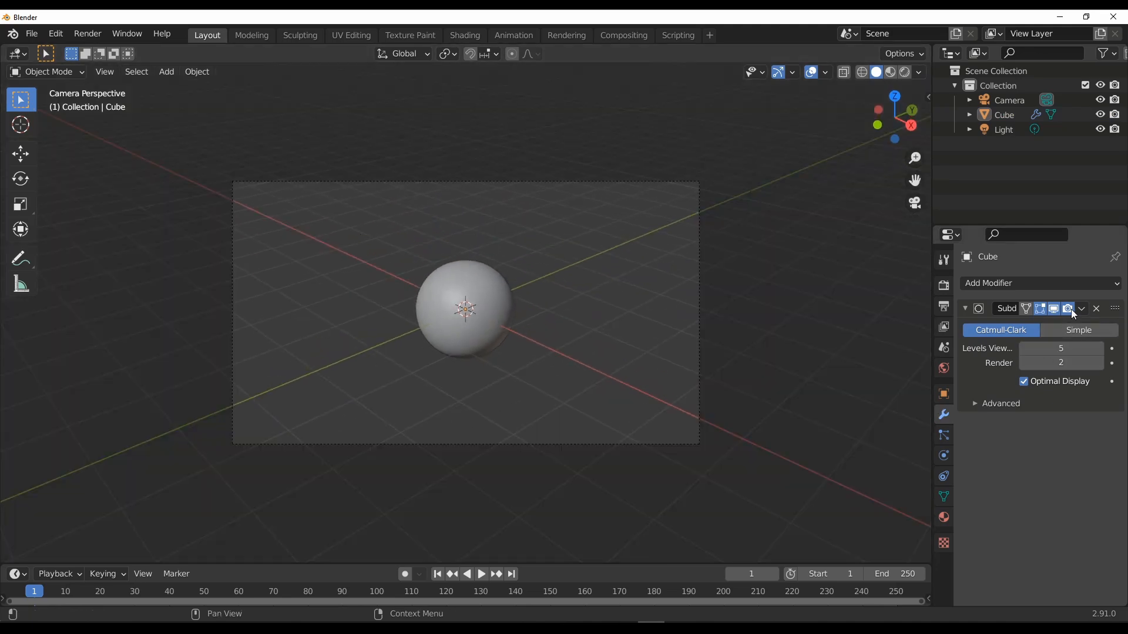
{"action": "left_click", "coordinate": [87, 33]}
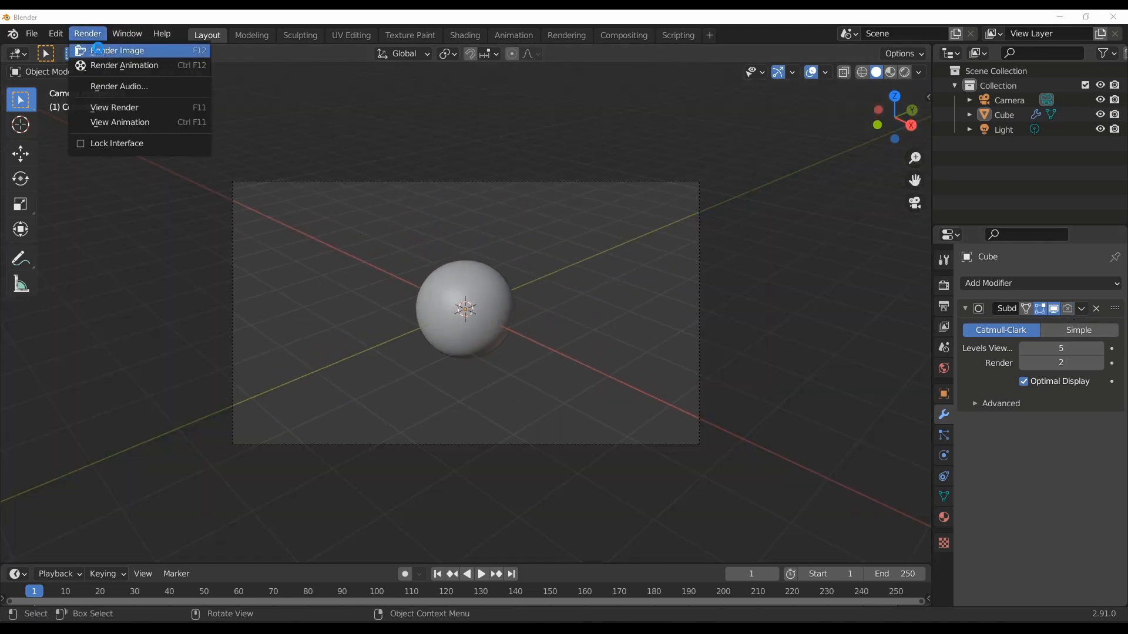
{"action": "left_click", "coordinate": [116, 49]}
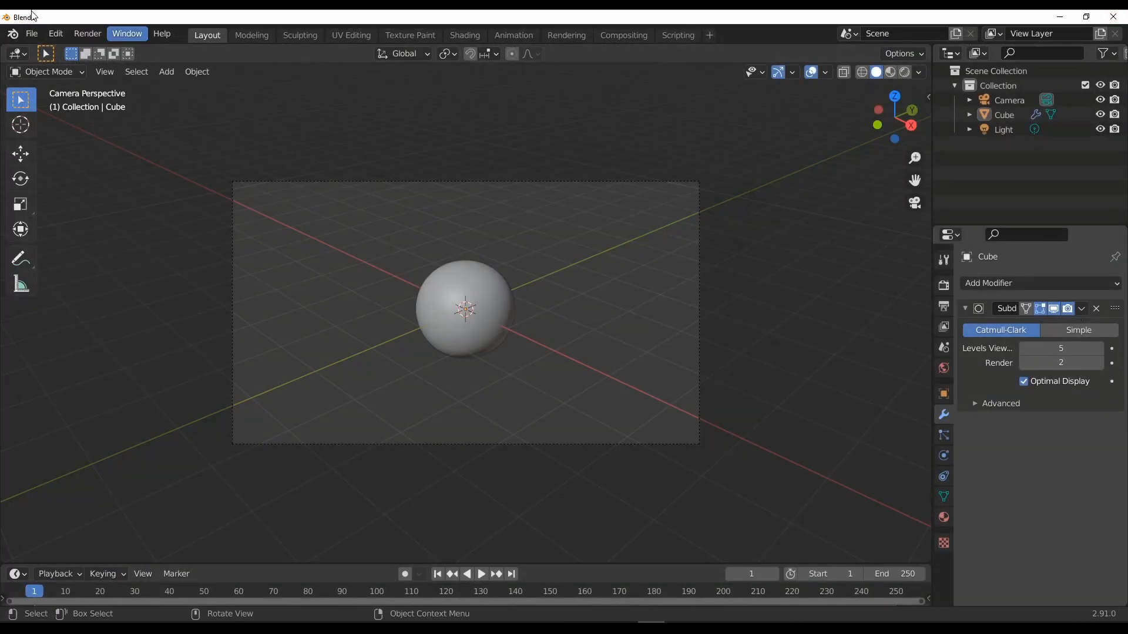
{"action": "key", "text": "F12"}
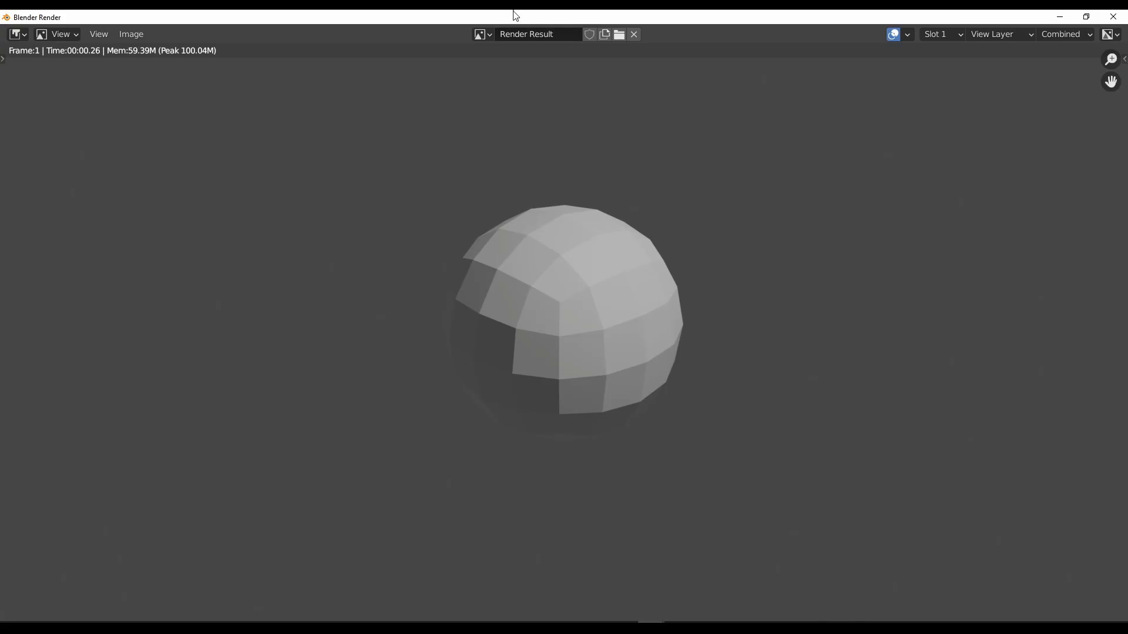
{"action": "mouse_move", "coordinate": [1117, 17]}
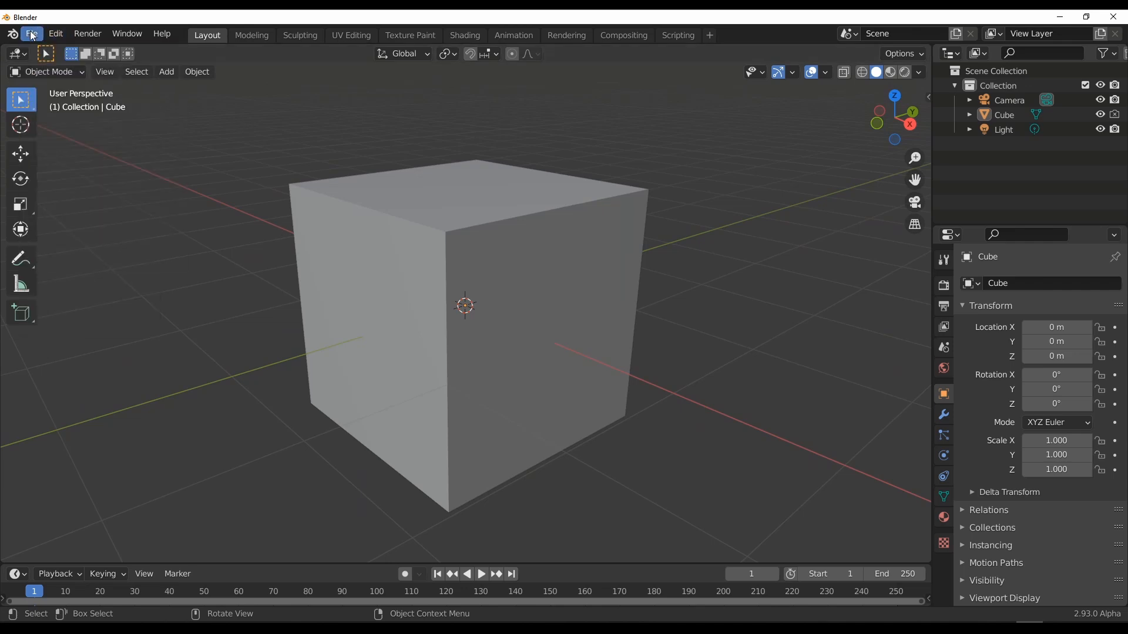
Step: Start a new 2D Animation file and switch to the Fill tool
{"action": "left_click", "coordinate": [31, 33]}
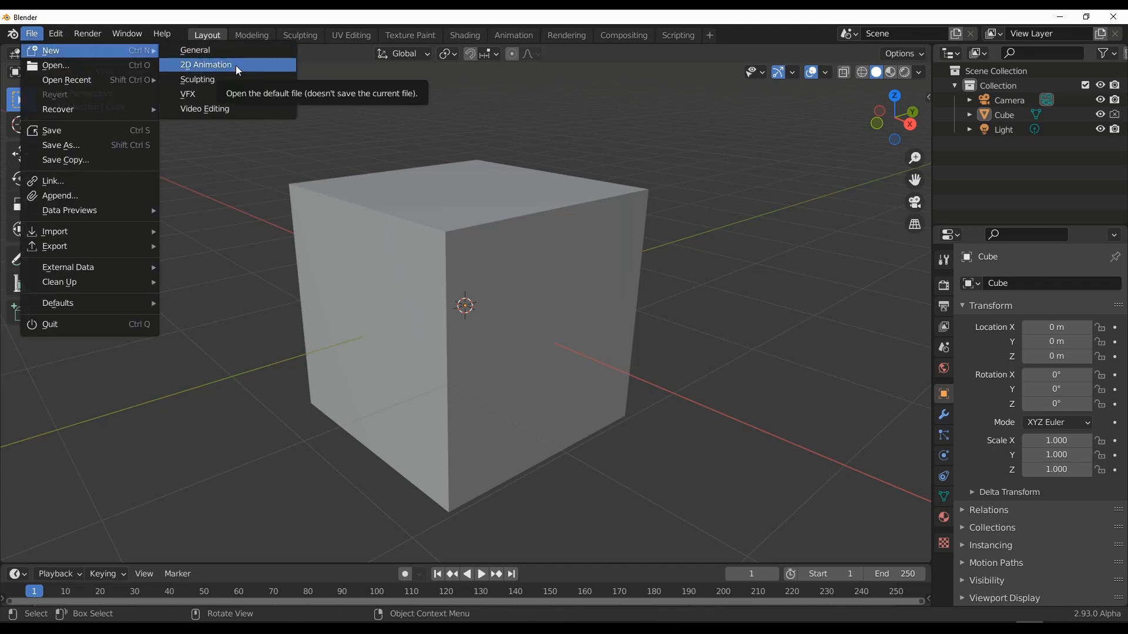
{"action": "left_click", "coordinate": [205, 65]}
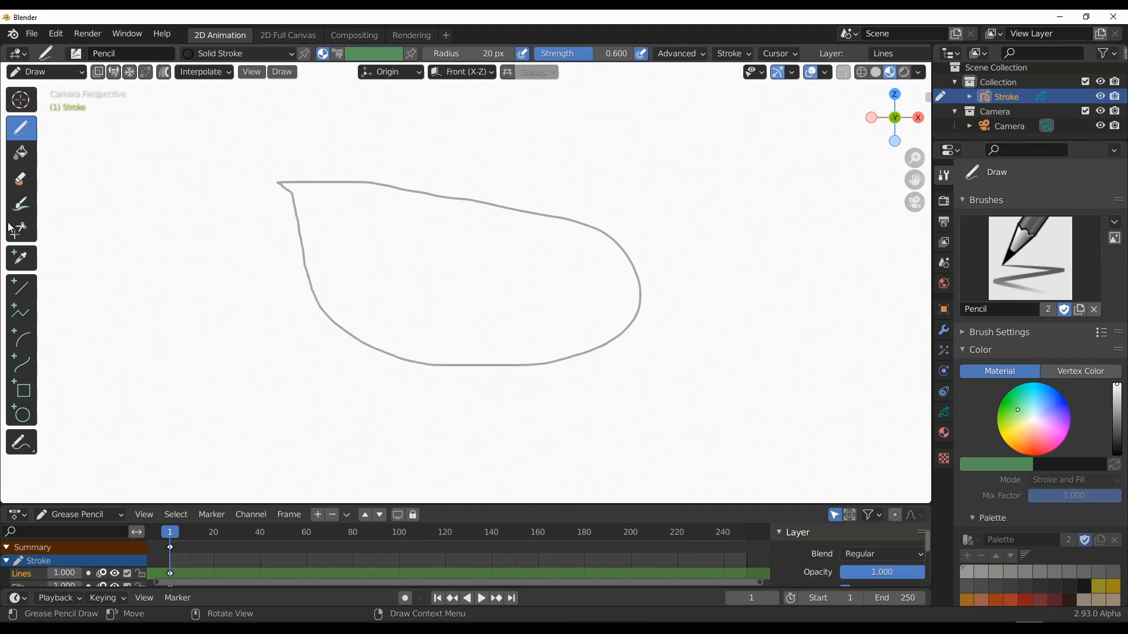
{"action": "left_click", "coordinate": [21, 151]}
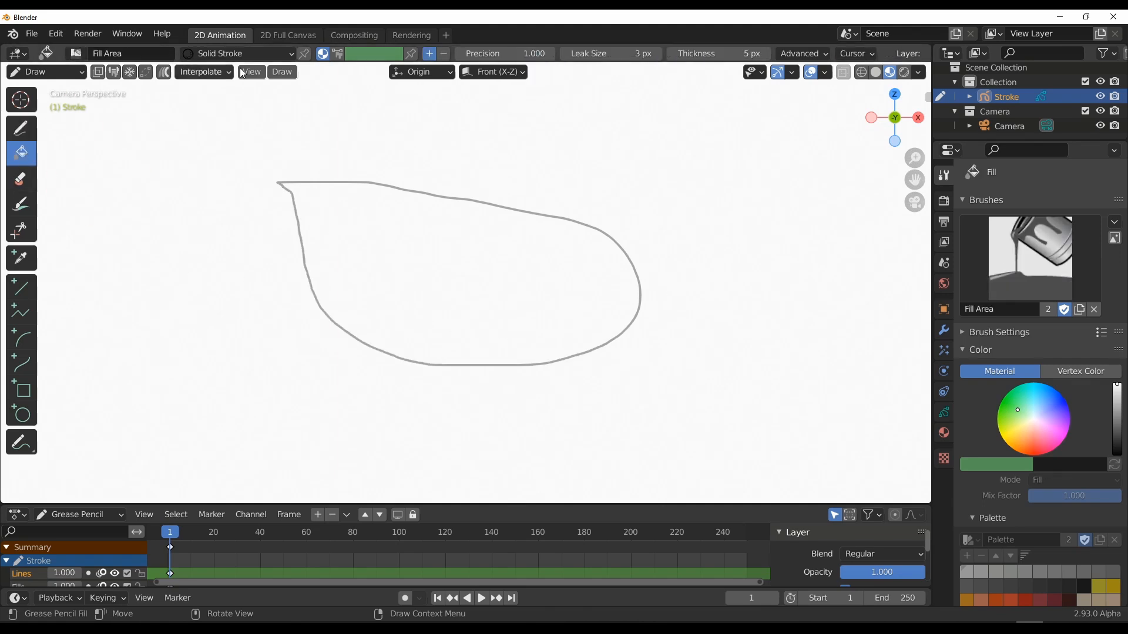
Step: Fill the leaf outline solid grey with raised precision, then return to a blank canvas
{"action": "left_click", "coordinate": [241, 53]}
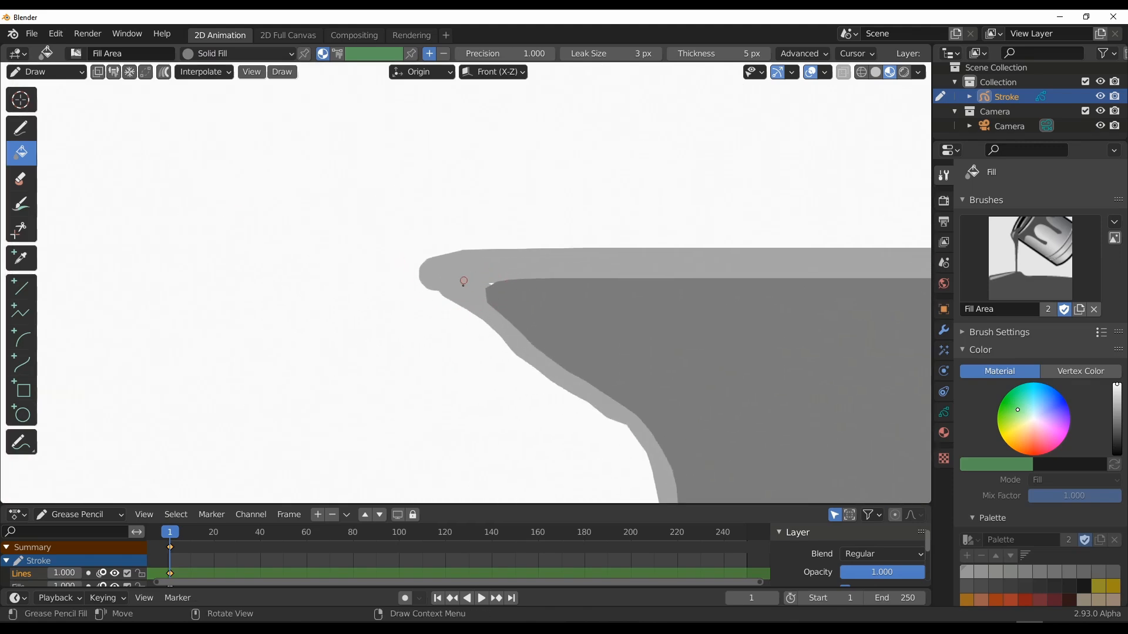
{"action": "left_click", "coordinate": [462, 281]}
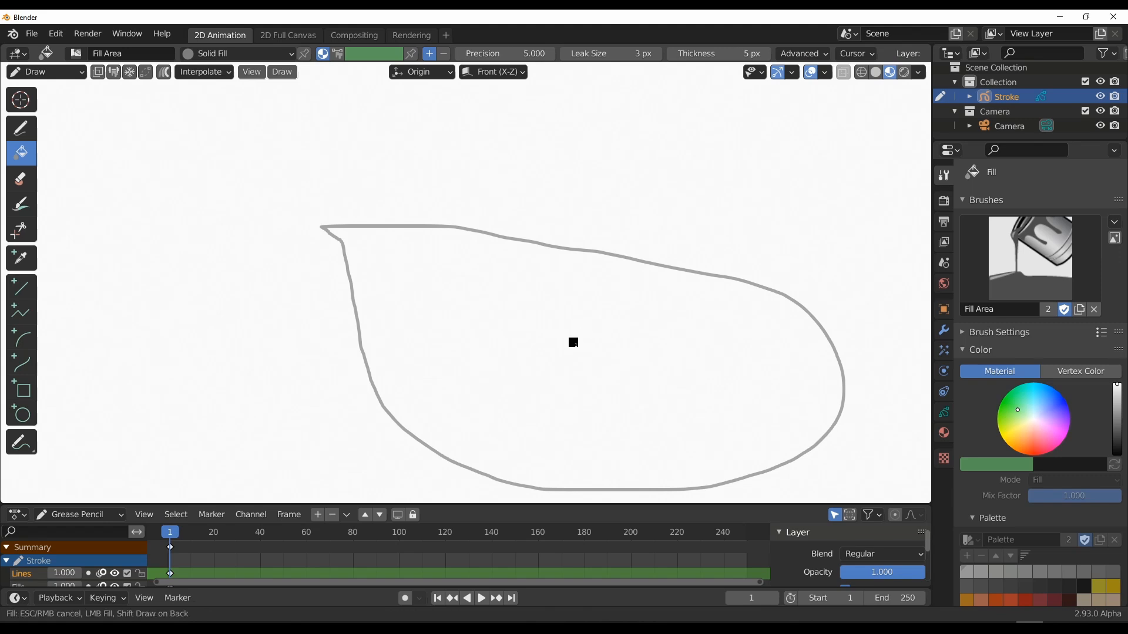
{"action": "left_click", "coordinate": [572, 342]}
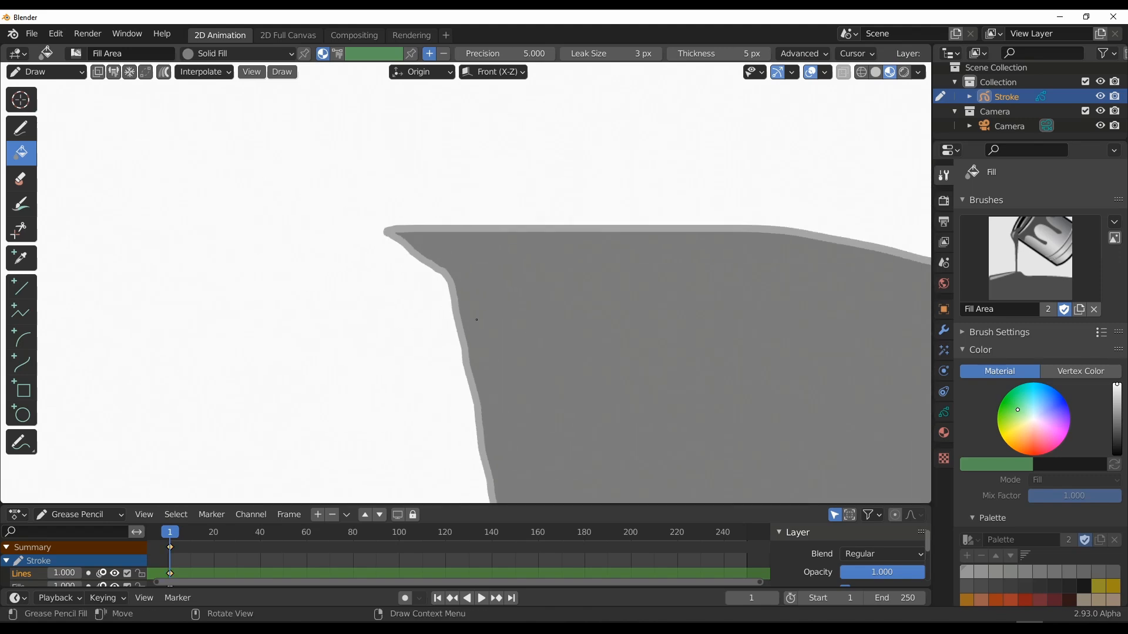
{"action": "left_click", "coordinate": [22, 128]}
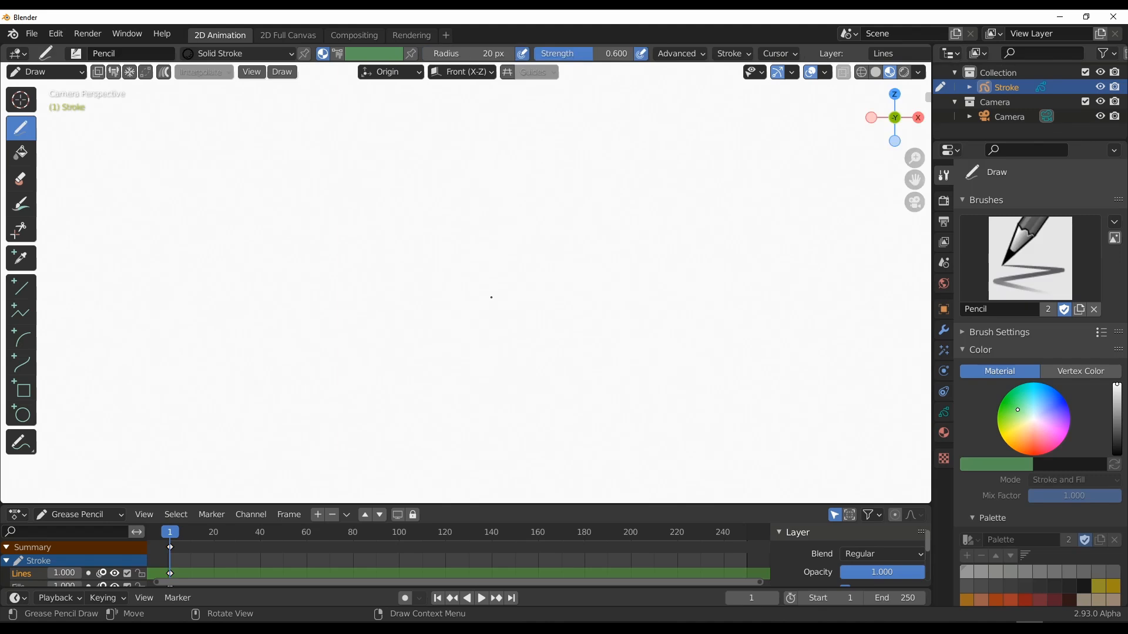
Step: Sketch a four-sided outline left open at its top-left corner
{"action": "left_click_drag", "start_coordinate": [322, 191], "coordinate": [486, 190]}
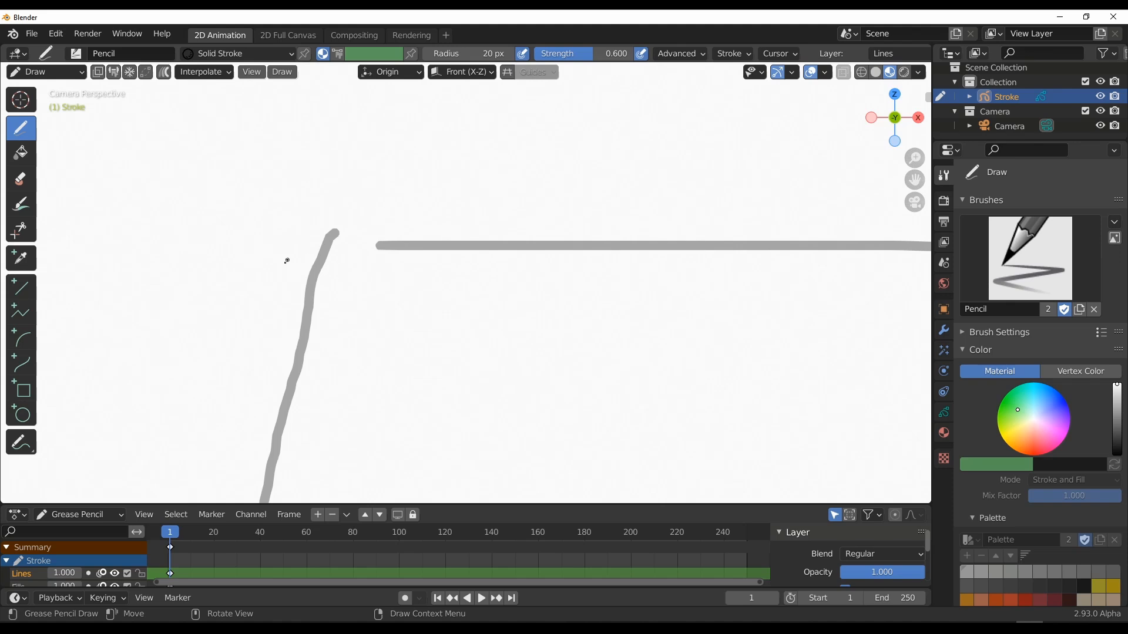
{"action": "mouse_move", "coordinate": [180, 172]}
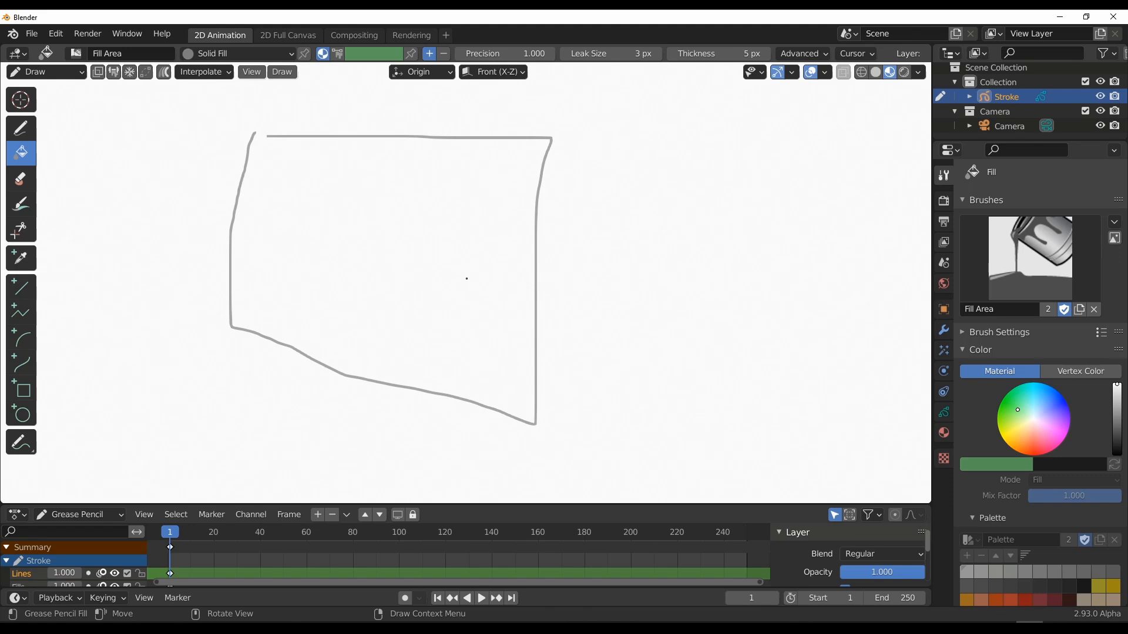
Step: Enable stroke extension lines so the open outline can be filled solid grey
{"action": "left_click", "coordinate": [798, 53]}
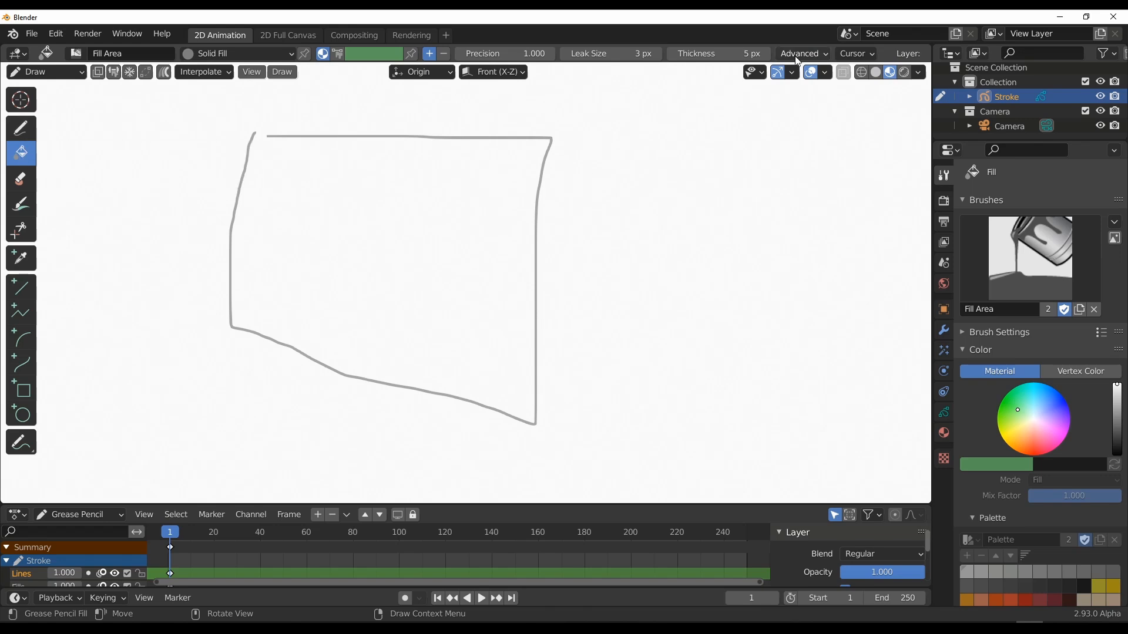
{"action": "left_click", "coordinate": [799, 53]}
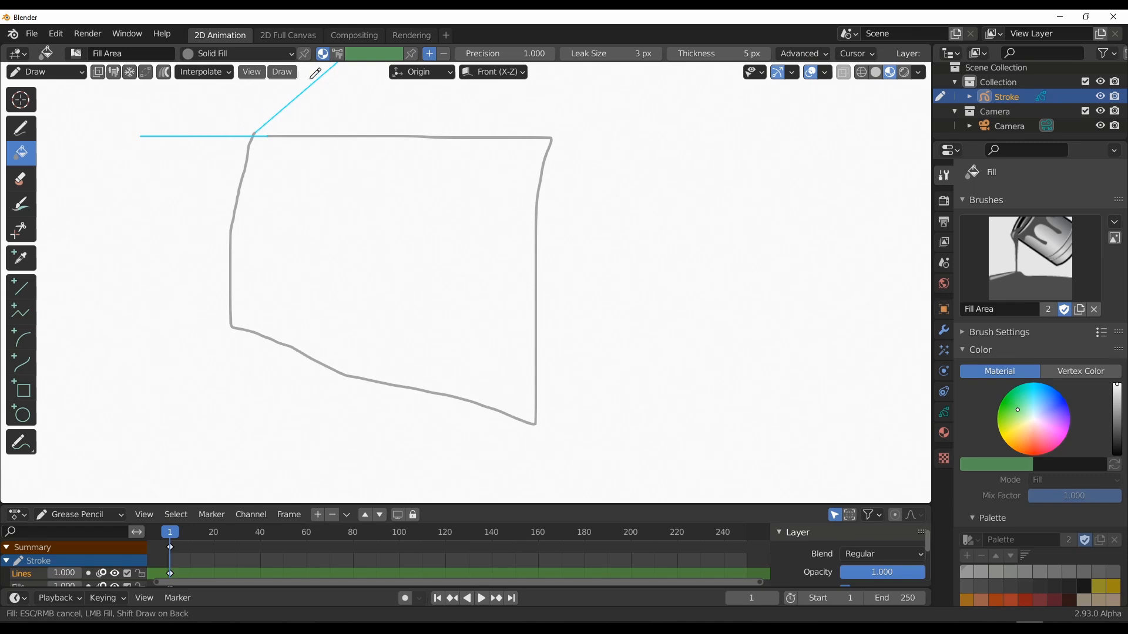
{"action": "mouse_move", "coordinate": [257, 161]}
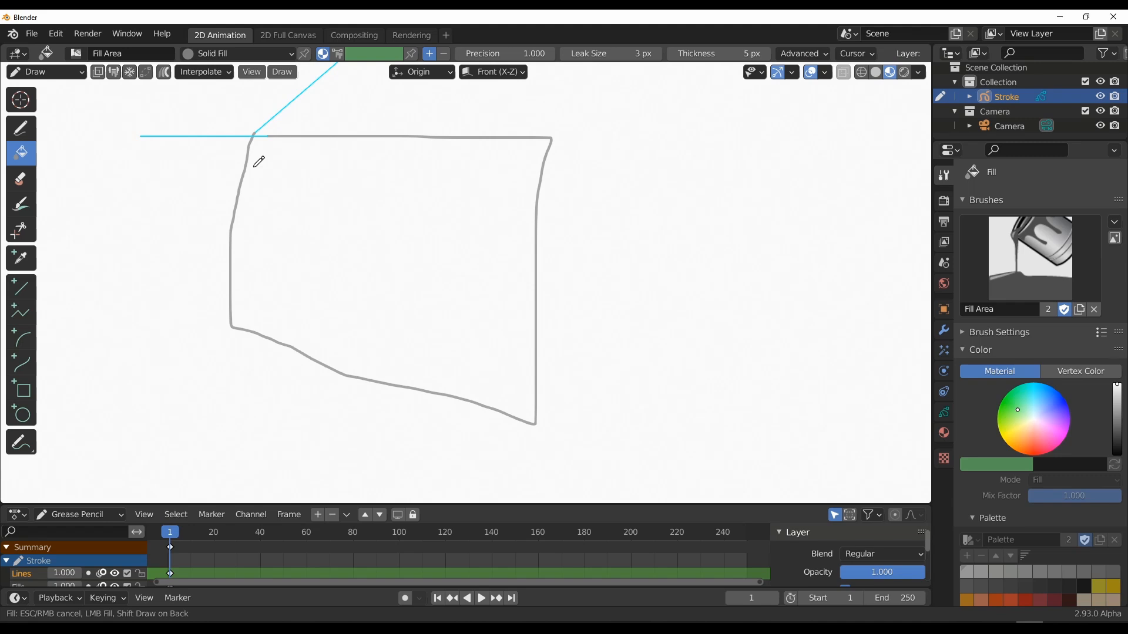
{"action": "mouse_move", "coordinate": [295, 171]}
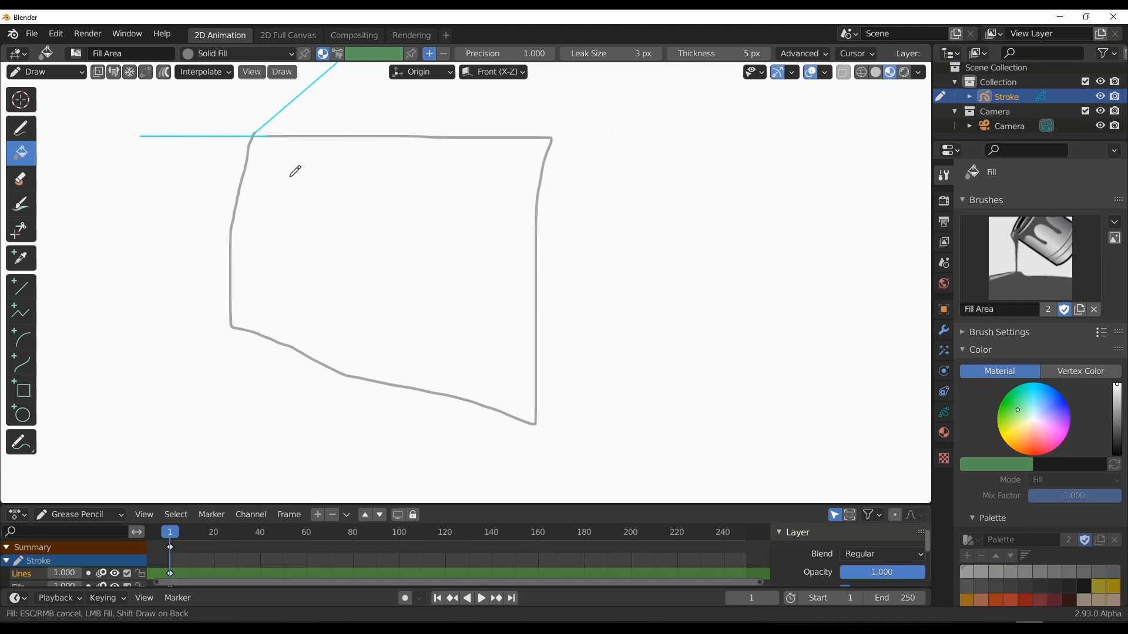
{"action": "mouse_move", "coordinate": [229, 161]}
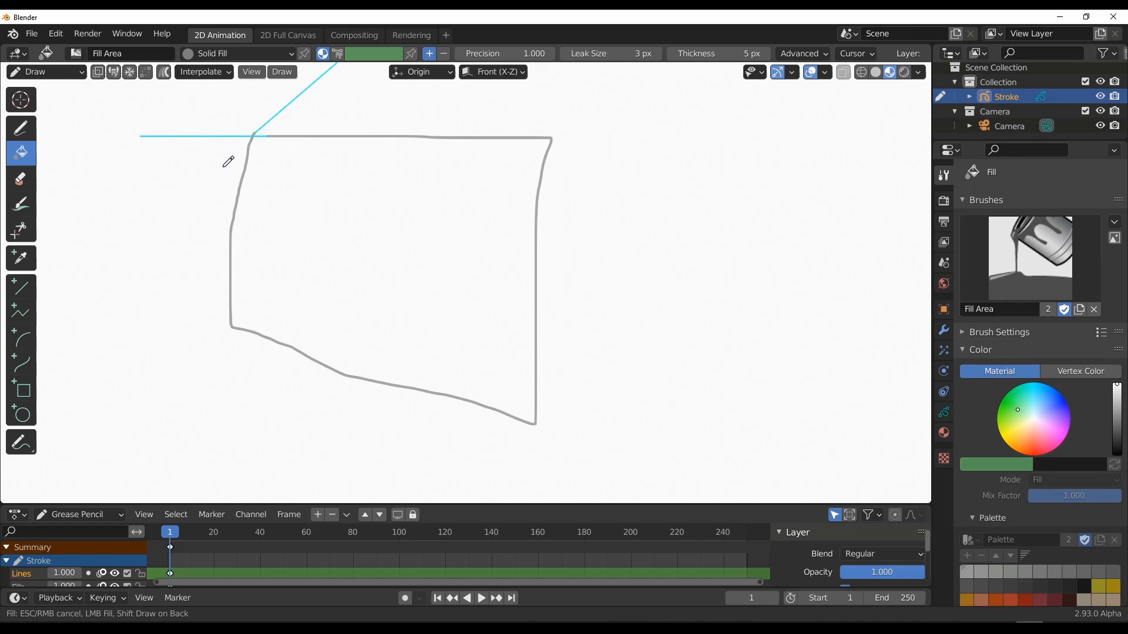
{"action": "mouse_move", "coordinate": [285, 165]}
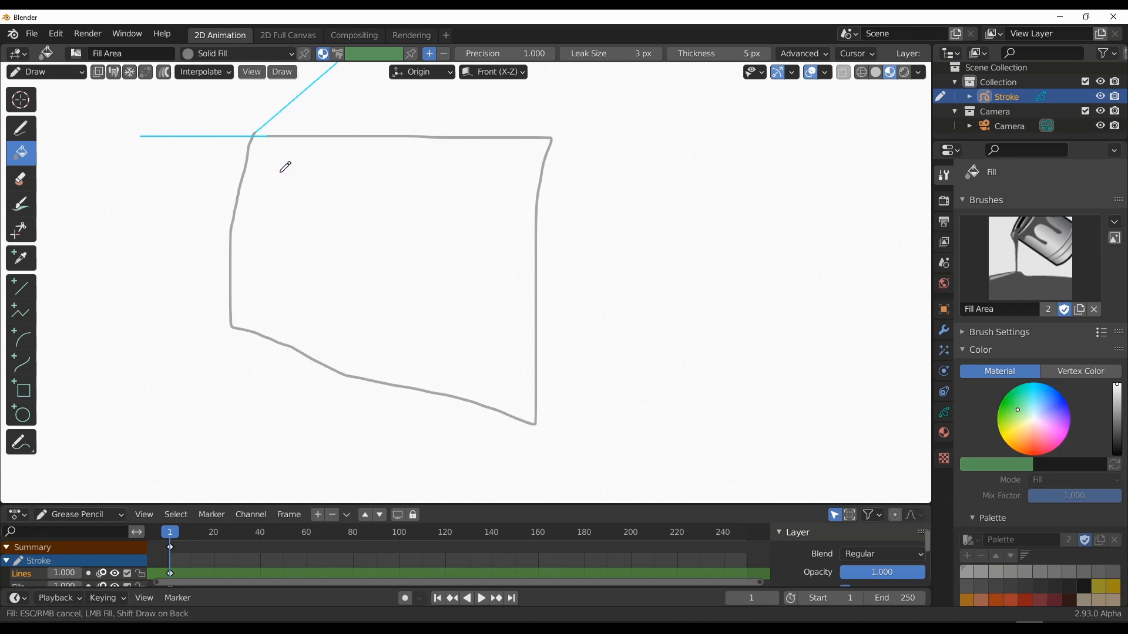
{"action": "mouse_move", "coordinate": [280, 171]}
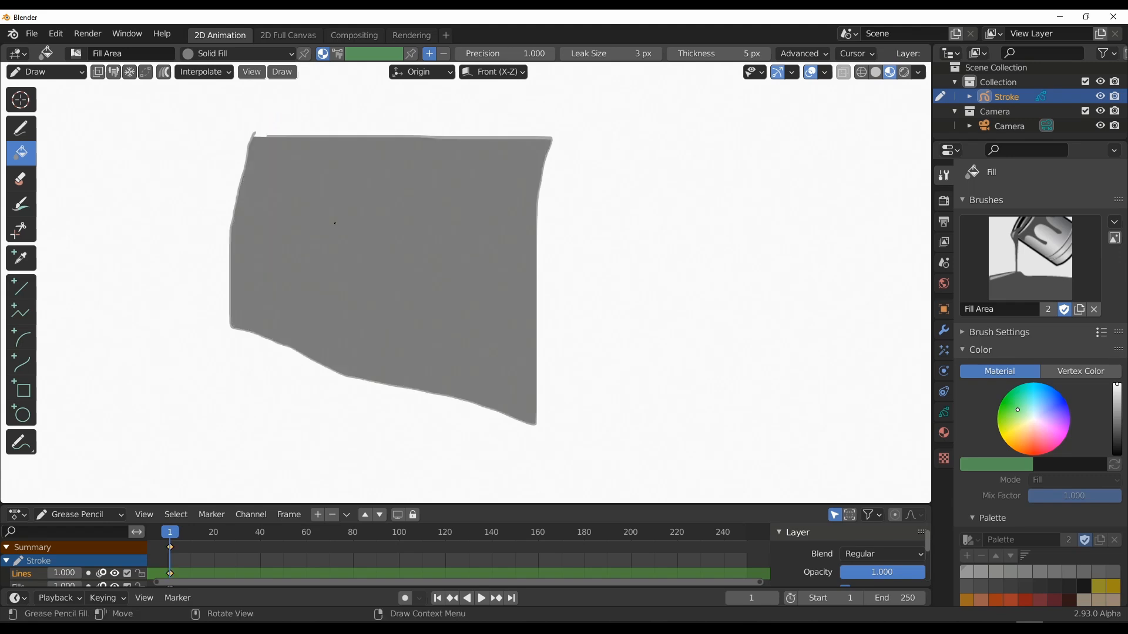
{"action": "mouse_move", "coordinate": [373, 173]}
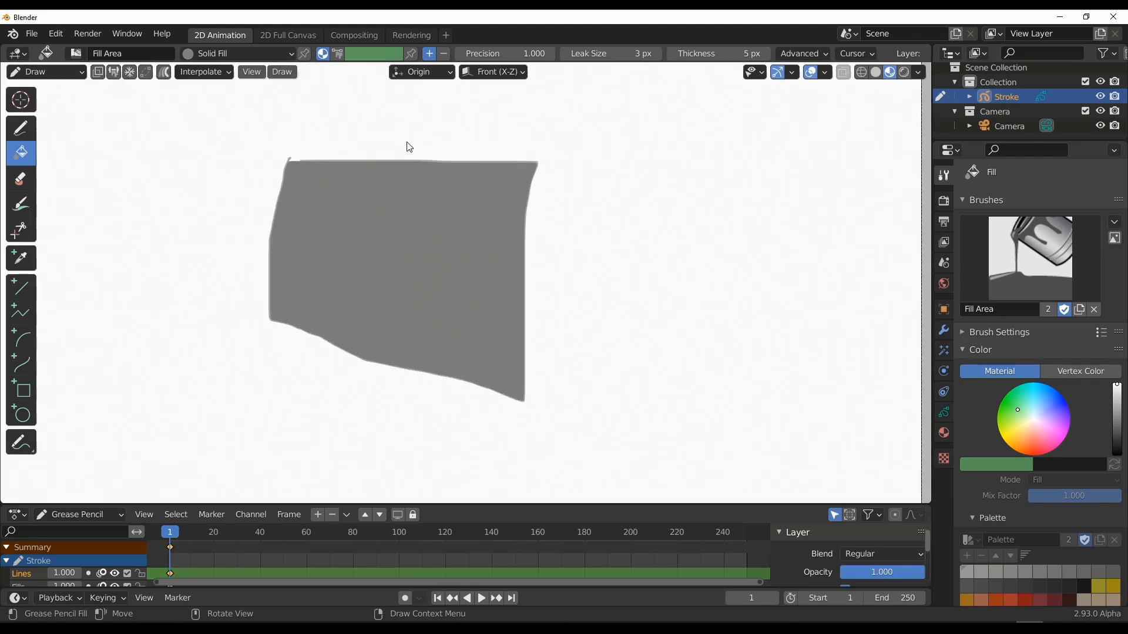
{"action": "mouse_move", "coordinate": [461, 275]}
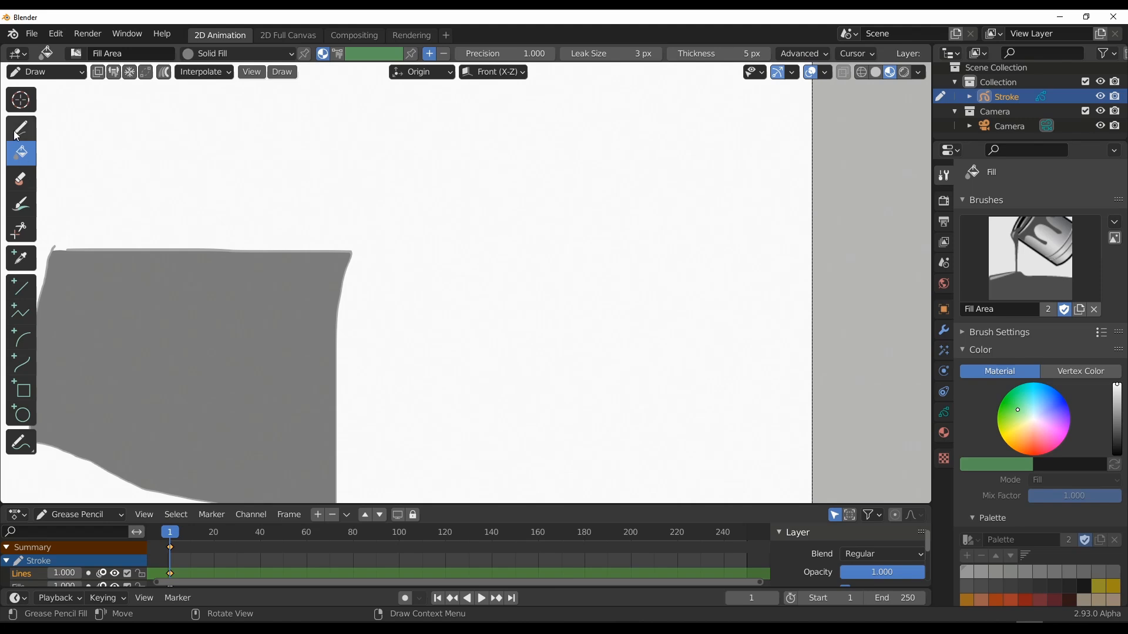
Step: Switch the Draw tool to the Solid Stroke material and pan back to the filled shape
{"action": "left_click", "coordinate": [21, 129]}
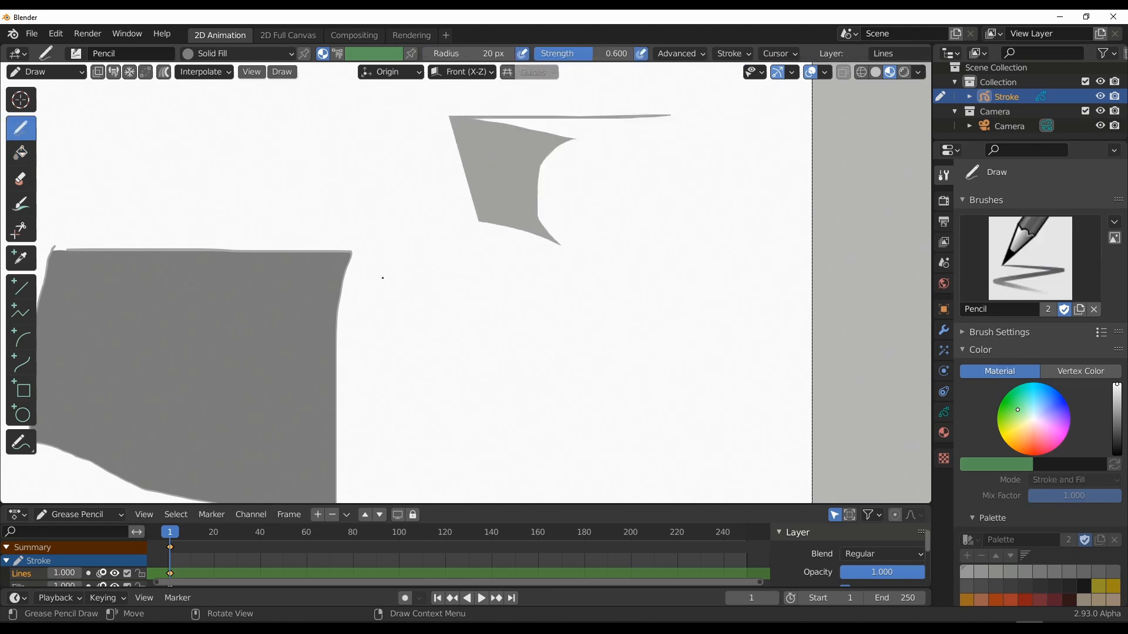
{"action": "left_click", "coordinate": [238, 53]}
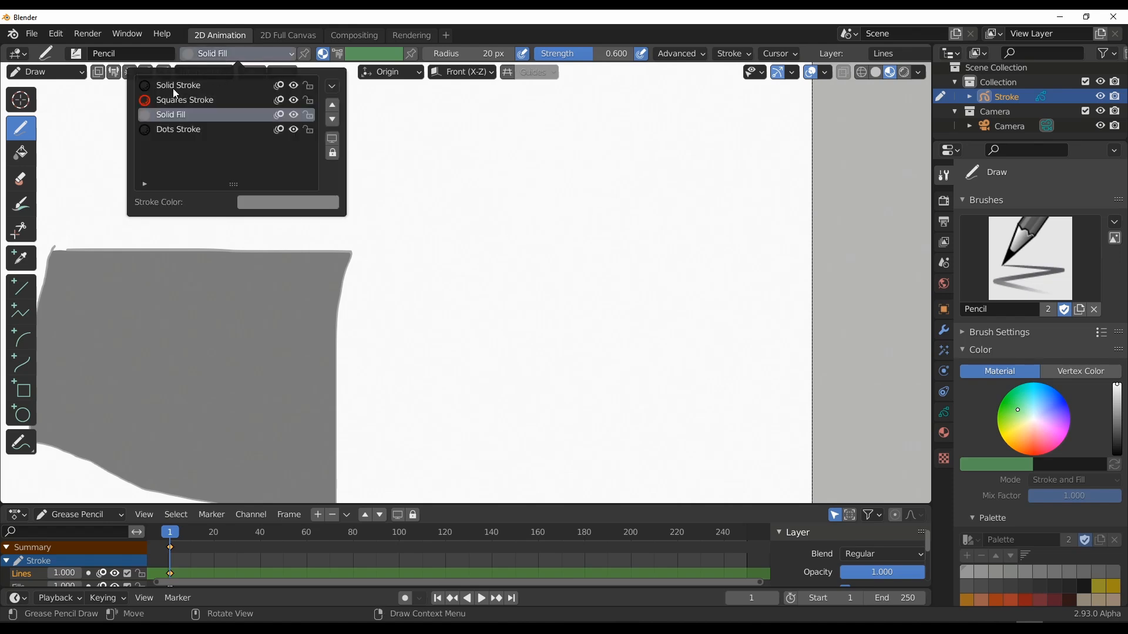
{"action": "left_click", "coordinate": [178, 84]}
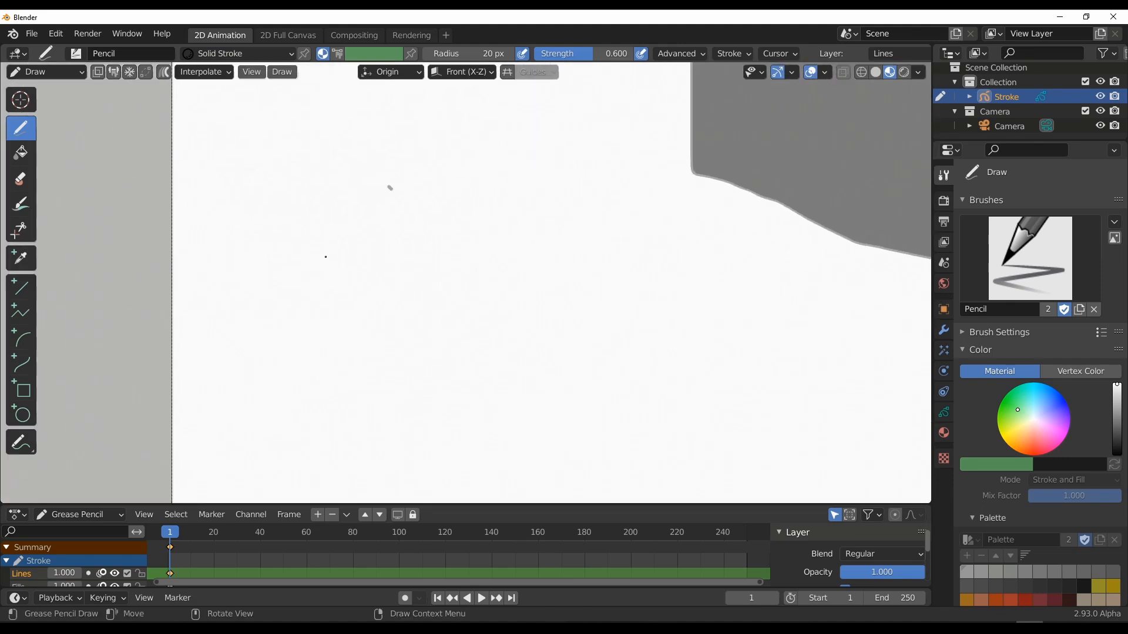
{"action": "left_click_drag", "start_coordinate": [389, 189], "coordinate": [611, 213]}
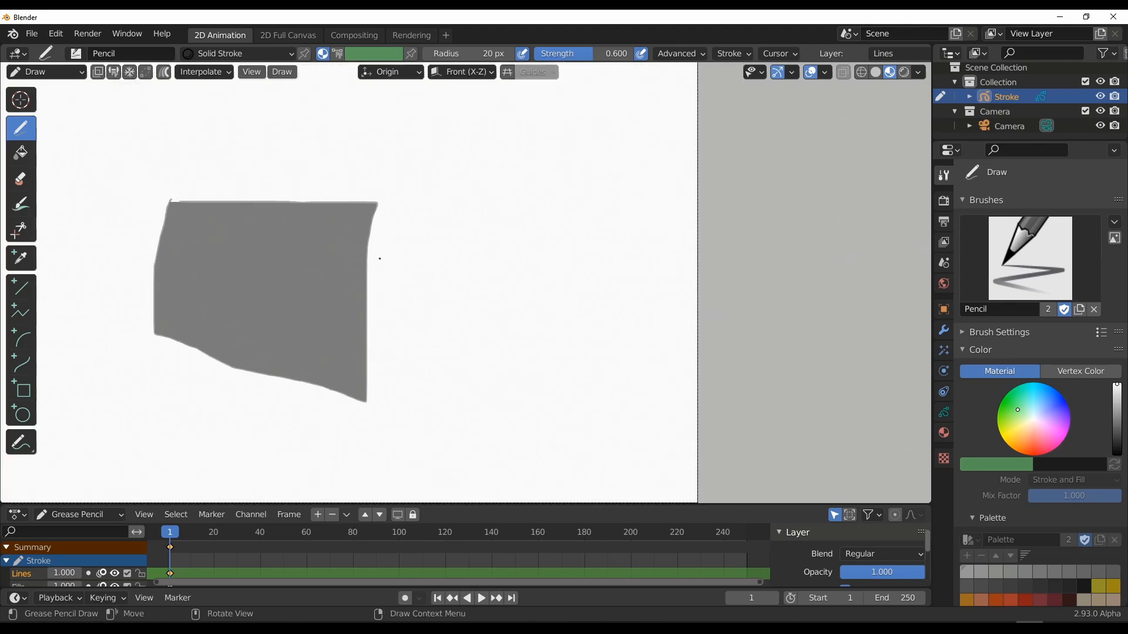
Step: Start a new General scene with the default cube
{"action": "left_click", "coordinate": [207, 34]}
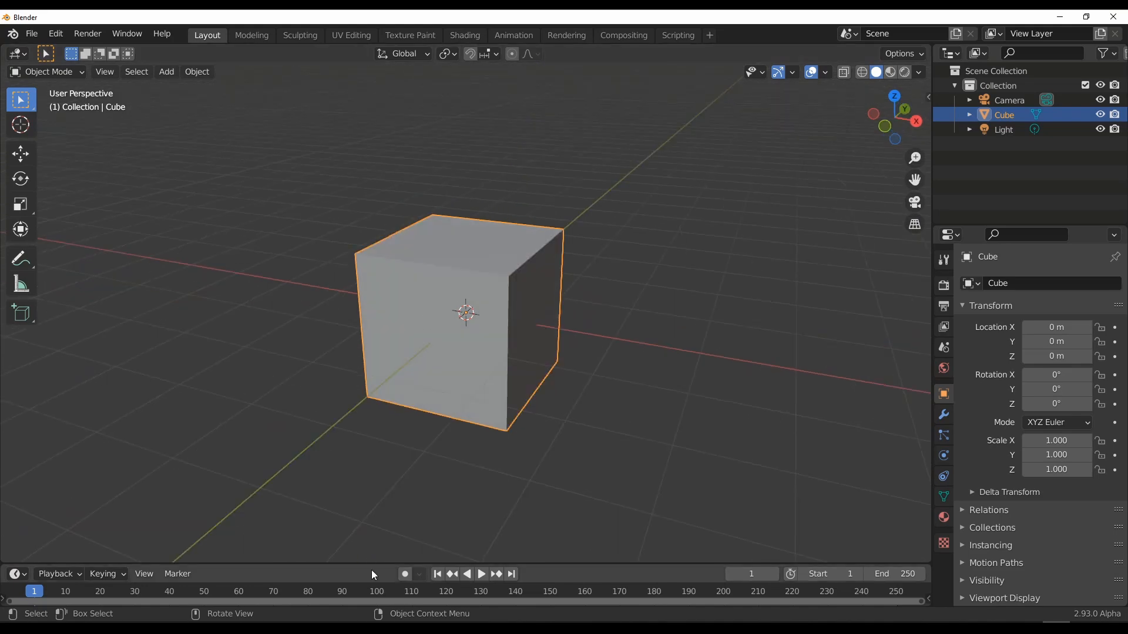
Step: Make the lower area a Geometry Node Editor and add Attribute Separate XYZ and Attribute Combine XYZ nodes
{"action": "left_click", "coordinate": [14, 273]}
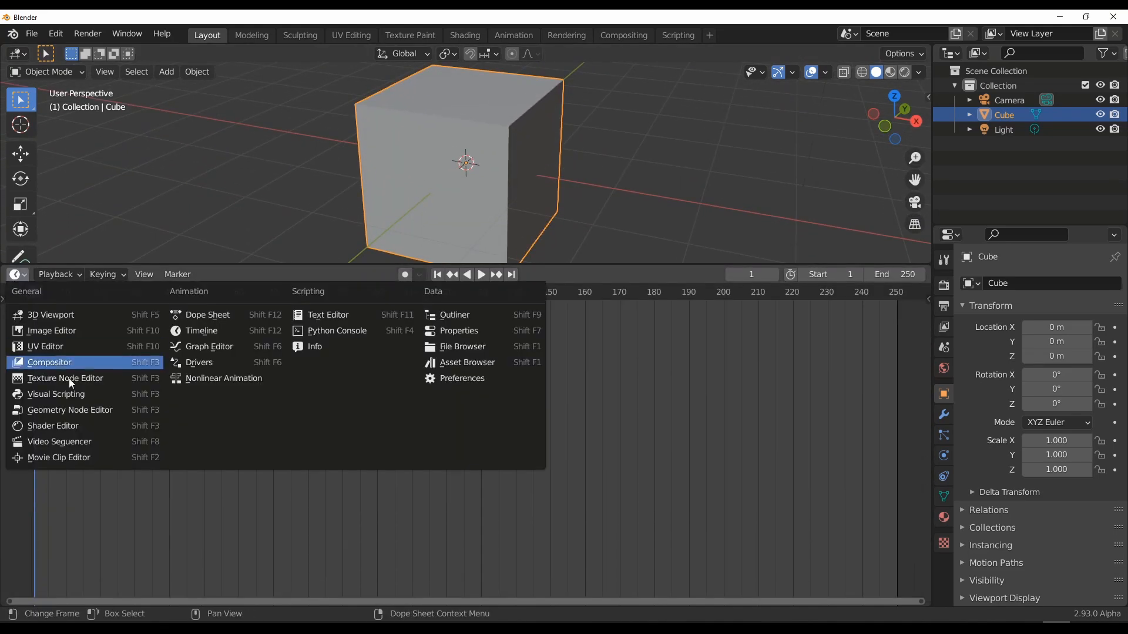
{"action": "left_click", "coordinate": [50, 362]}
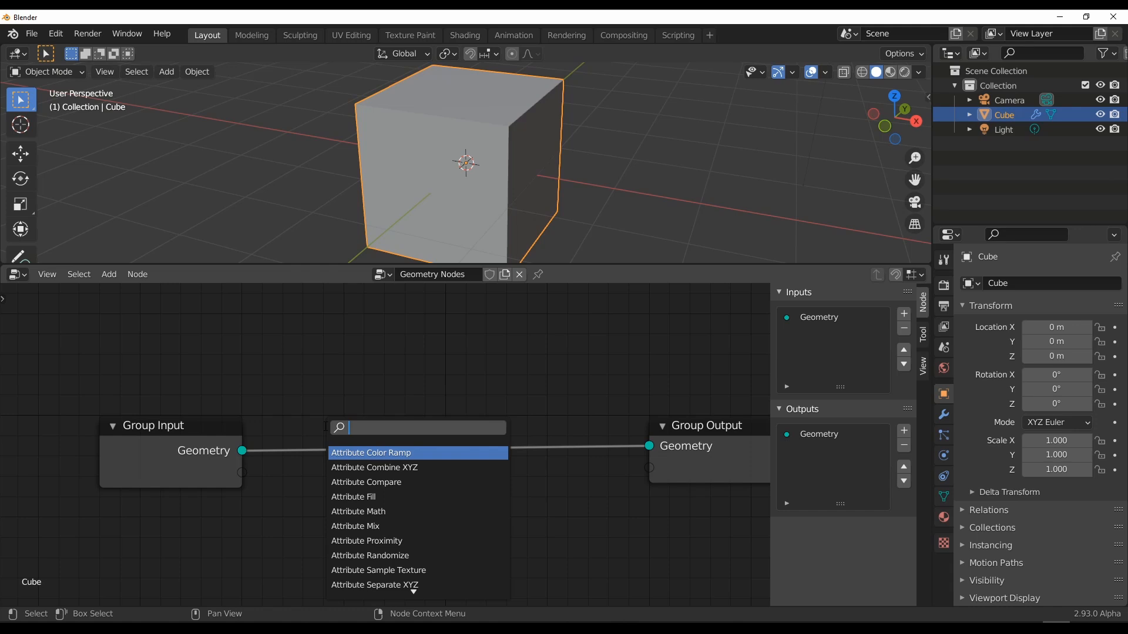
{"action": "type", "text": "se"}
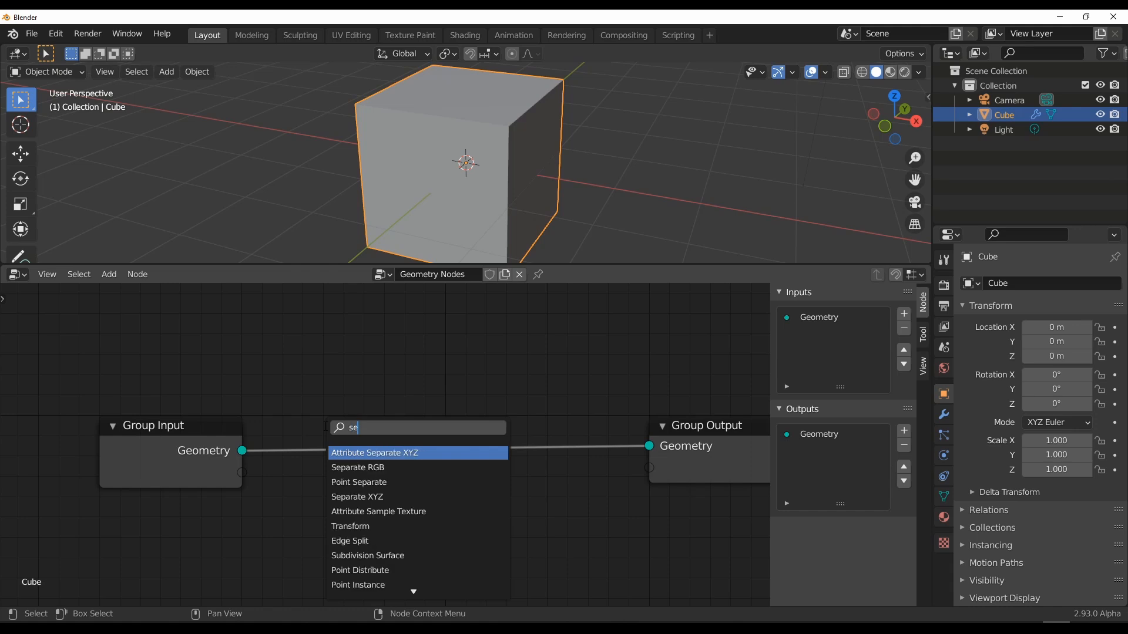
{"action": "left_click", "coordinate": [373, 453]}
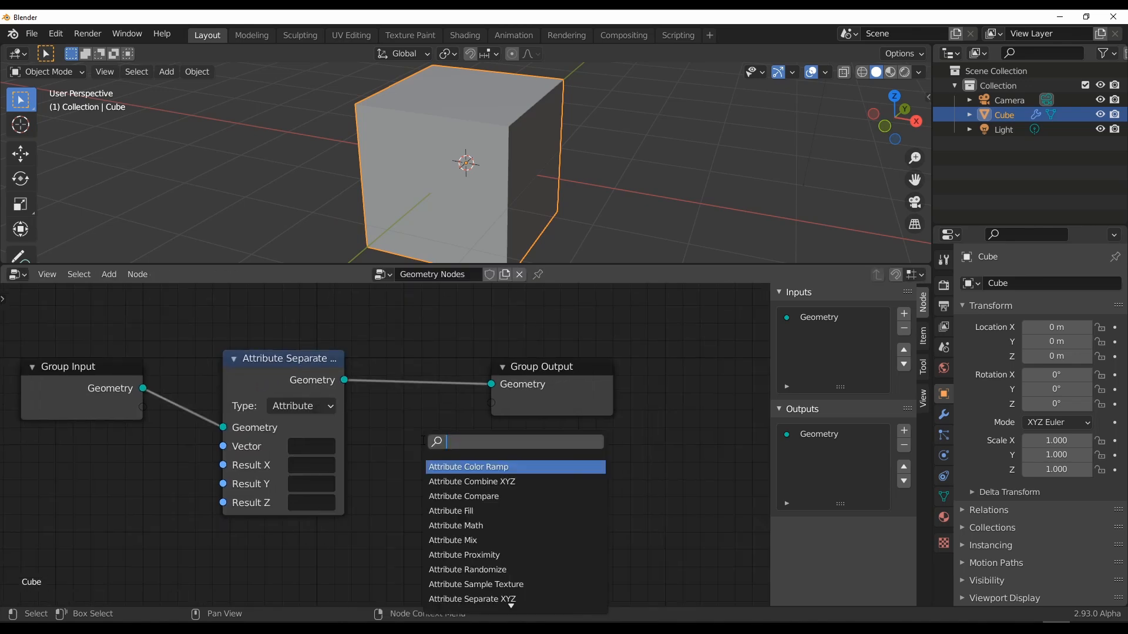
{"action": "type", "text": "comb"}
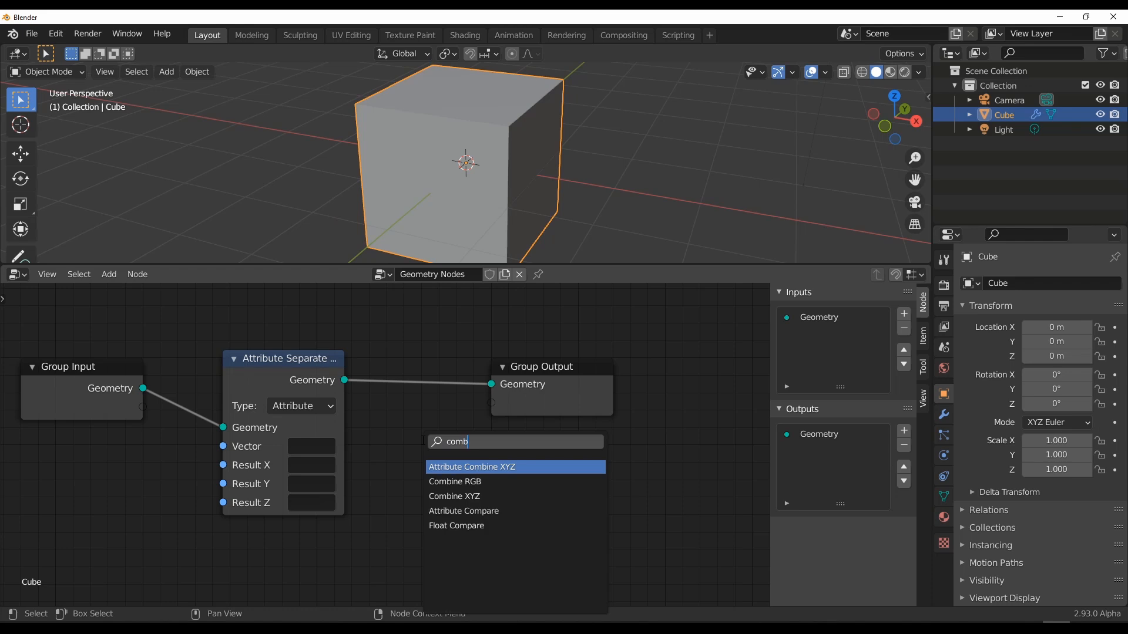
{"action": "left_click", "coordinate": [472, 466]}
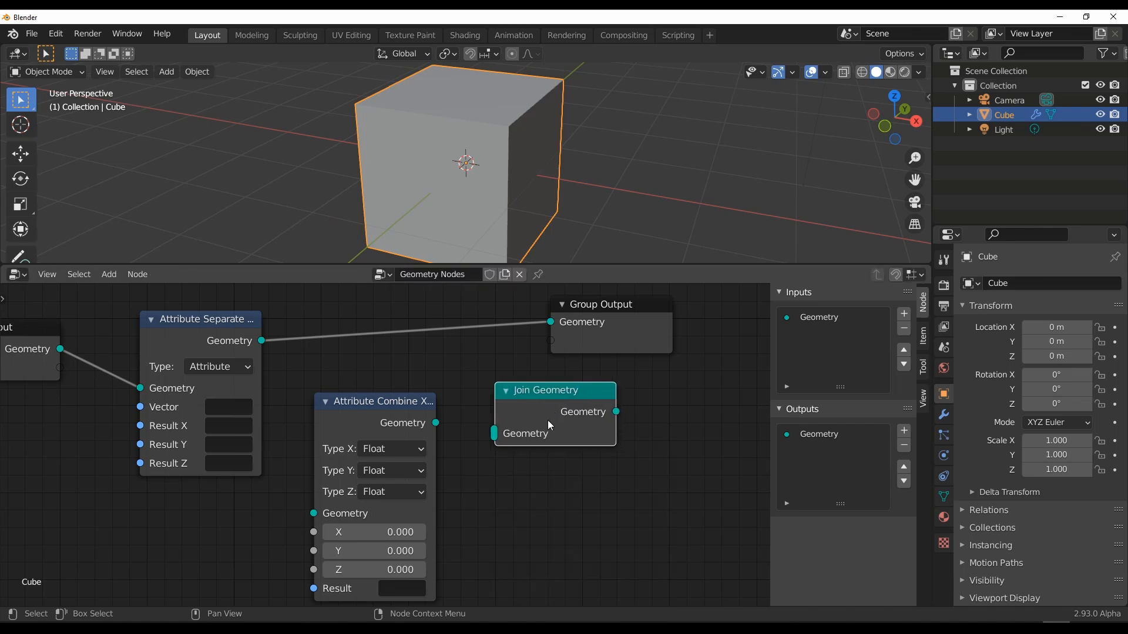
{"action": "mouse_move", "coordinate": [481, 419]}
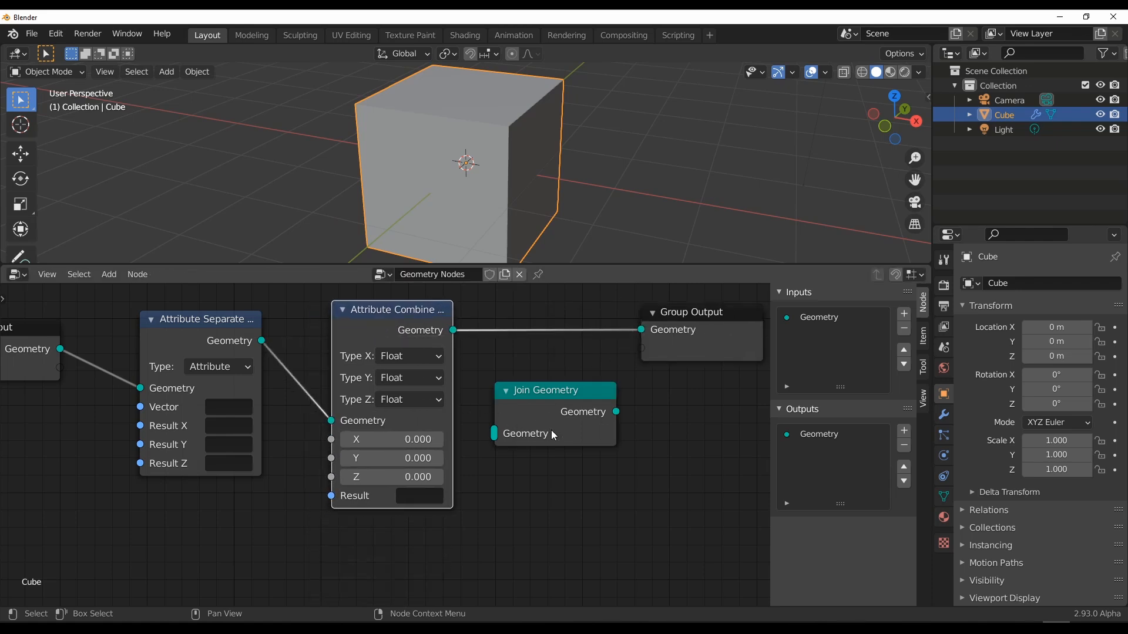
{"action": "mouse_move", "coordinate": [508, 461]}
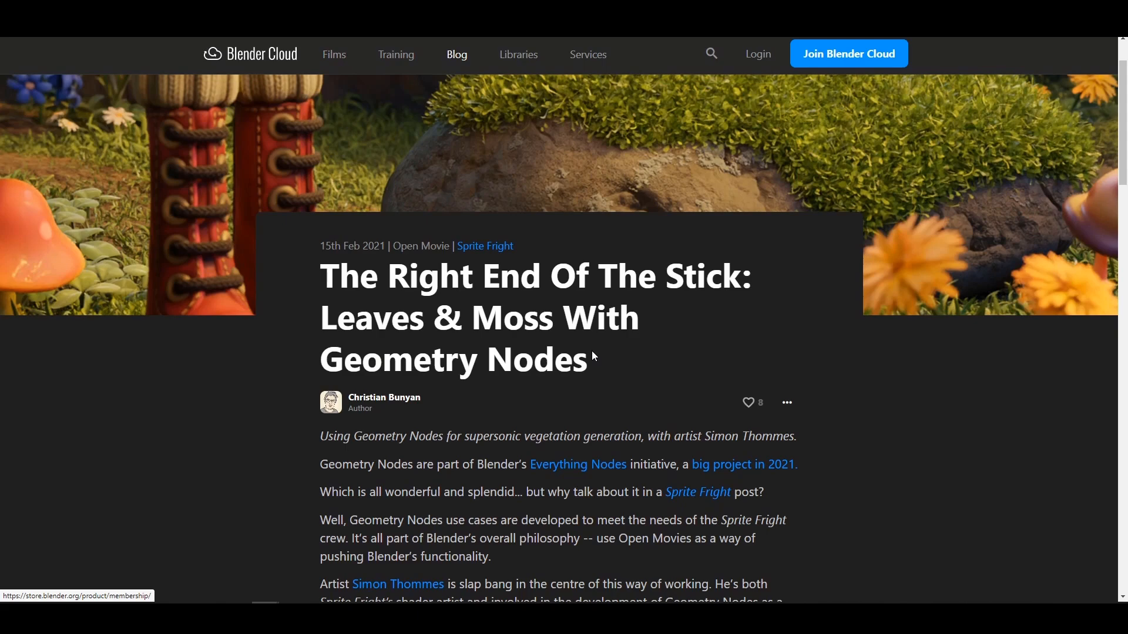
{"action": "scroll", "scroll_direction": "down", "scroll_amount": 3}
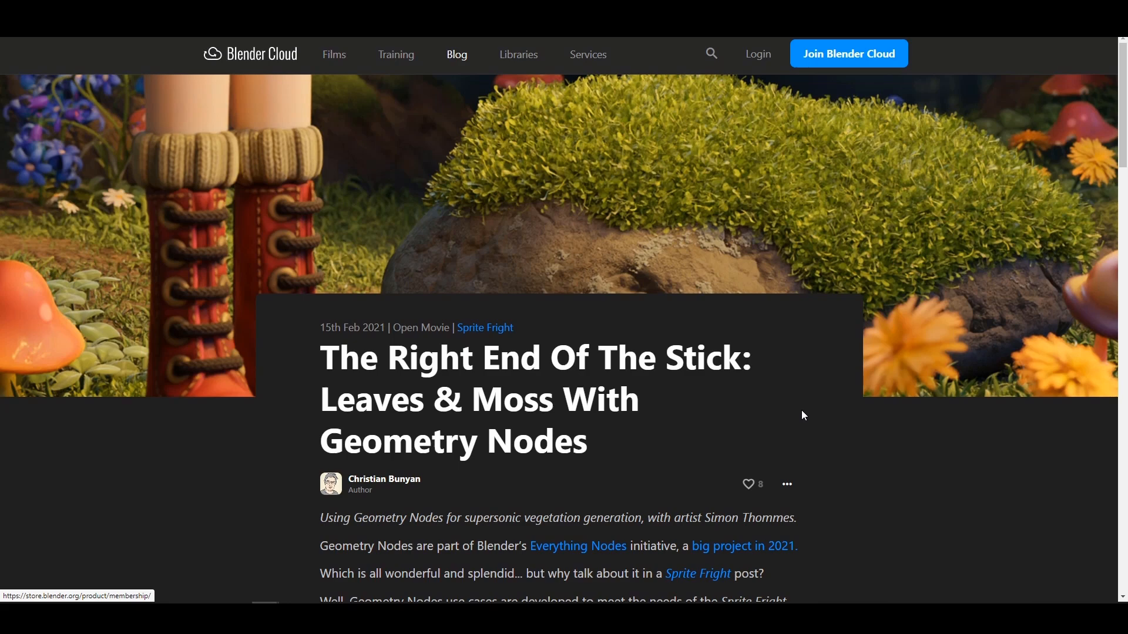
{"action": "scroll", "scroll_direction": "down", "scroll_amount": 3}
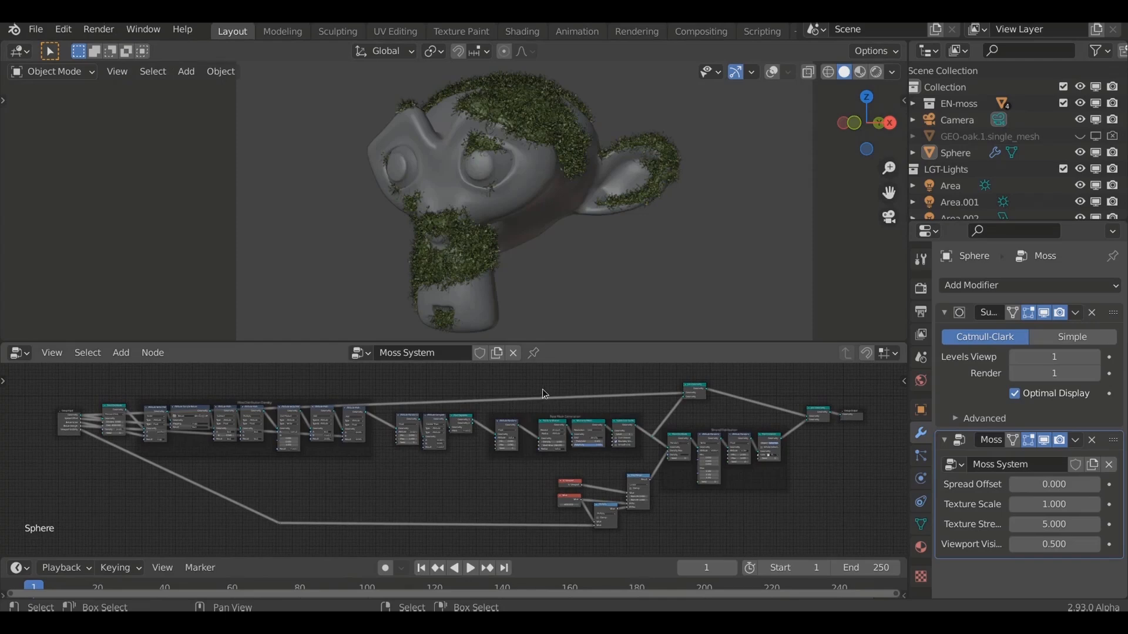
{"action": "mouse_move", "coordinate": [712, 401]}
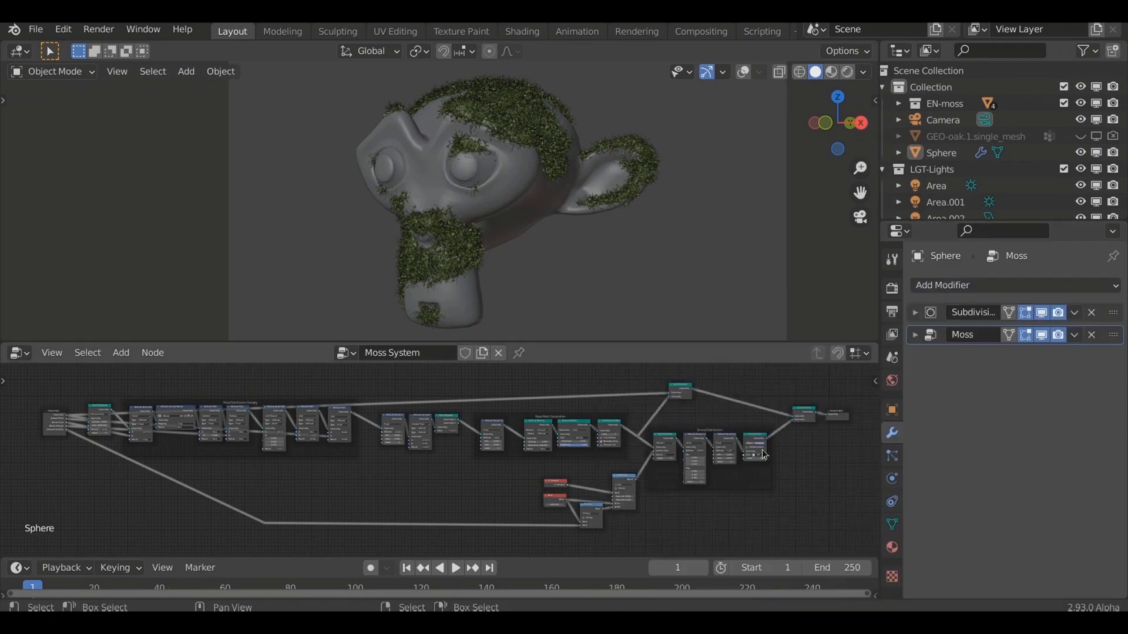
Step: Collapse the Subdivision Surface and Moss modifier panels on the monkey head
{"action": "left_click", "coordinate": [915, 335]}
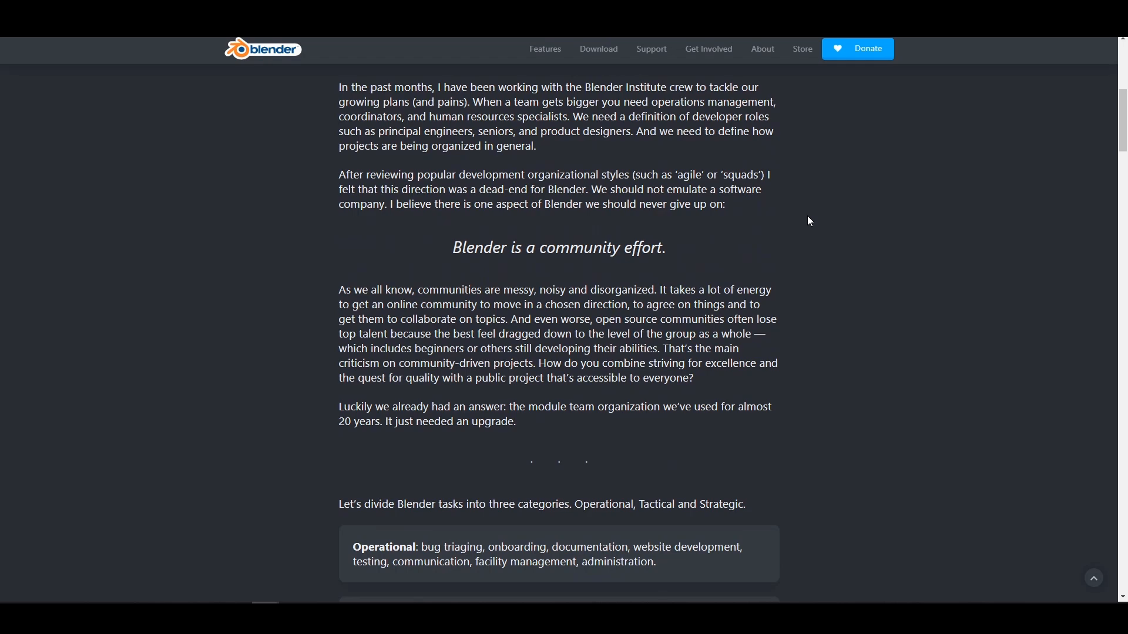
Step: Scroll through the New: Rendering Module and New: Core Module sections to the article's sign-off
{"action": "scroll", "scroll_direction": "down", "scroll_amount": 3}
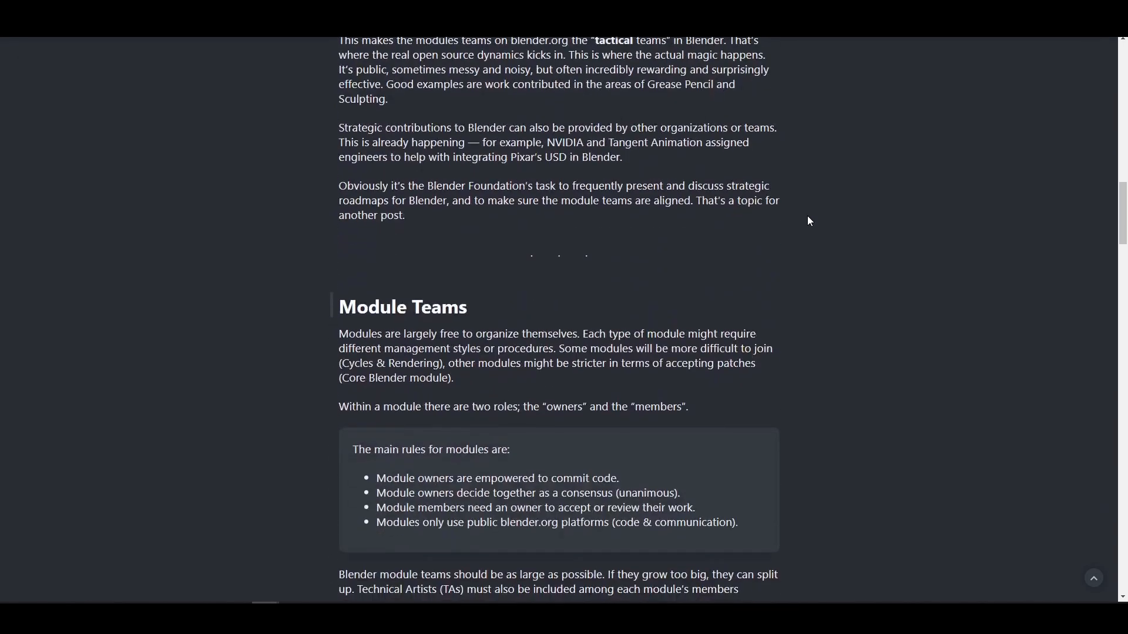
{"action": "scroll", "scroll_direction": "down", "scroll_amount": 3}
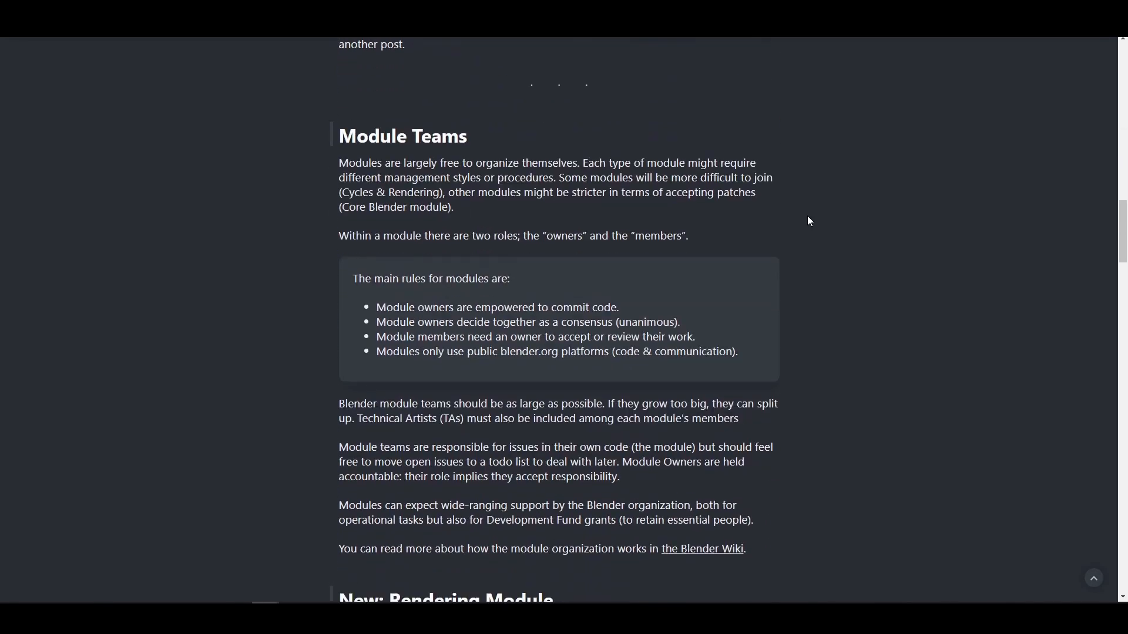
{"action": "scroll", "scroll_direction": "down", "scroll_amount": 3}
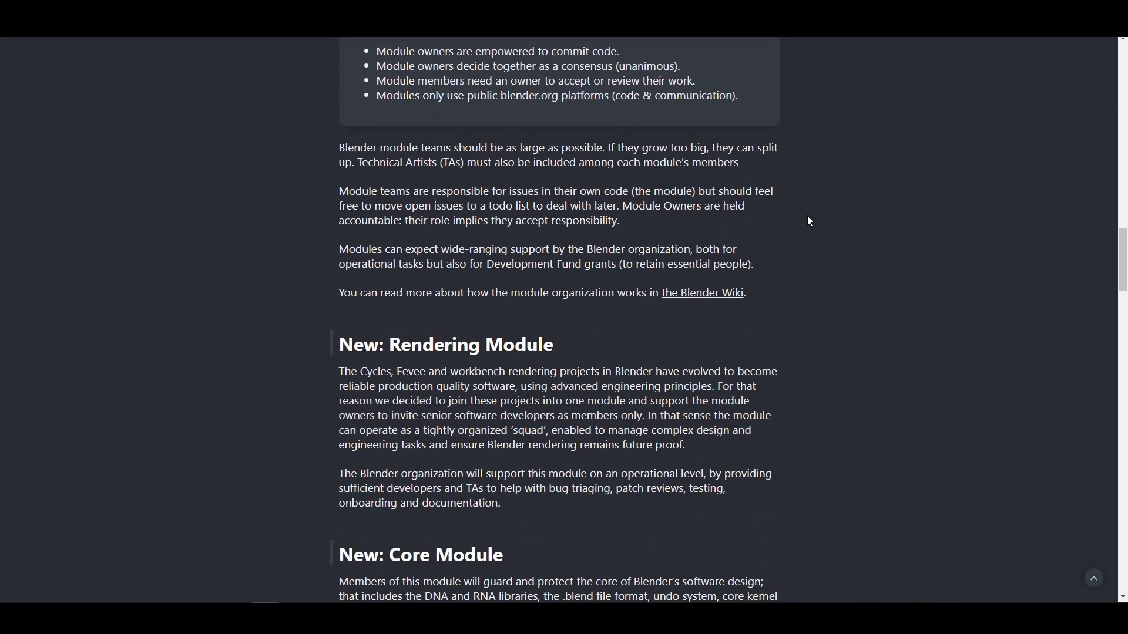
{"action": "scroll", "scroll_direction": "down", "scroll_amount": 3}
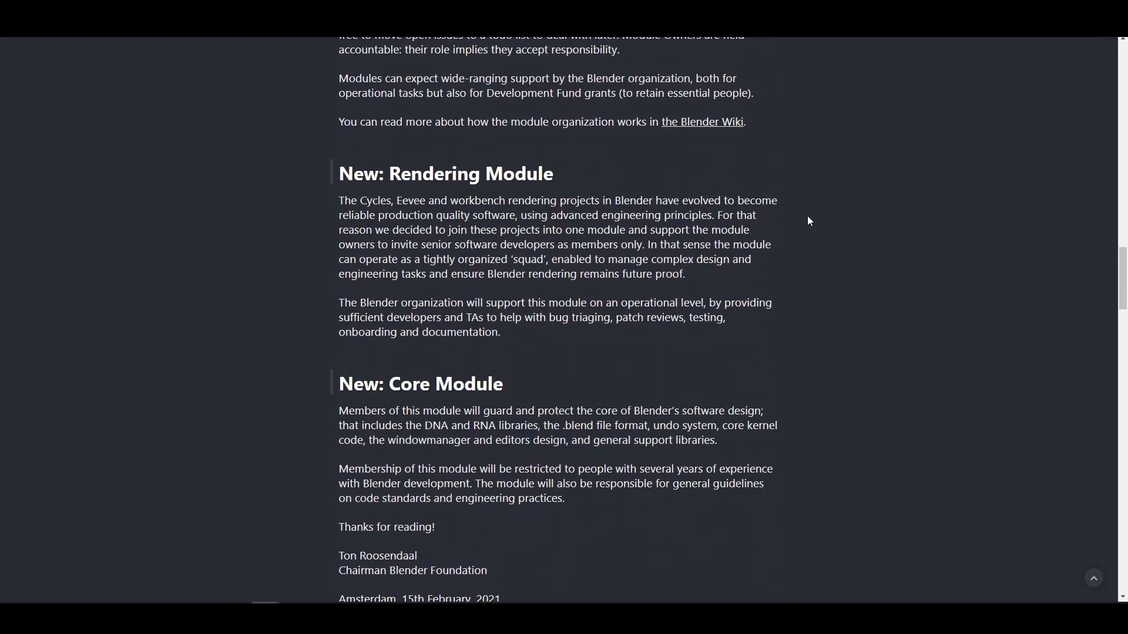
{"action": "scroll", "scroll_direction": "down", "scroll_amount": 3}
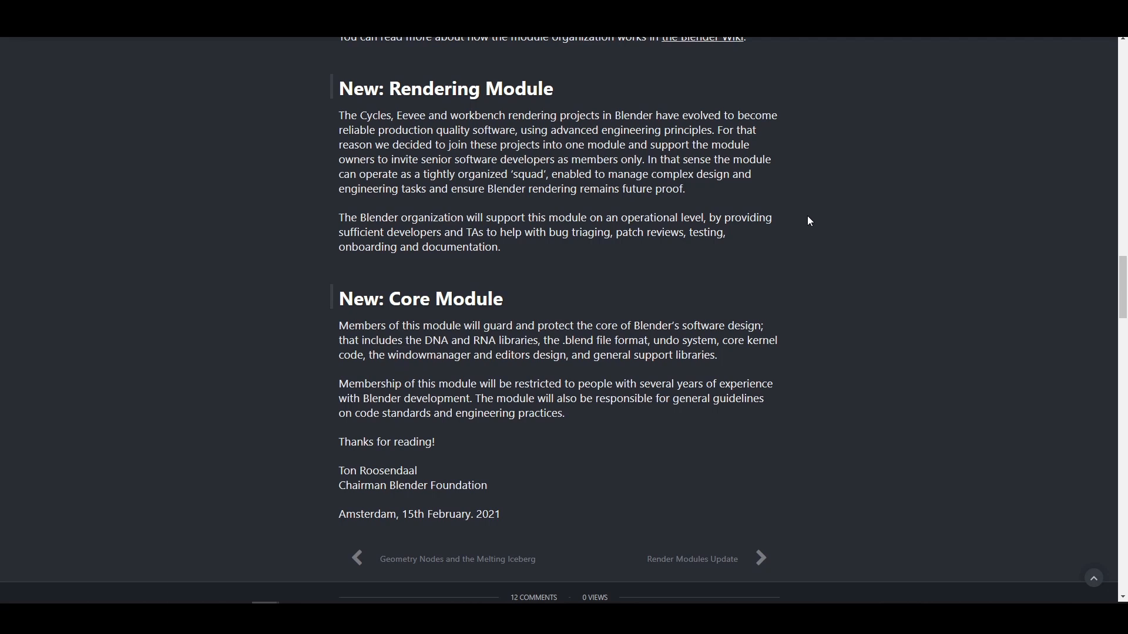
{"action": "mouse_move", "coordinate": [830, 259]}
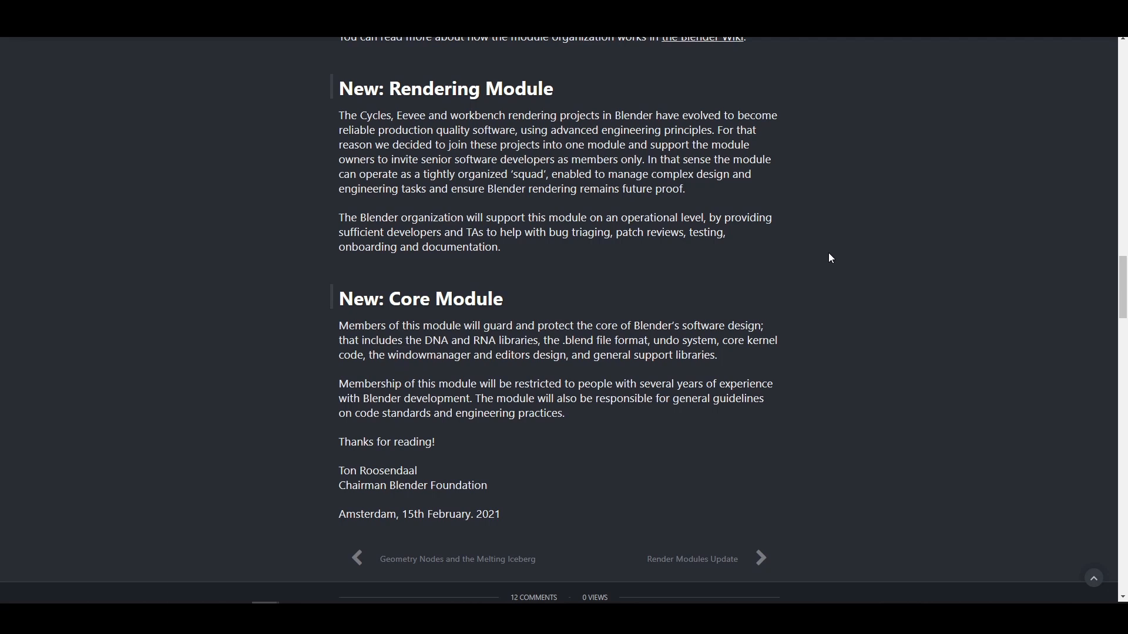
{"action": "scroll", "scroll_direction": "up", "scroll_amount": 3}
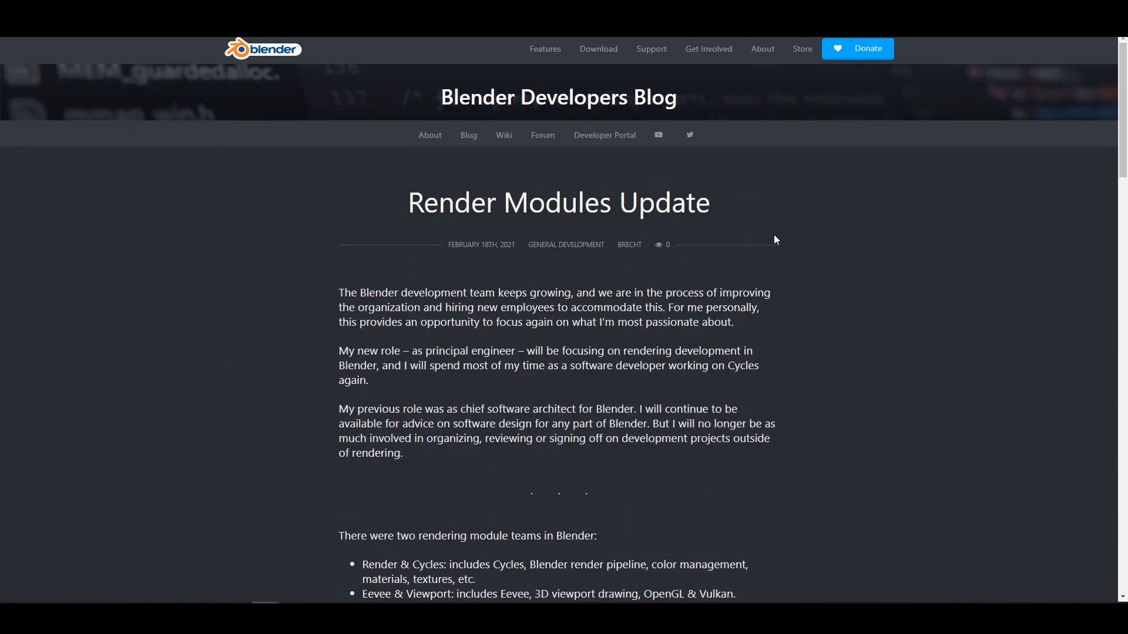
Step: Scroll through the Render Modules Update post to Brecht Van Lommel's sign-off and back up
{"action": "scroll", "scroll_direction": "down", "scroll_amount": 3}
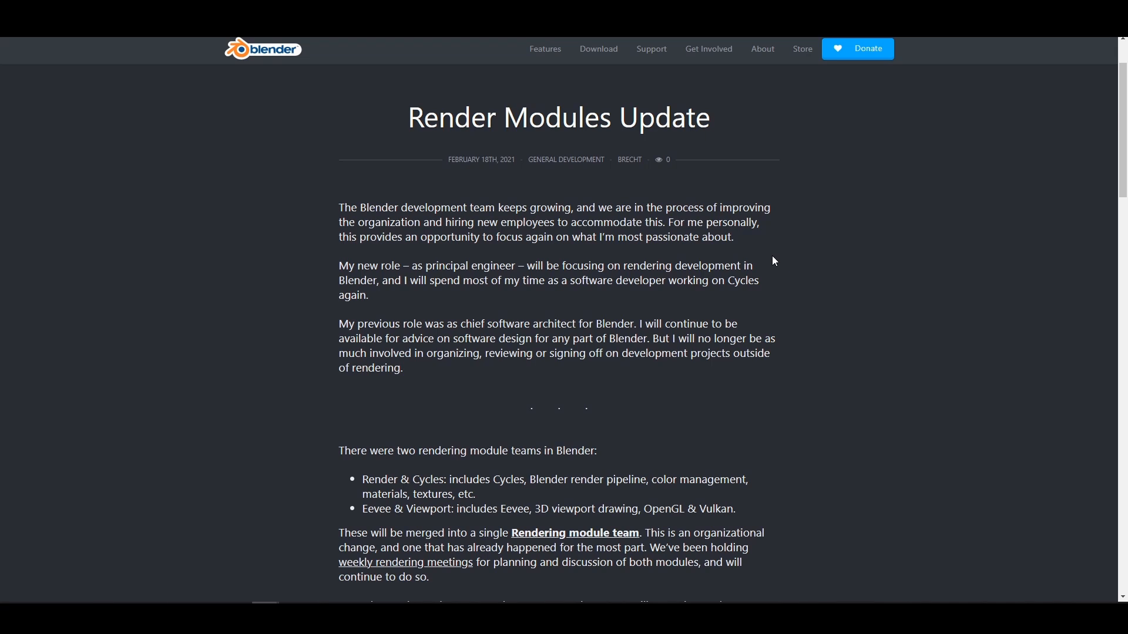
{"action": "mouse_move", "coordinate": [882, 390]}
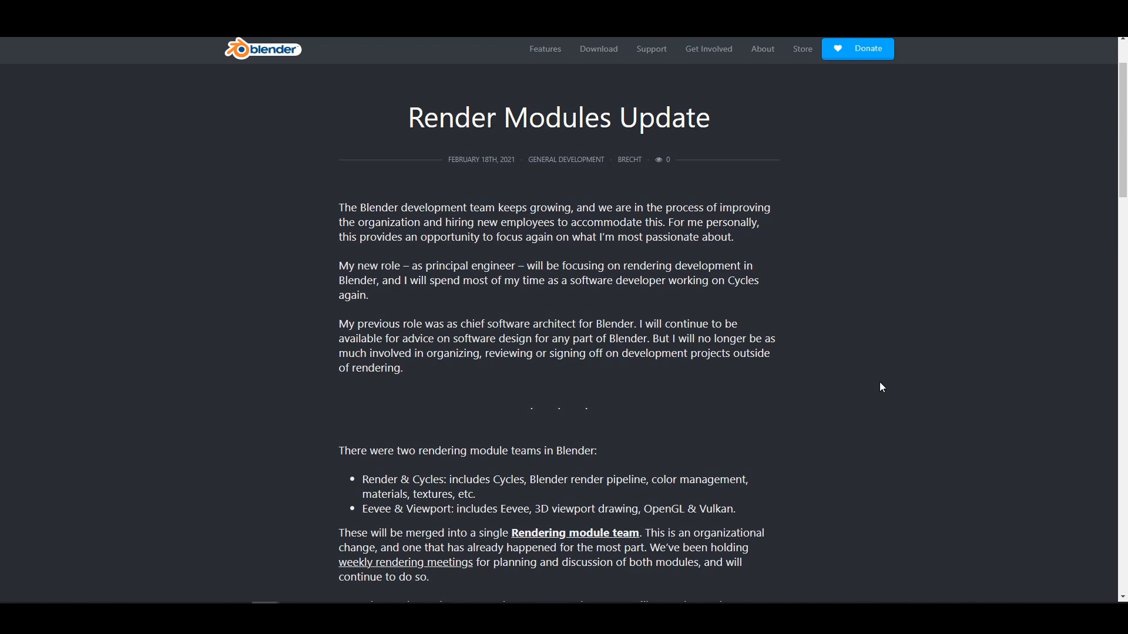
{"action": "scroll", "scroll_direction": "down", "scroll_amount": 3}
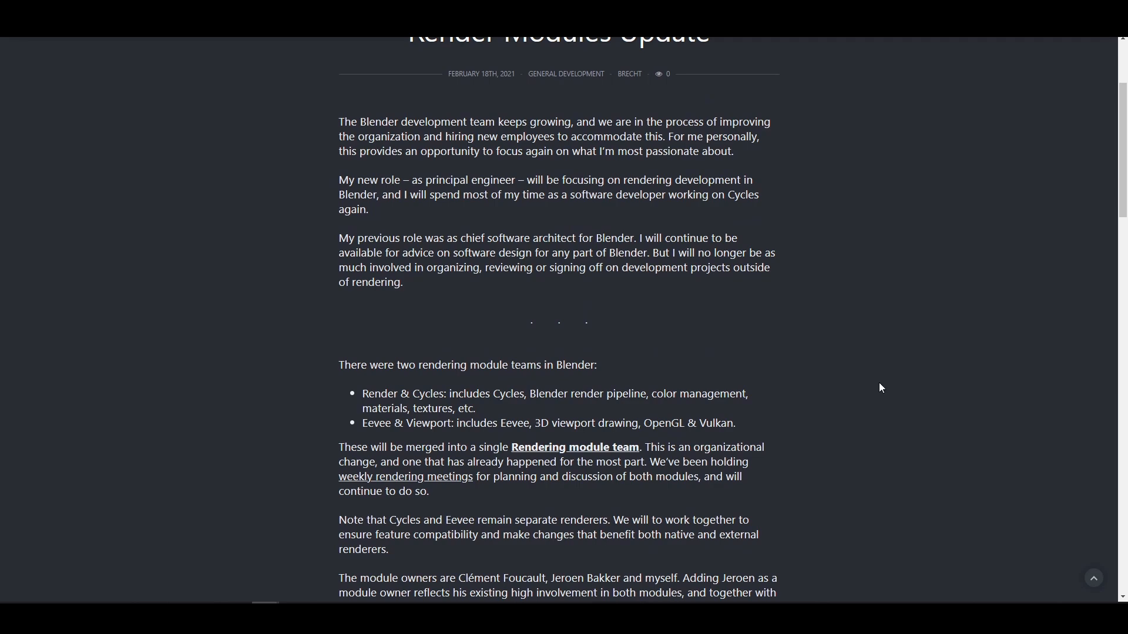
{"action": "scroll", "scroll_direction": "down", "scroll_amount": 3}
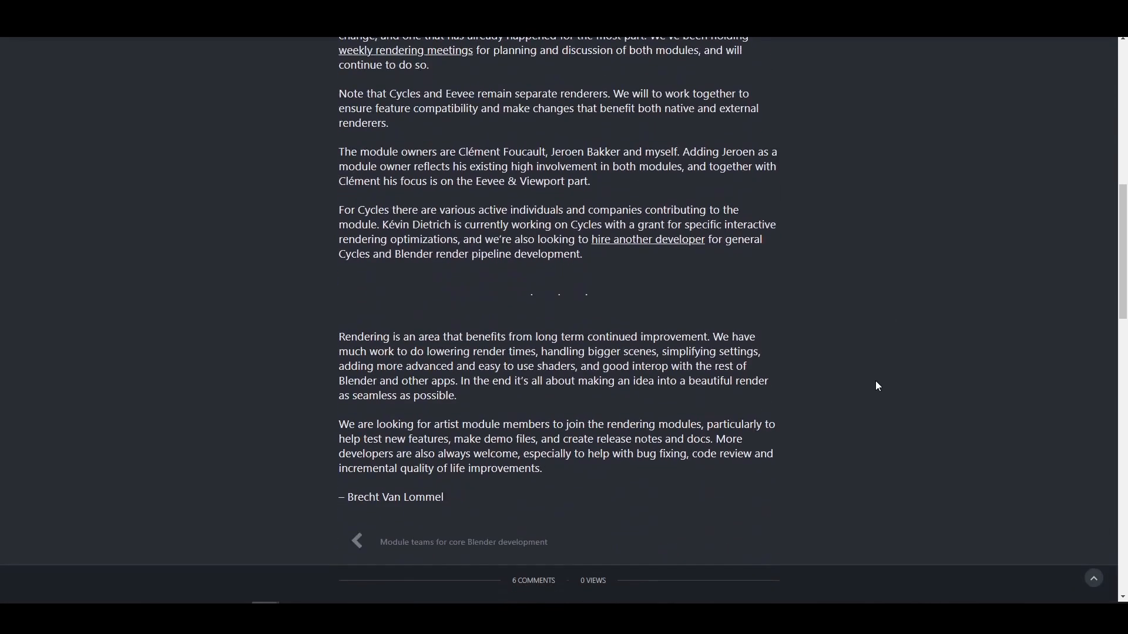
{"action": "scroll", "scroll_direction": "up", "scroll_amount": 3}
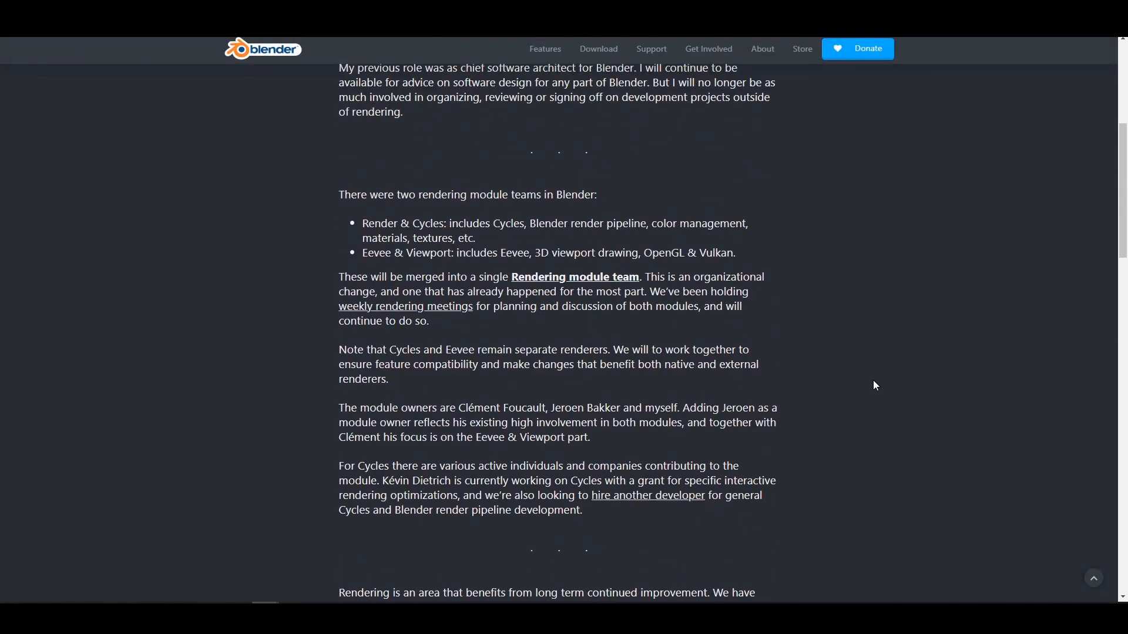
{"action": "mouse_move", "coordinate": [800, 275]}
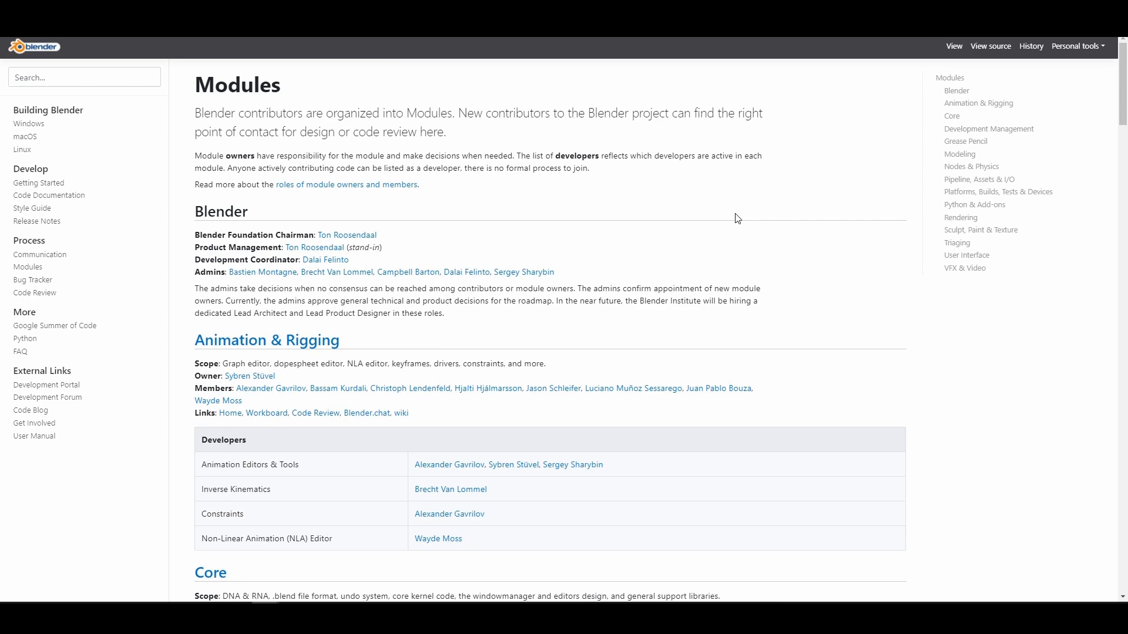
Step: Scroll down the wiki Modules page through each module's owners and developers to User Interface
{"action": "scroll", "scroll_direction": "down", "scroll_amount": 3}
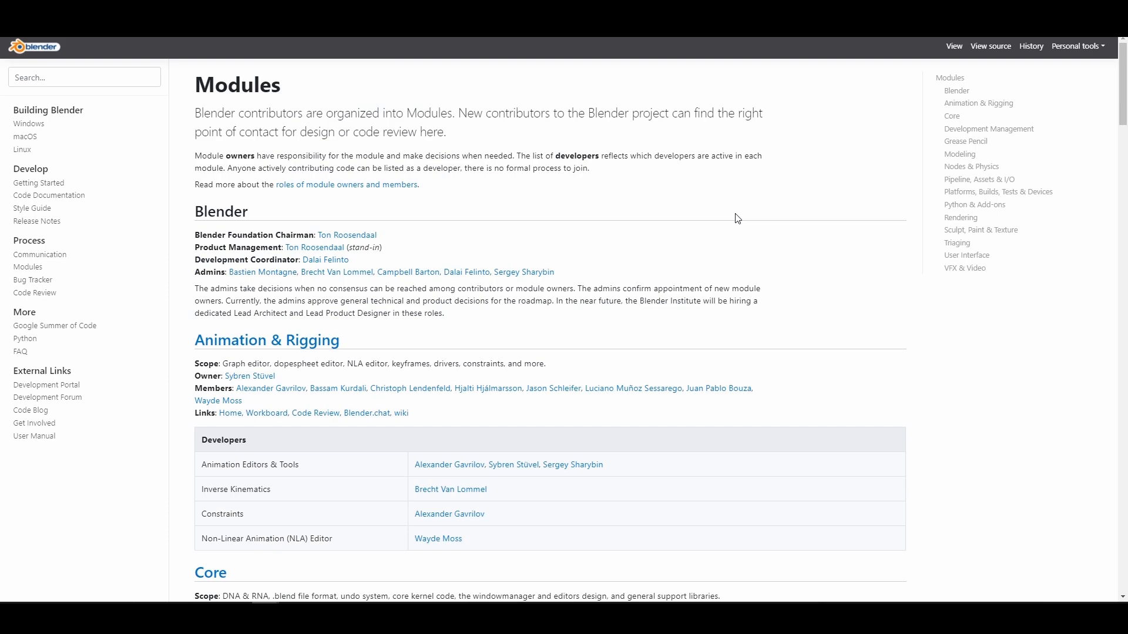
{"action": "scroll", "scroll_direction": "down", "scroll_amount": 3}
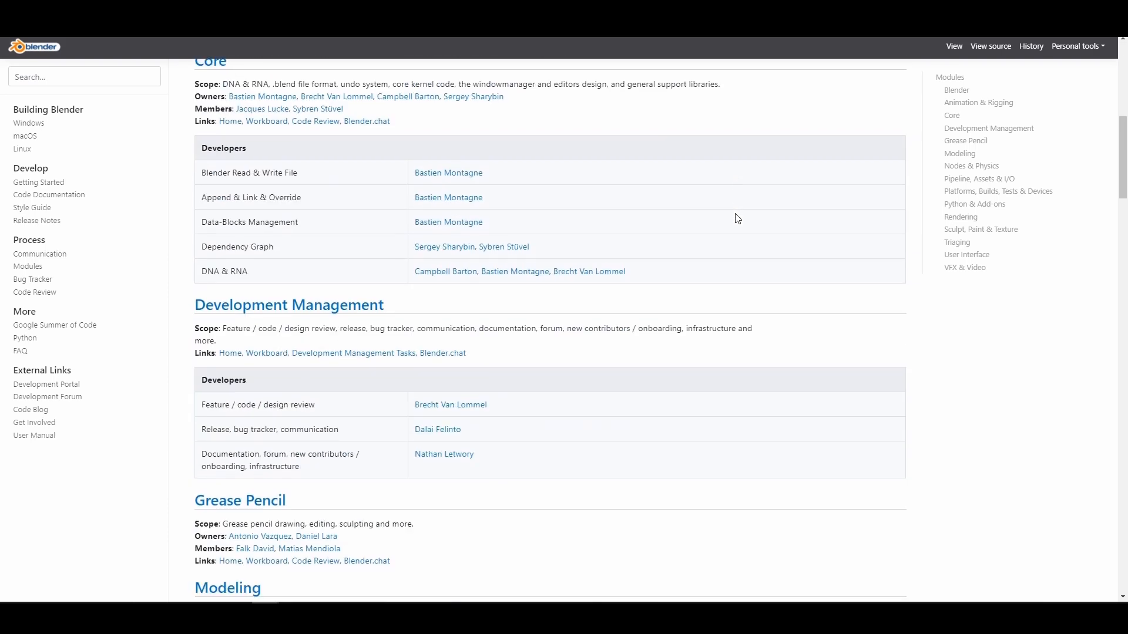
{"action": "scroll", "scroll_direction": "down", "scroll_amount": 3}
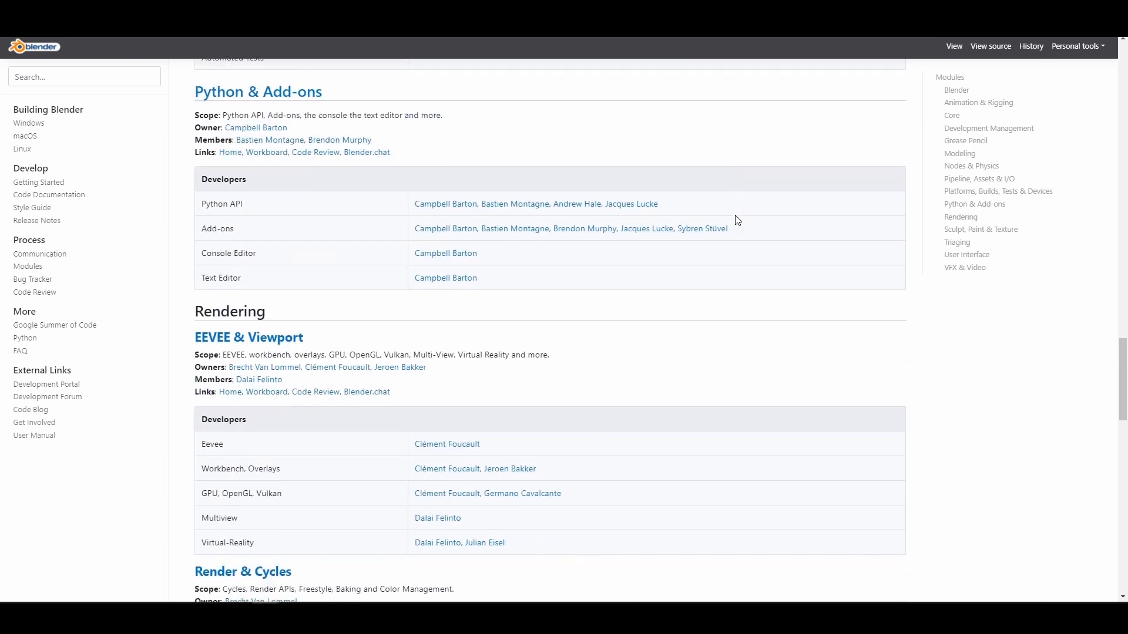
{"action": "scroll", "scroll_direction": "down", "scroll_amount": 3}
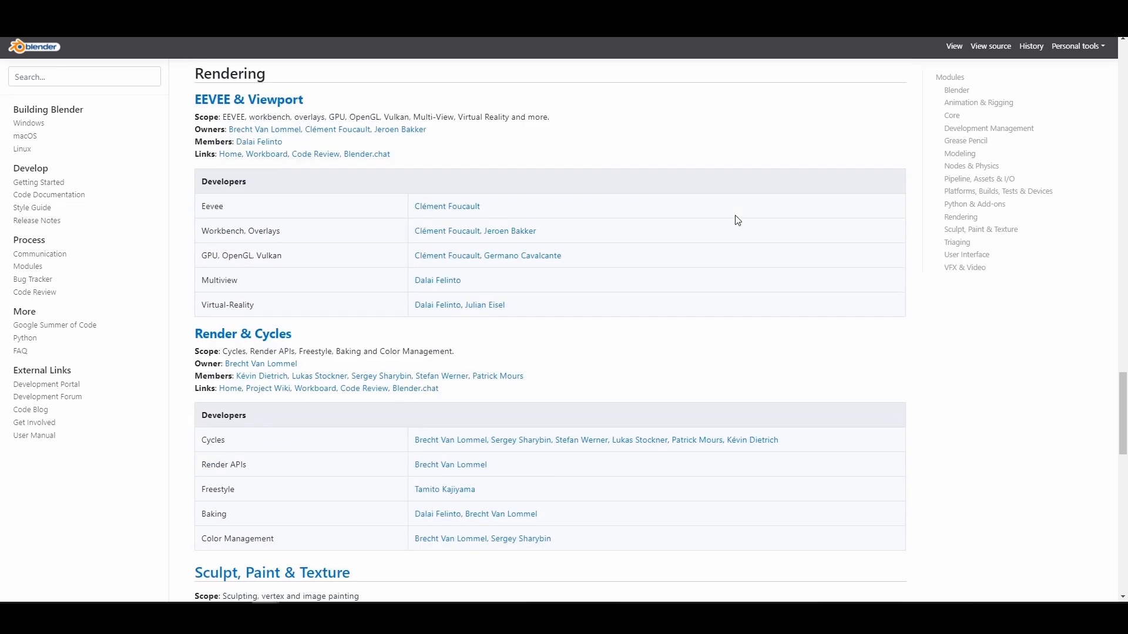
{"action": "scroll", "scroll_direction": "down", "scroll_amount": 3}
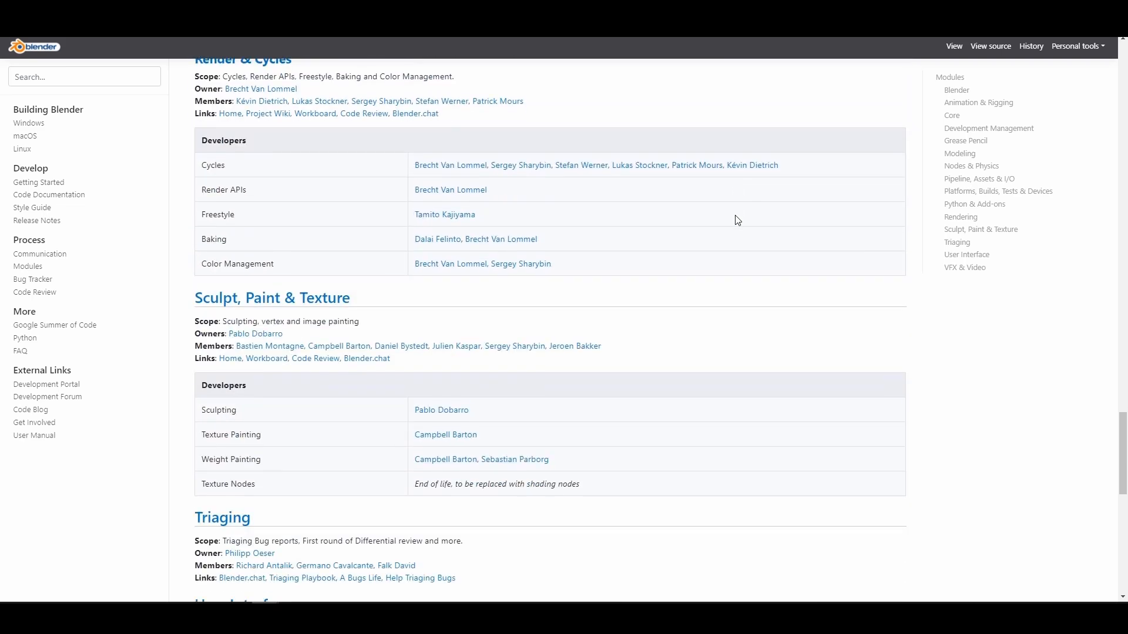
{"action": "scroll", "scroll_direction": "down", "scroll_amount": 3}
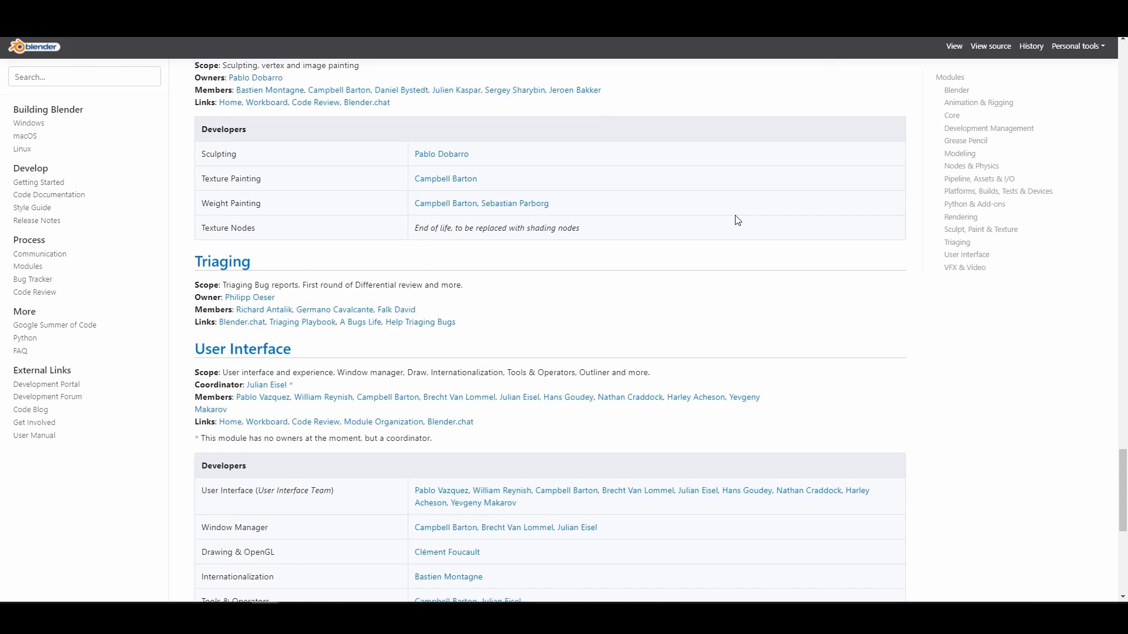
{"action": "scroll", "scroll_direction": "down", "scroll_amount": 3}
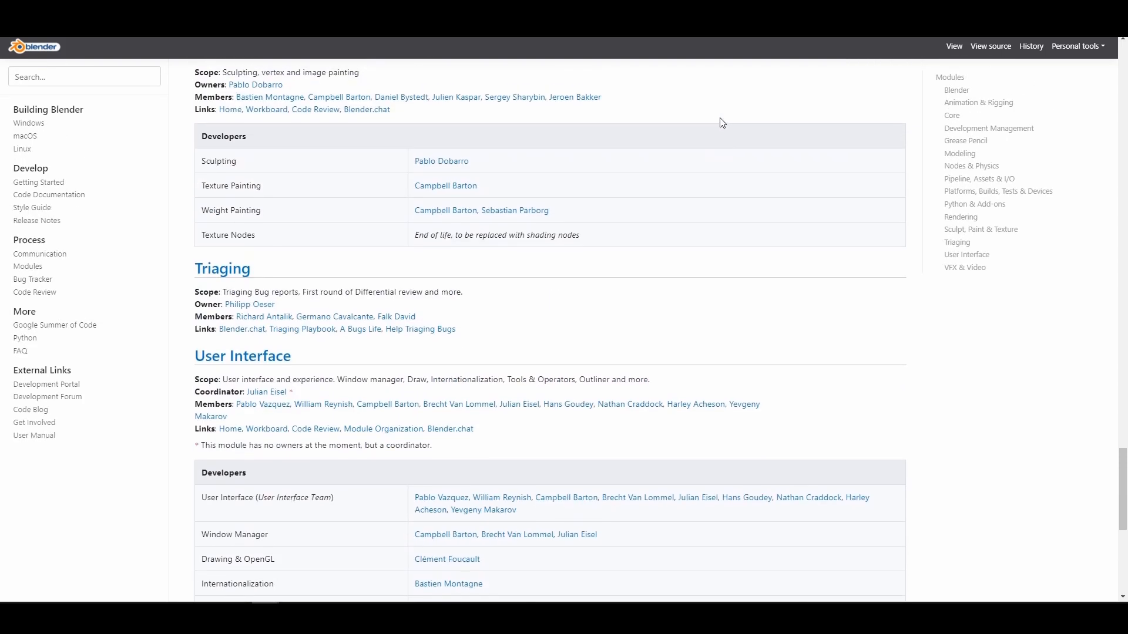
{"action": "scroll", "scroll_direction": "up", "scroll_amount": 3}
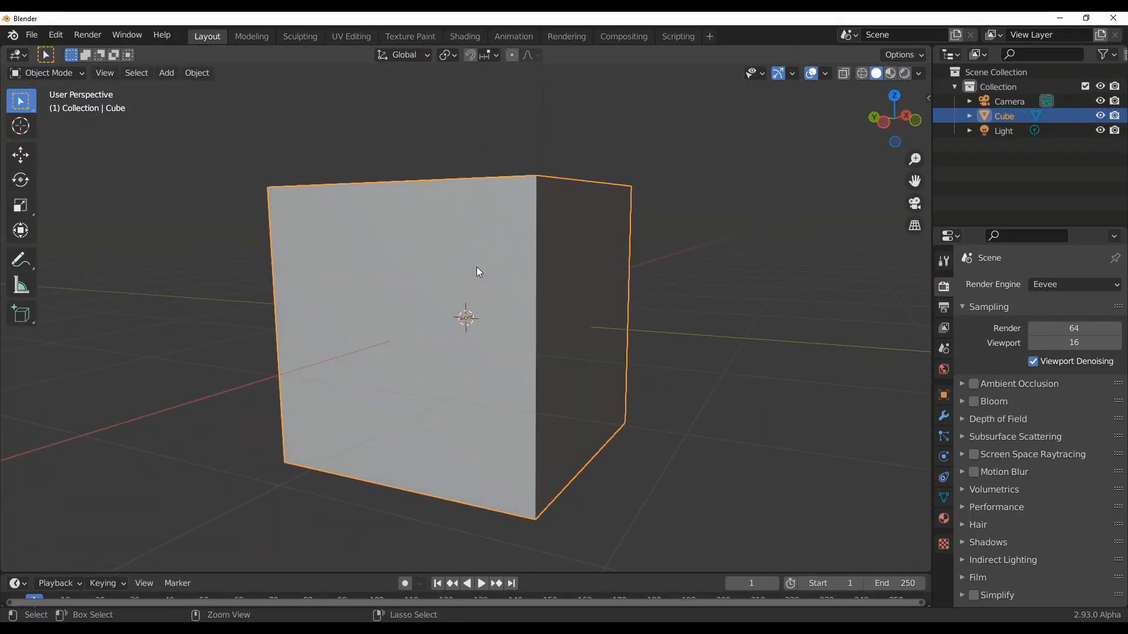
Step: Shade the subdivided cube smooth, raise it higher, and add a plane mesh beneath it
{"action": "right_click", "coordinate": [475, 271]}
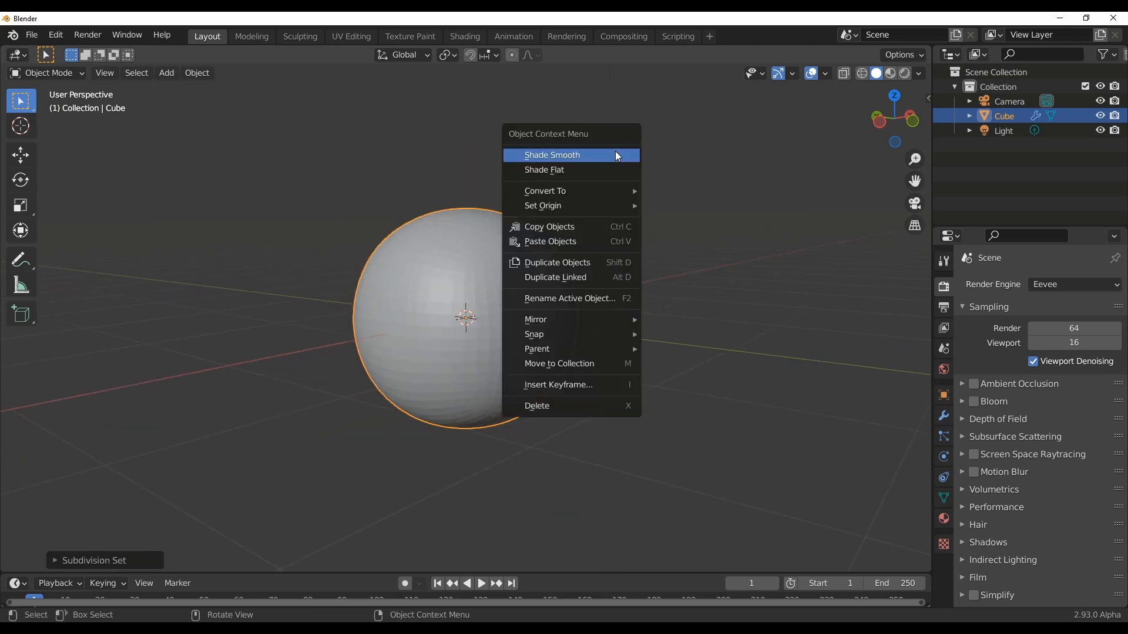
{"action": "left_click", "coordinate": [552, 155]}
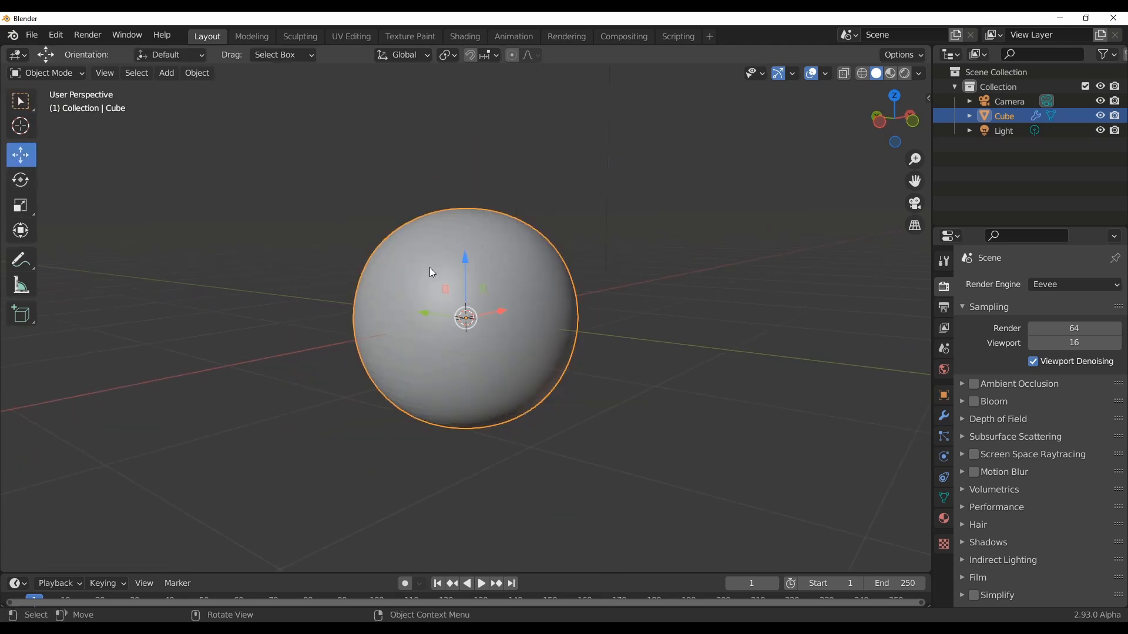
{"action": "left_click", "coordinate": [165, 73]}
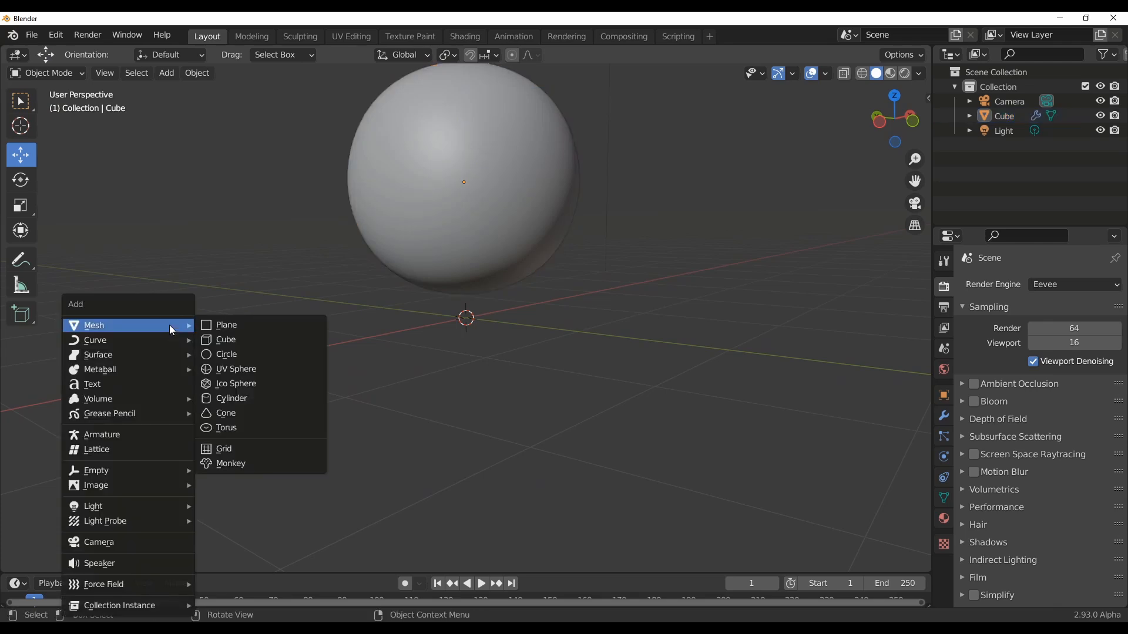
{"action": "left_click", "coordinate": [226, 324]}
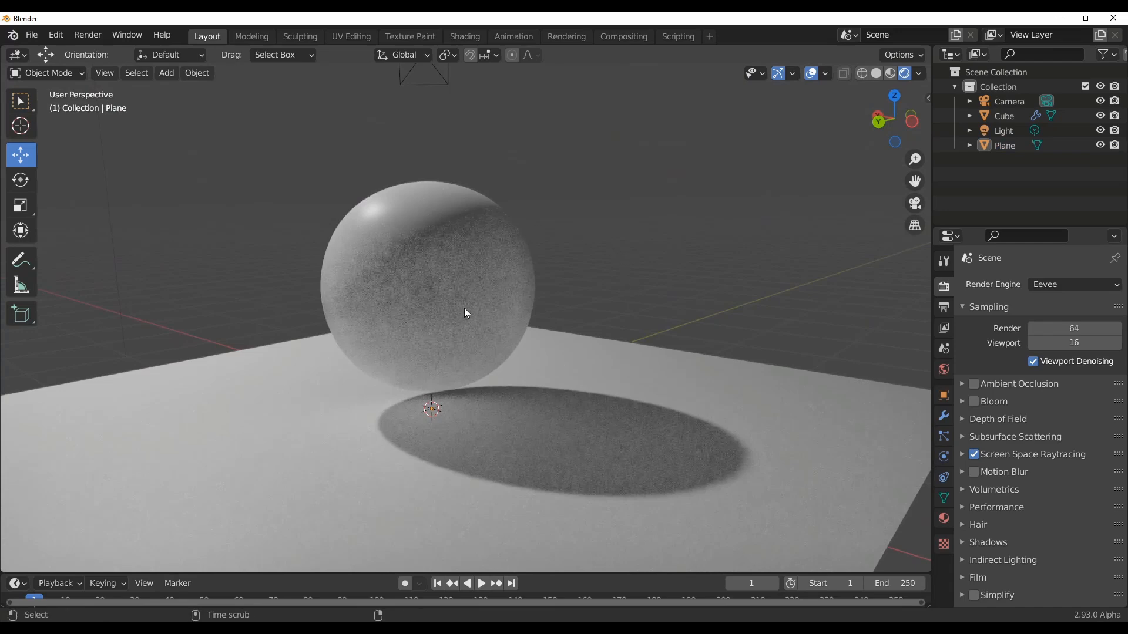
{"action": "mouse_move", "coordinate": [466, 312]}
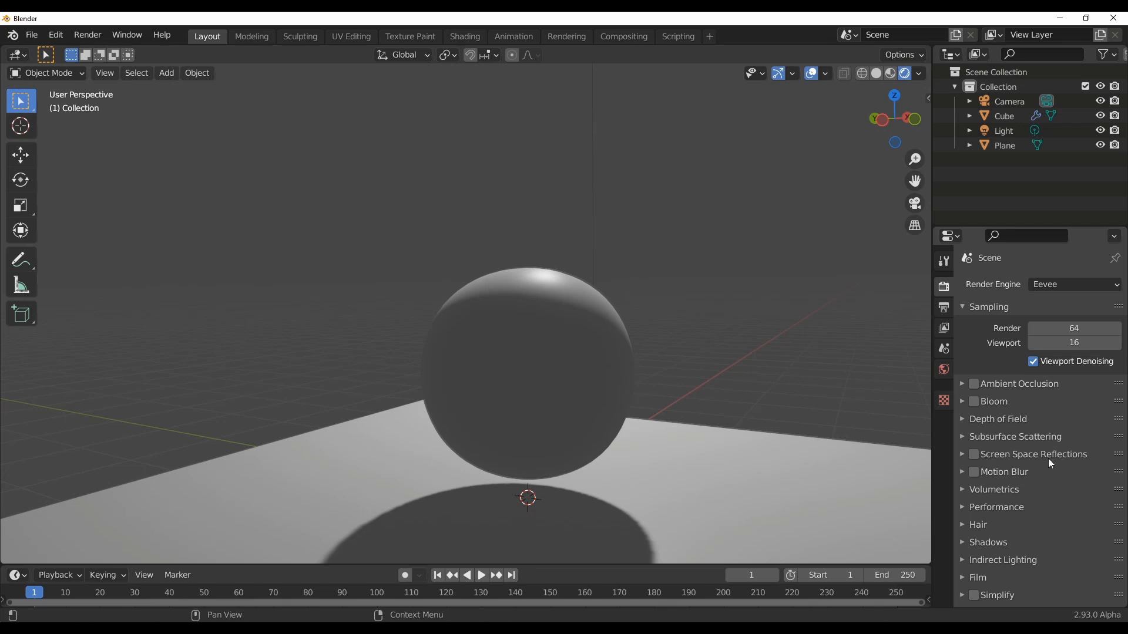
{"action": "mouse_move", "coordinate": [1056, 463]}
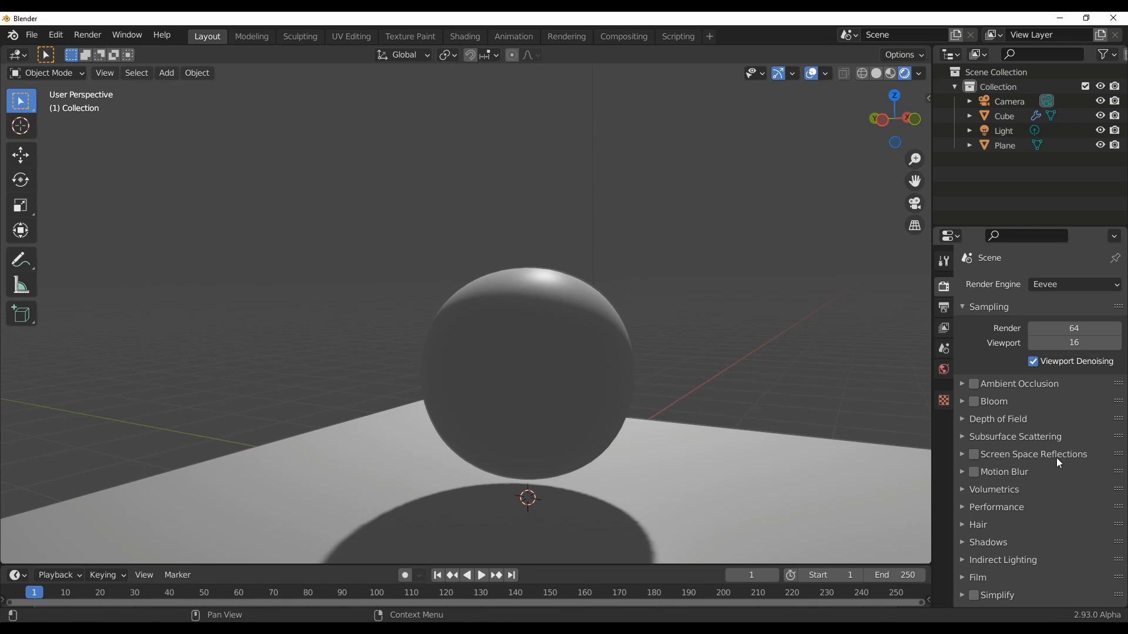
Step: View the scene in rendered mode, then drag the sphere across the plane and confirm its new position
{"action": "left_click", "coordinate": [973, 453]}
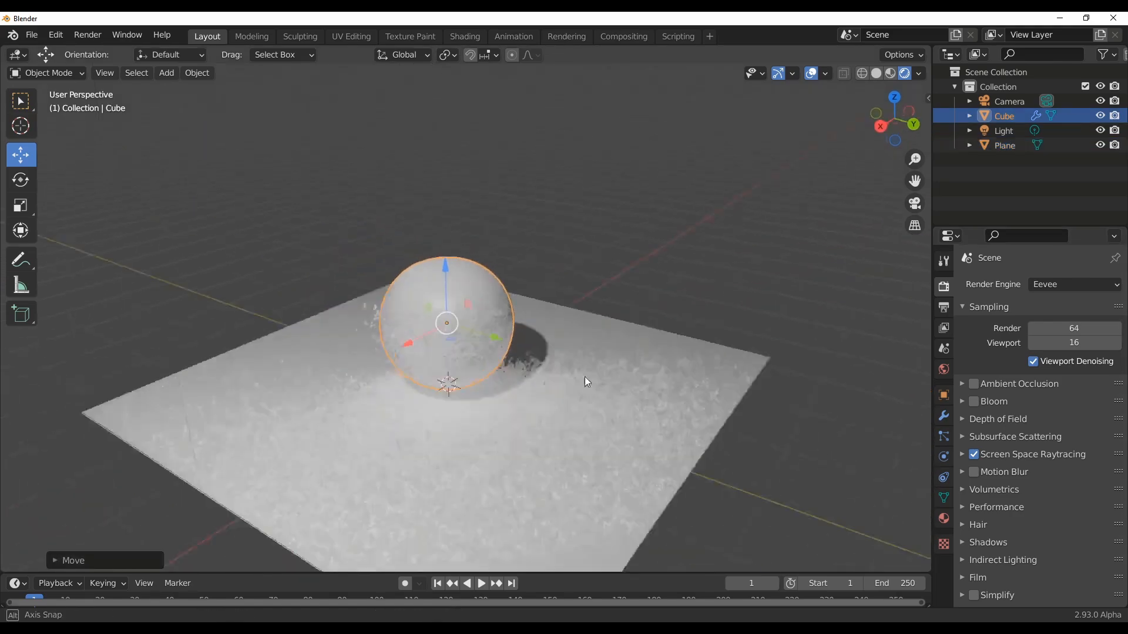
{"action": "left_click_drag", "start_coordinate": [586, 380], "coordinate": [521, 390]}
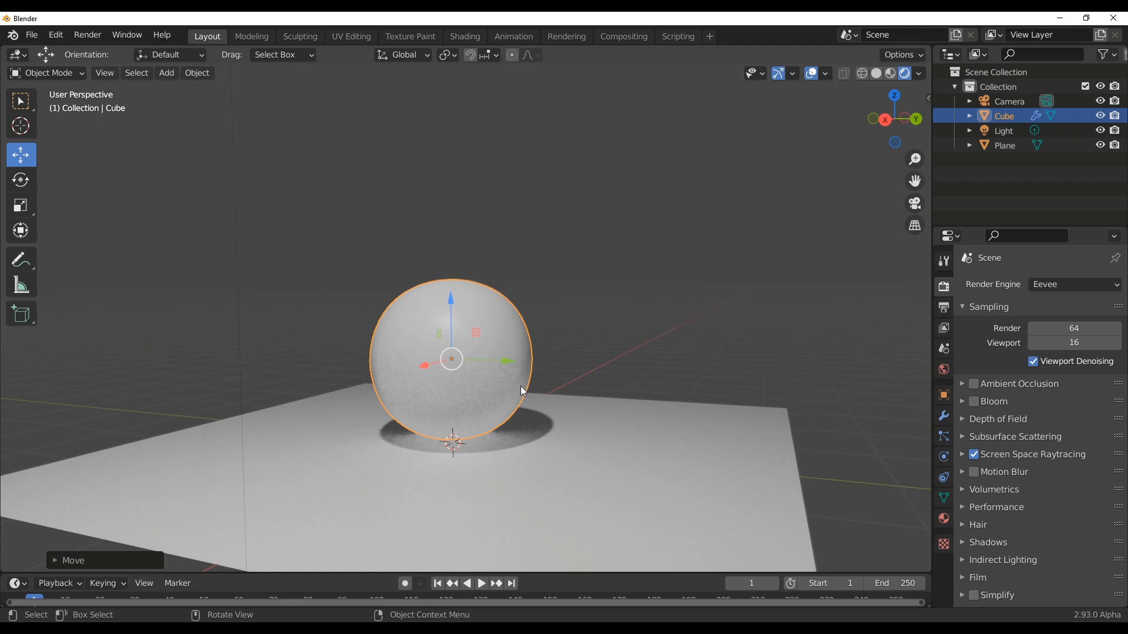
{"action": "left_click", "coordinate": [703, 370]}
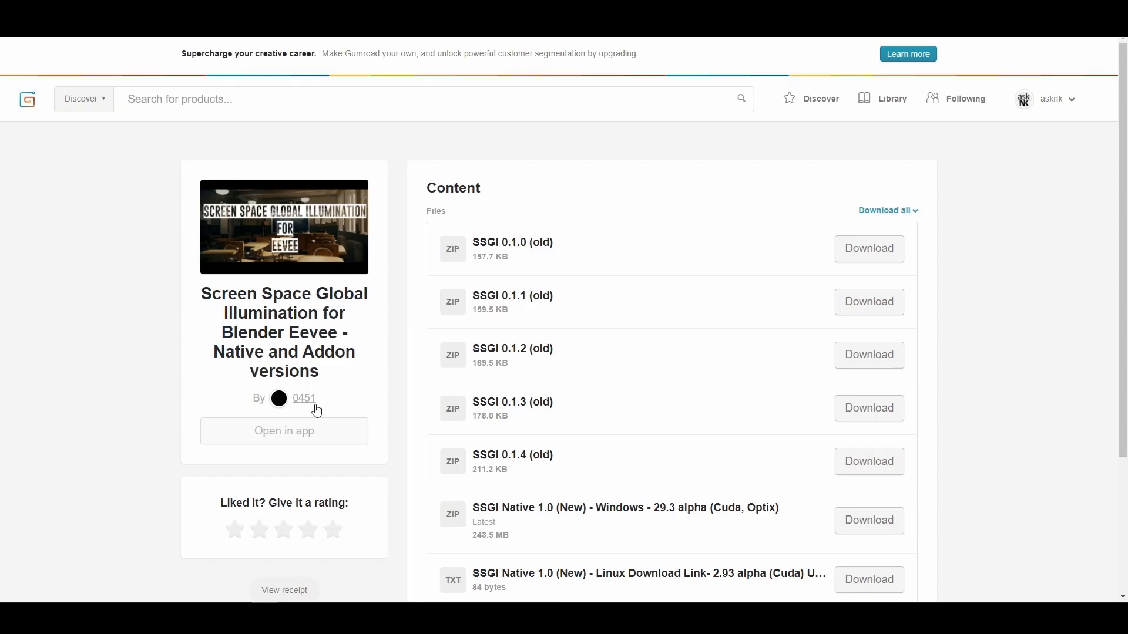
{"action": "mouse_move", "coordinate": [320, 401]}
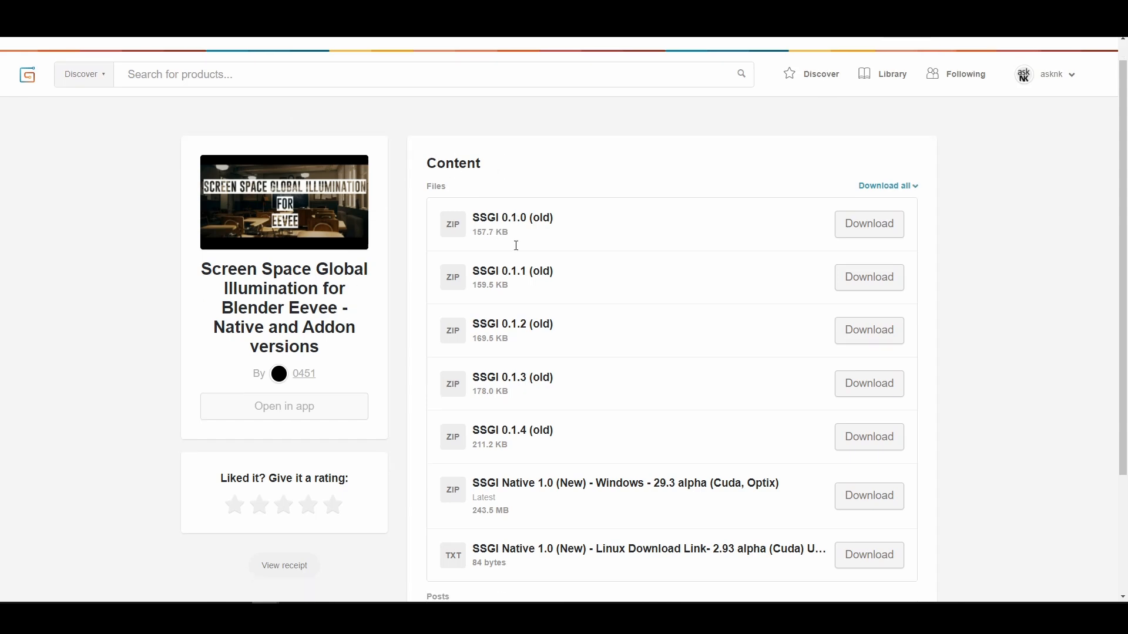
Step: Scroll down the SSGI product's Content file list to the Linux download link
{"action": "scroll", "scroll_direction": "down", "scroll_amount": 3}
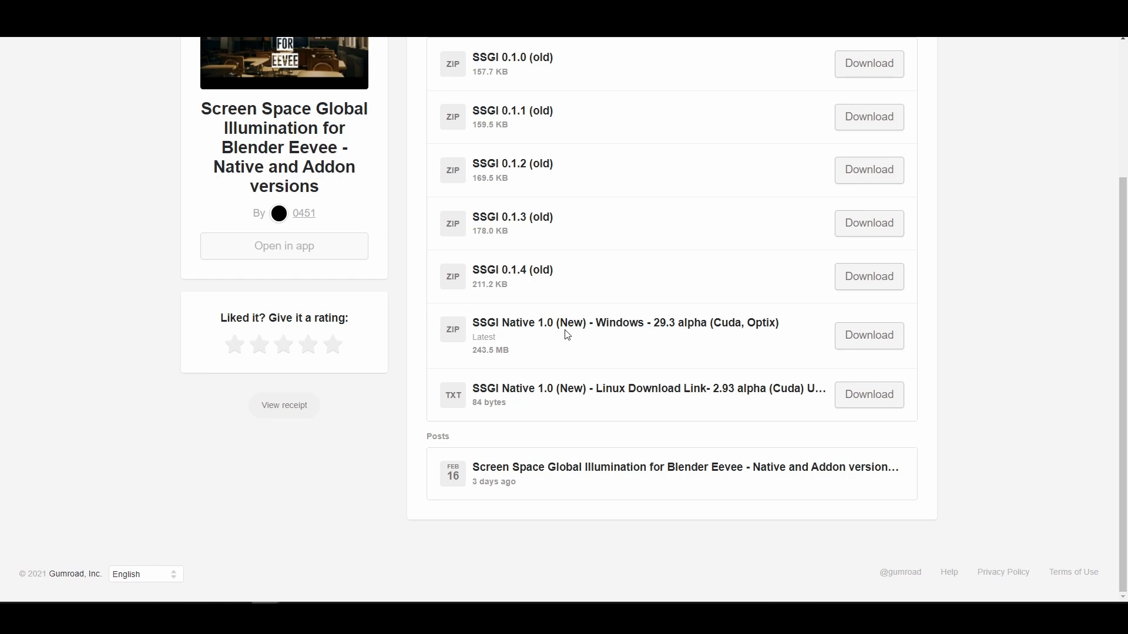
{"action": "mouse_move", "coordinate": [565, 370]}
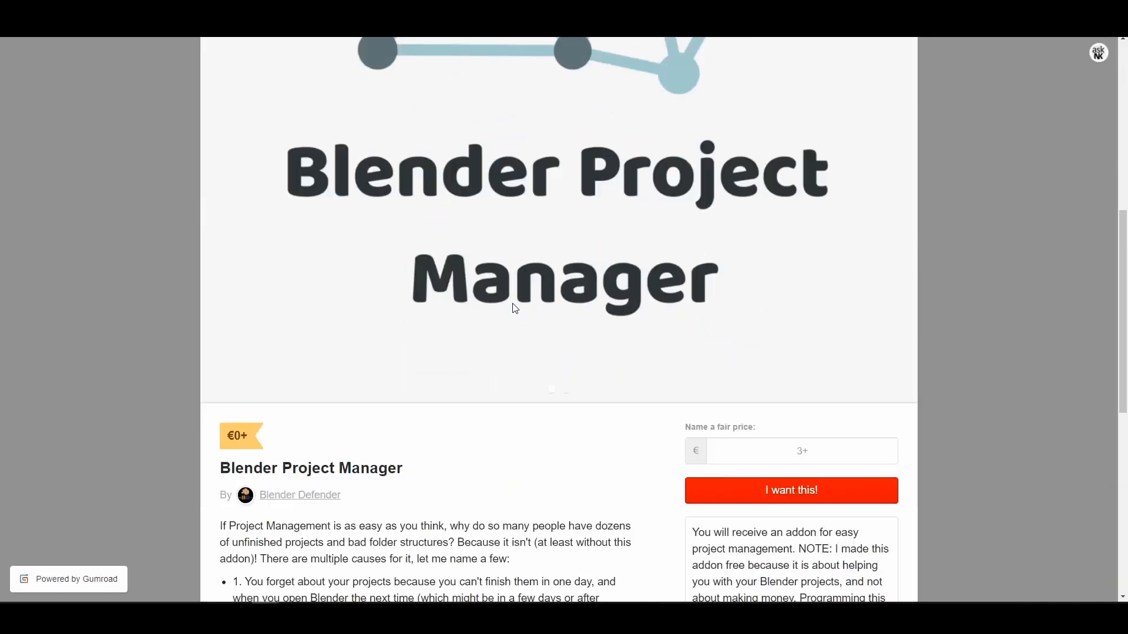
Step: Scroll the Blender Project Manager listing down to its pay-what-you-want offer and back to the banner
{"action": "scroll", "scroll_direction": "down", "scroll_amount": 3}
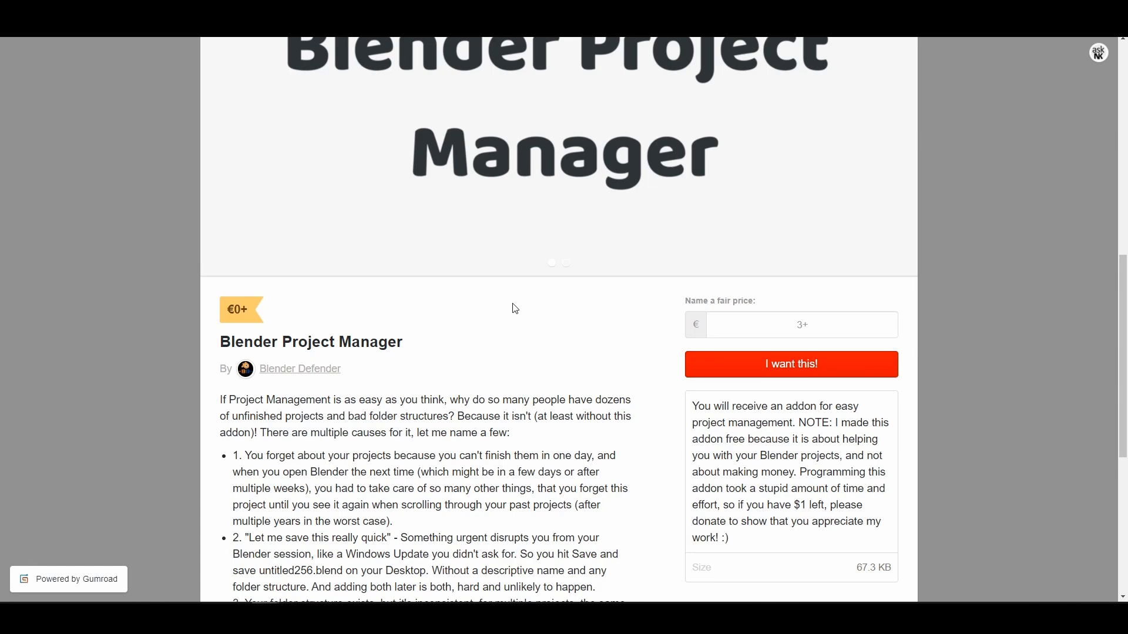
{"action": "scroll", "scroll_direction": "down", "scroll_amount": 3}
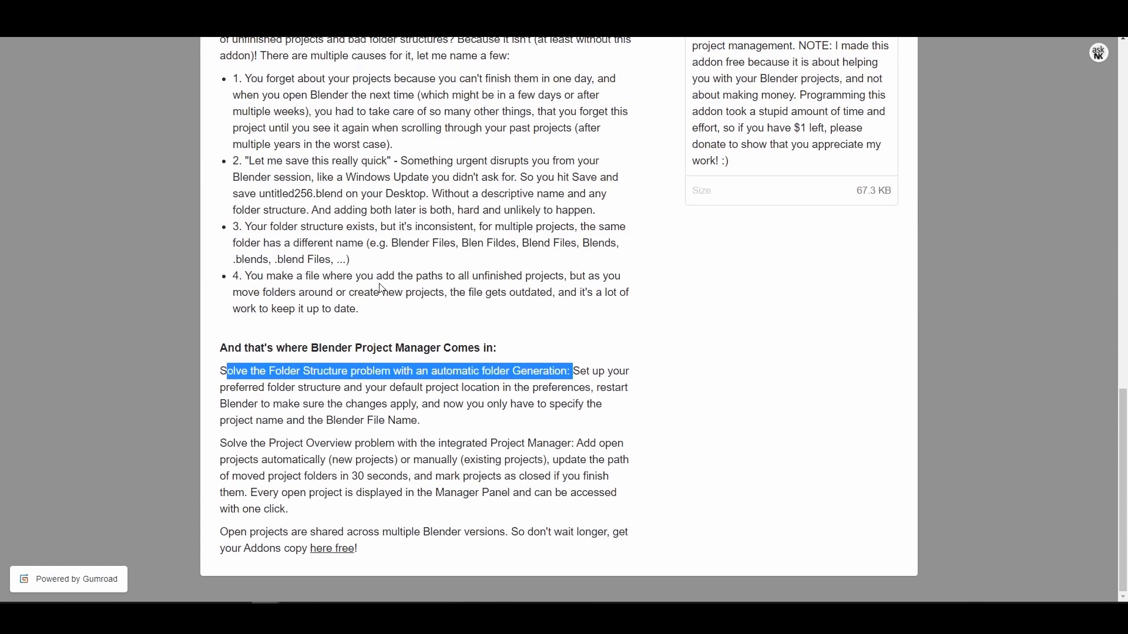
{"action": "left_click", "coordinate": [504, 424]}
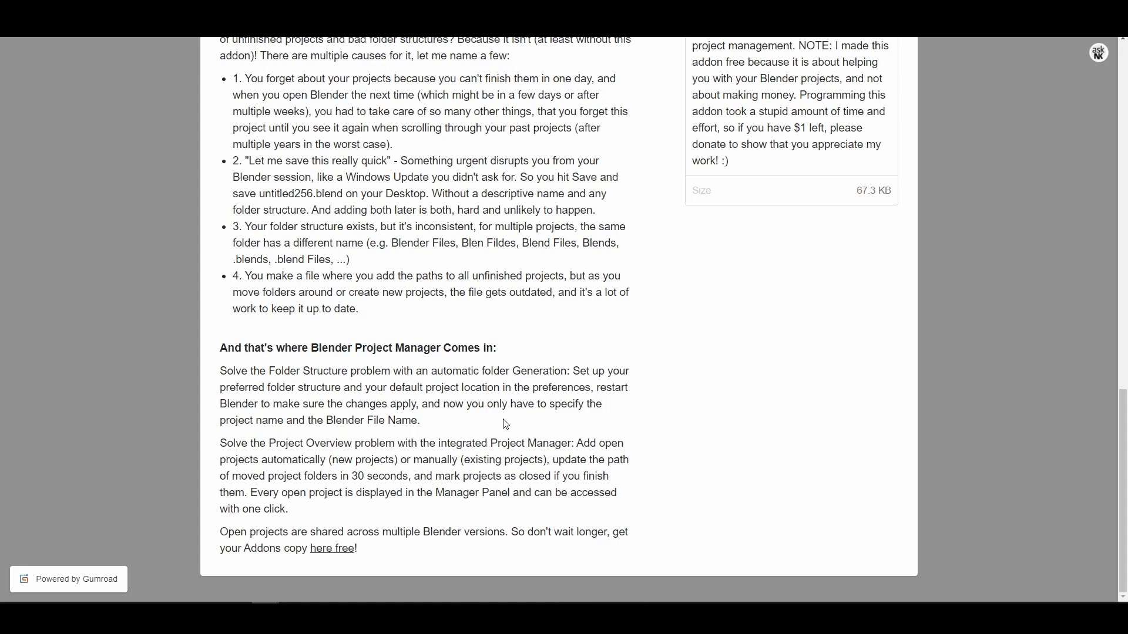
{"action": "scroll", "scroll_direction": "up", "scroll_amount": 3}
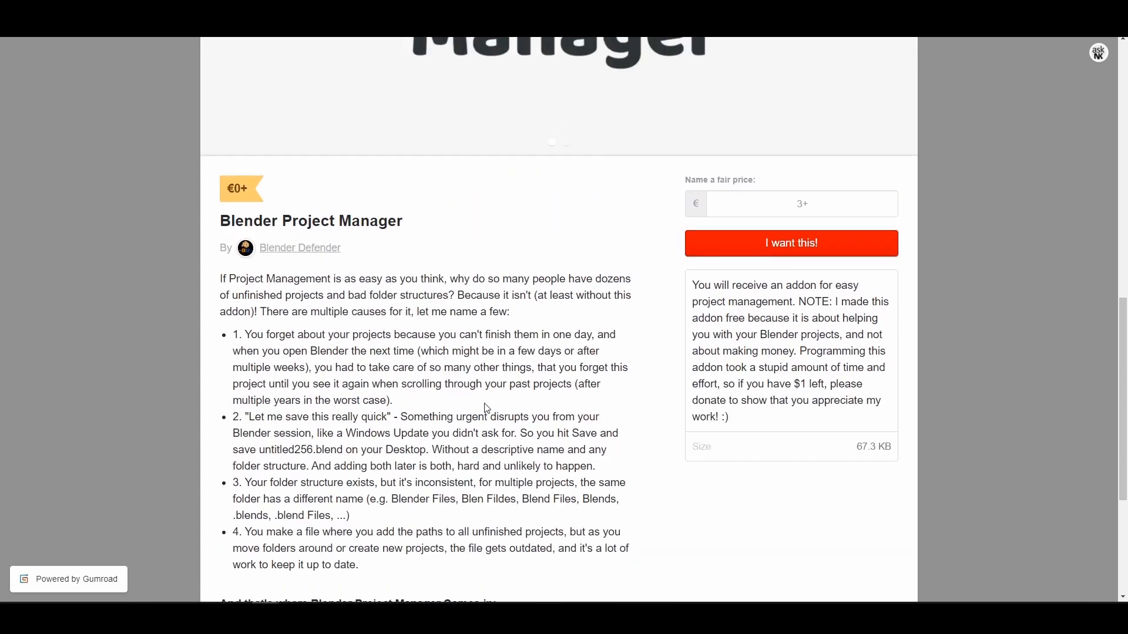
{"action": "scroll", "scroll_direction": "down", "scroll_amount": 3}
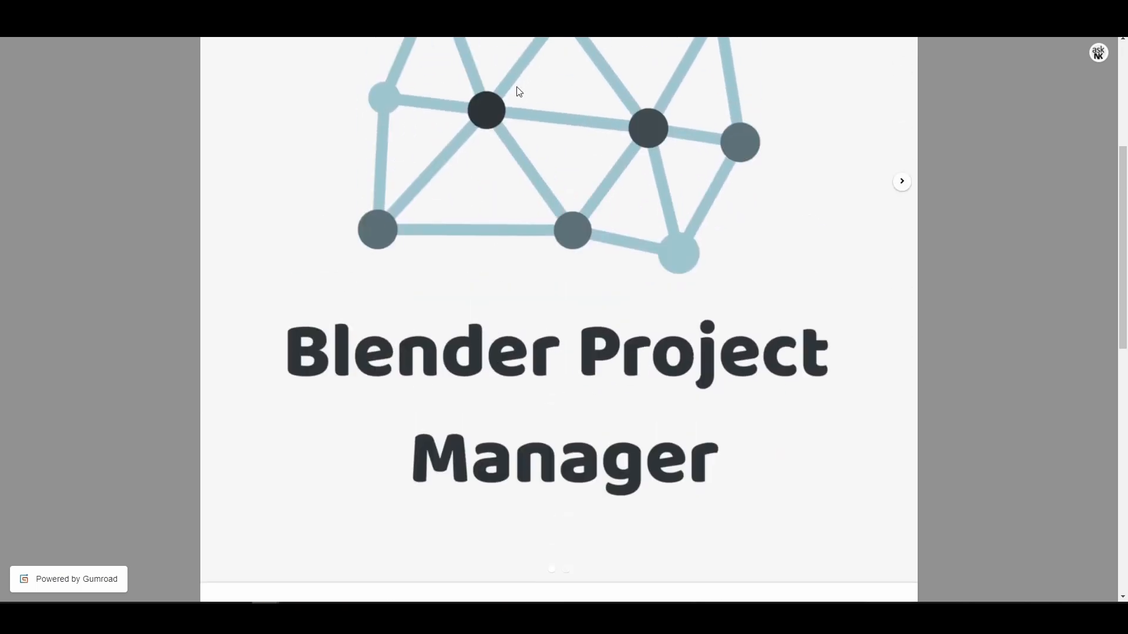
{"action": "mouse_move", "coordinate": [405, 152]}
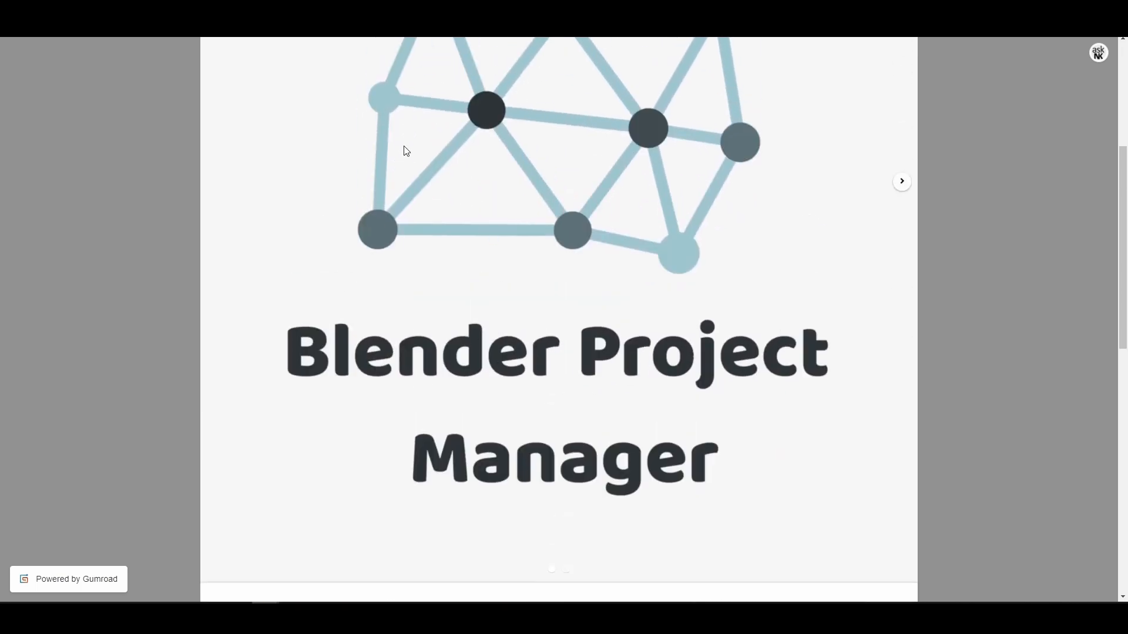
{"action": "scroll", "scroll_direction": "down", "scroll_amount": 3}
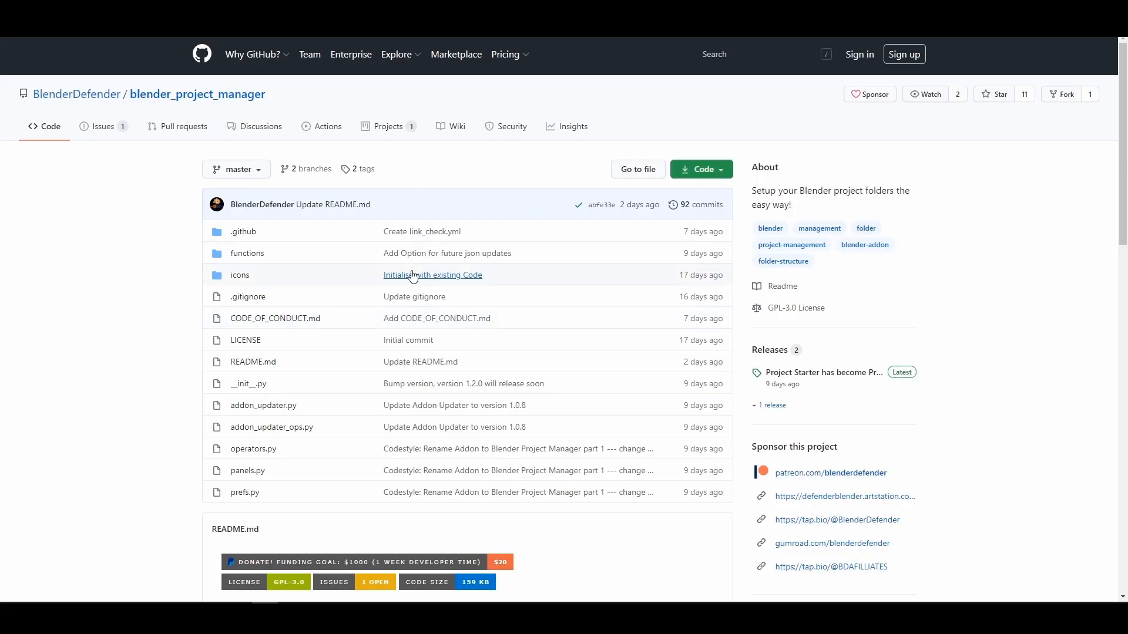
Step: Scroll down the blender_project_manager repository's Code file listing and About details
{"action": "scroll", "scroll_direction": "down", "scroll_amount": 3}
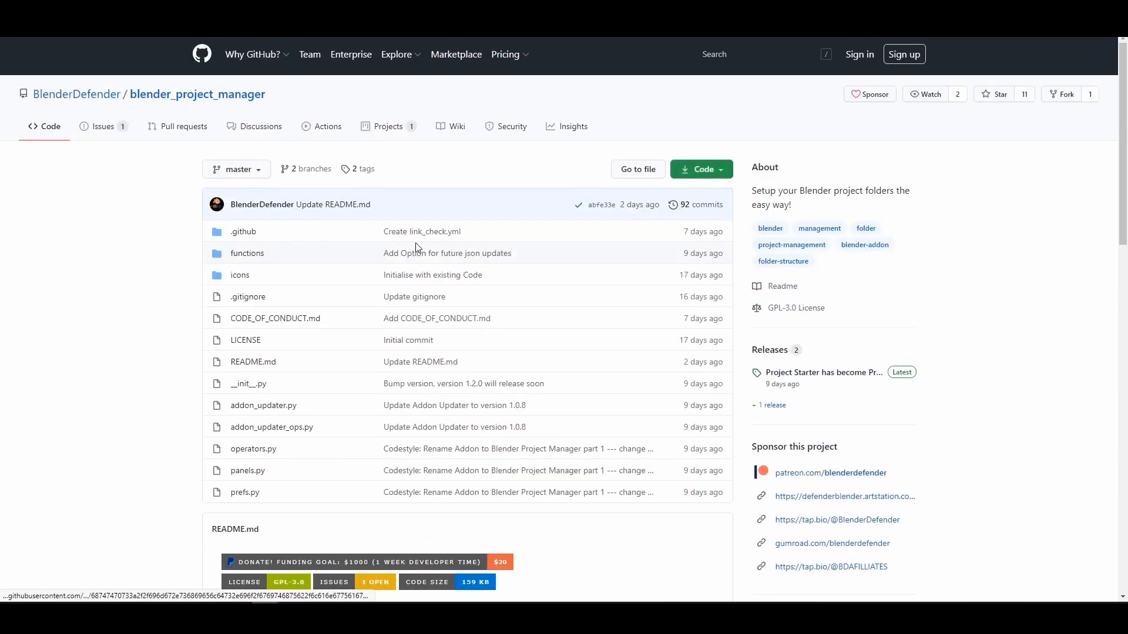
{"action": "mouse_move", "coordinate": [508, 178]}
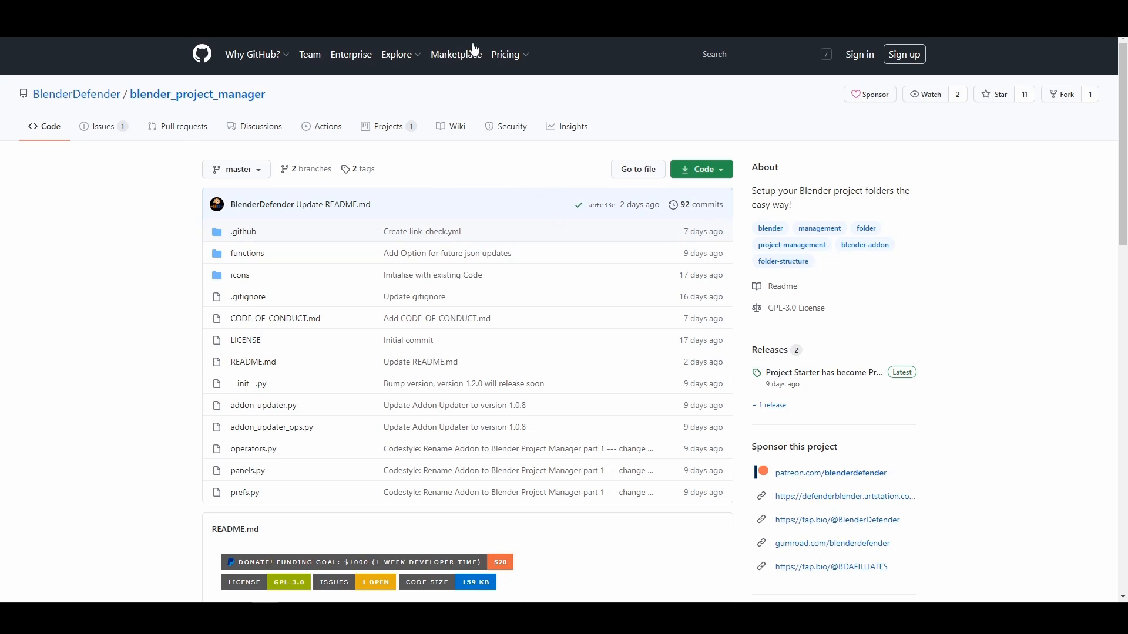
{"action": "mouse_move", "coordinate": [511, 127]}
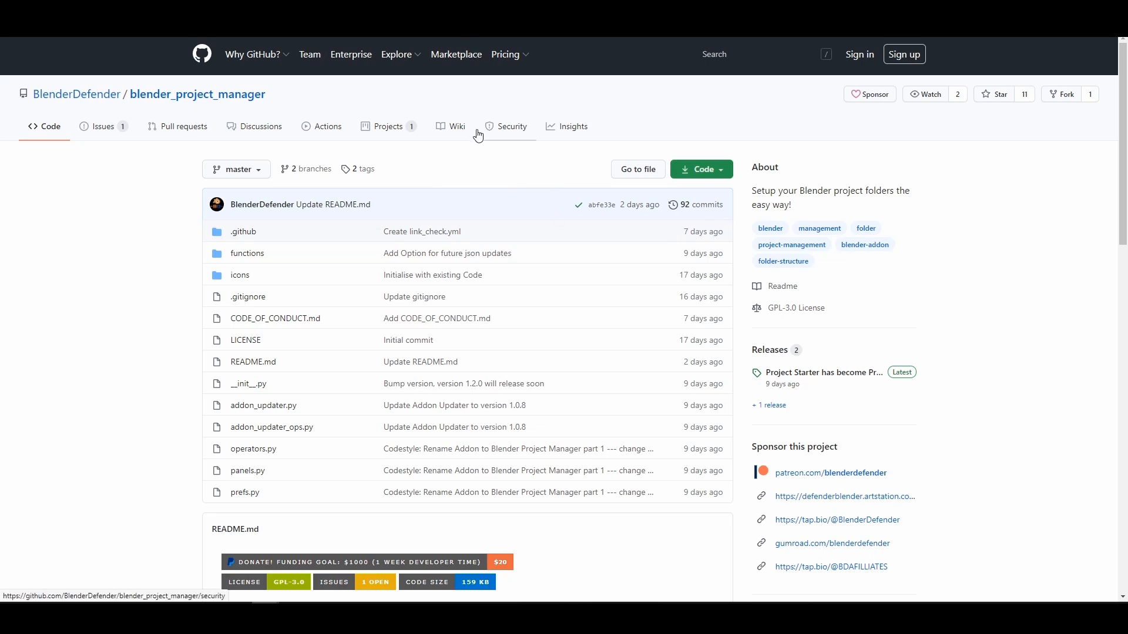
{"action": "mouse_move", "coordinate": [544, 228]}
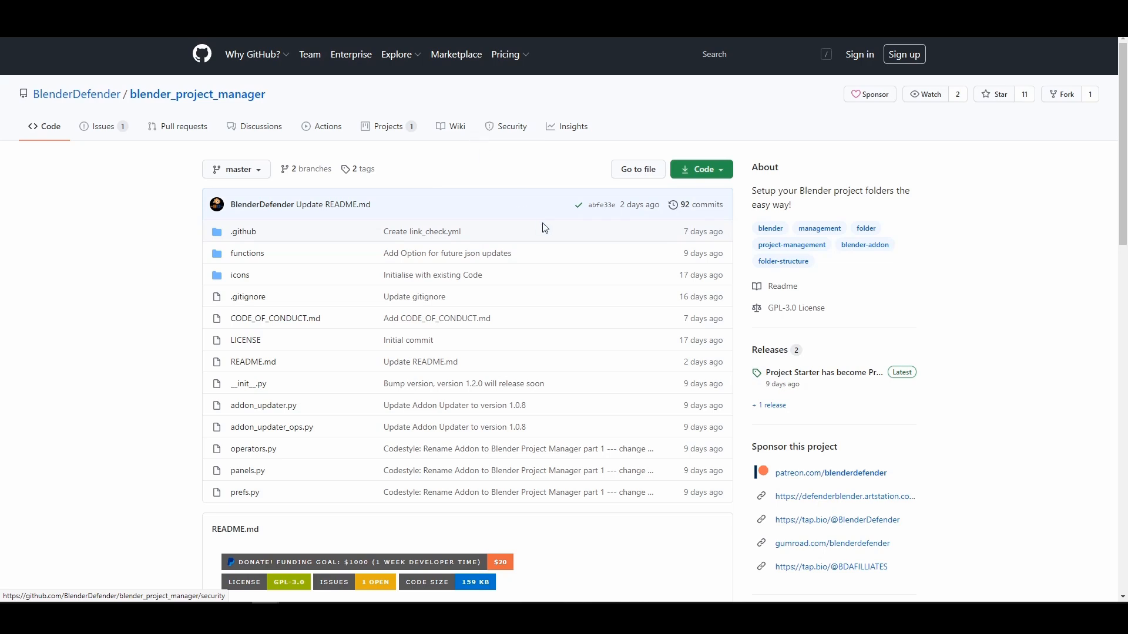
{"action": "mouse_move", "coordinate": [532, 173]}
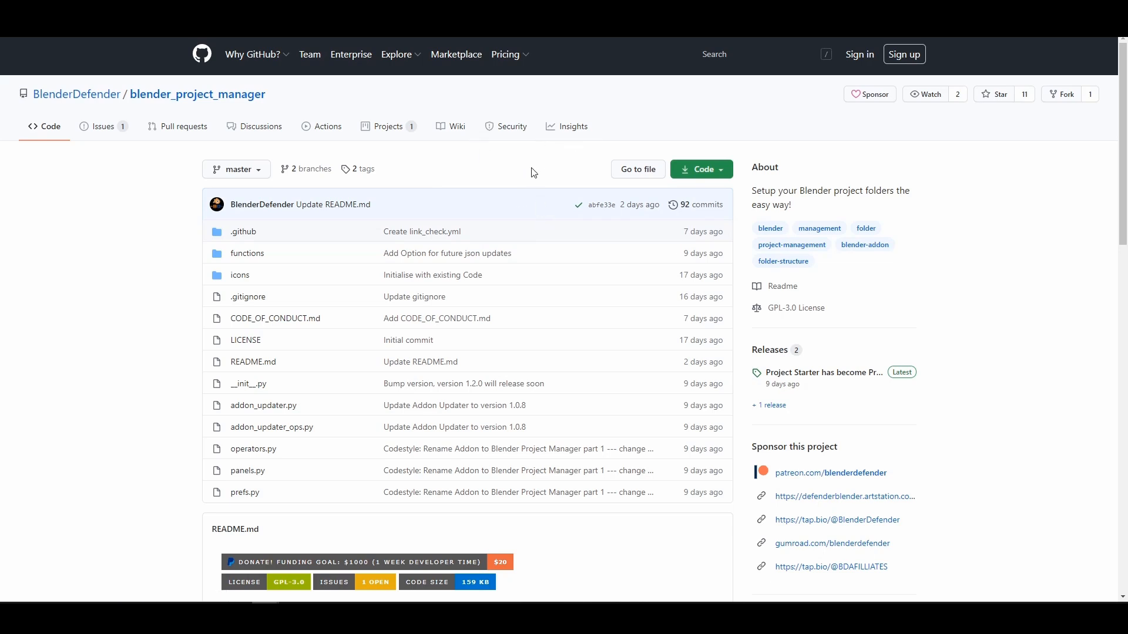
{"action": "mouse_move", "coordinate": [500, 86]}
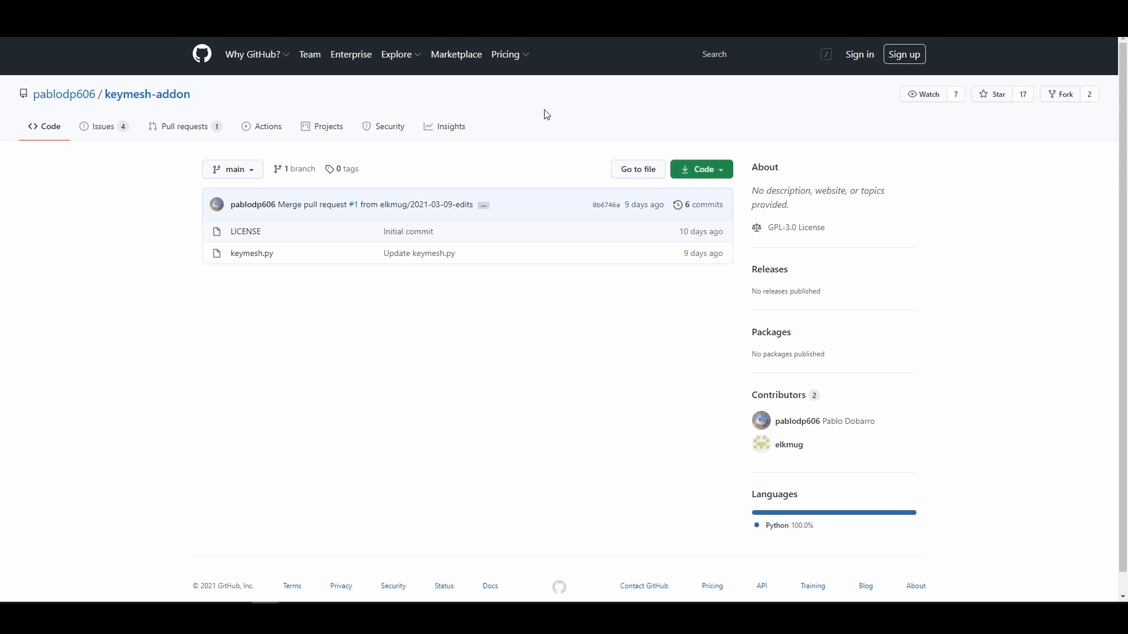
{"action": "mouse_move", "coordinate": [569, 191]}
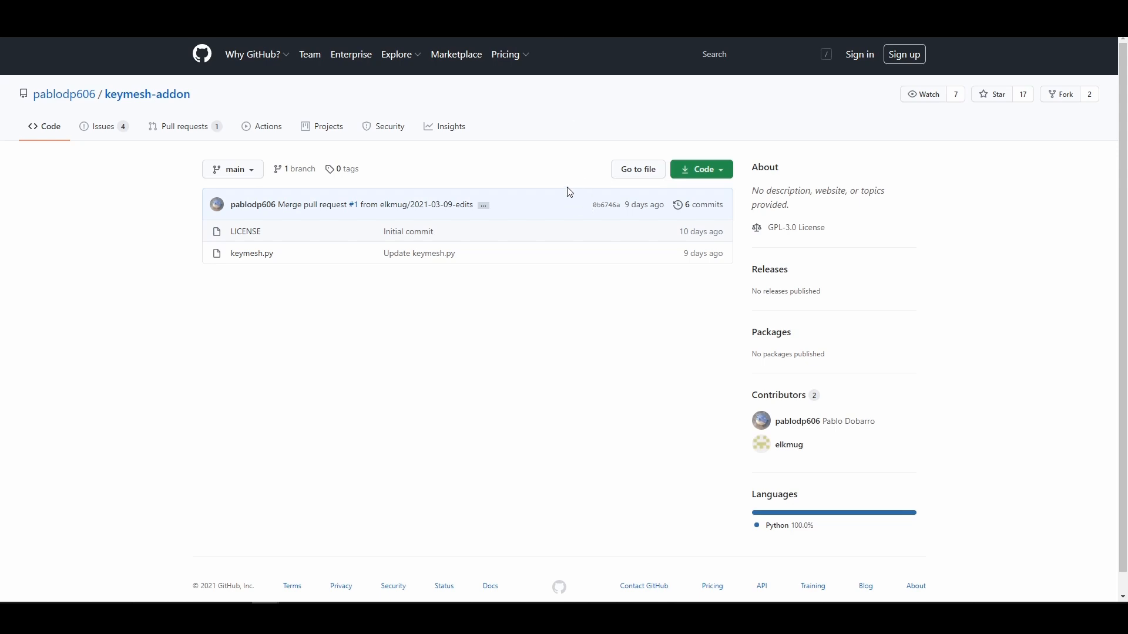
{"action": "mouse_move", "coordinate": [542, 197]}
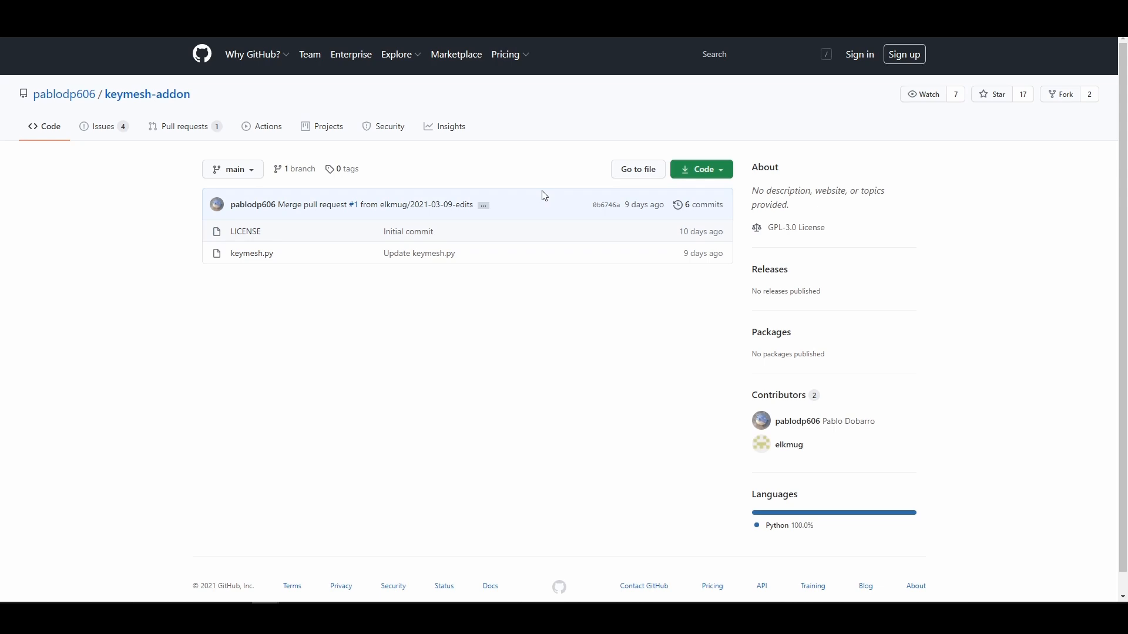
{"action": "mouse_move", "coordinate": [475, 172]}
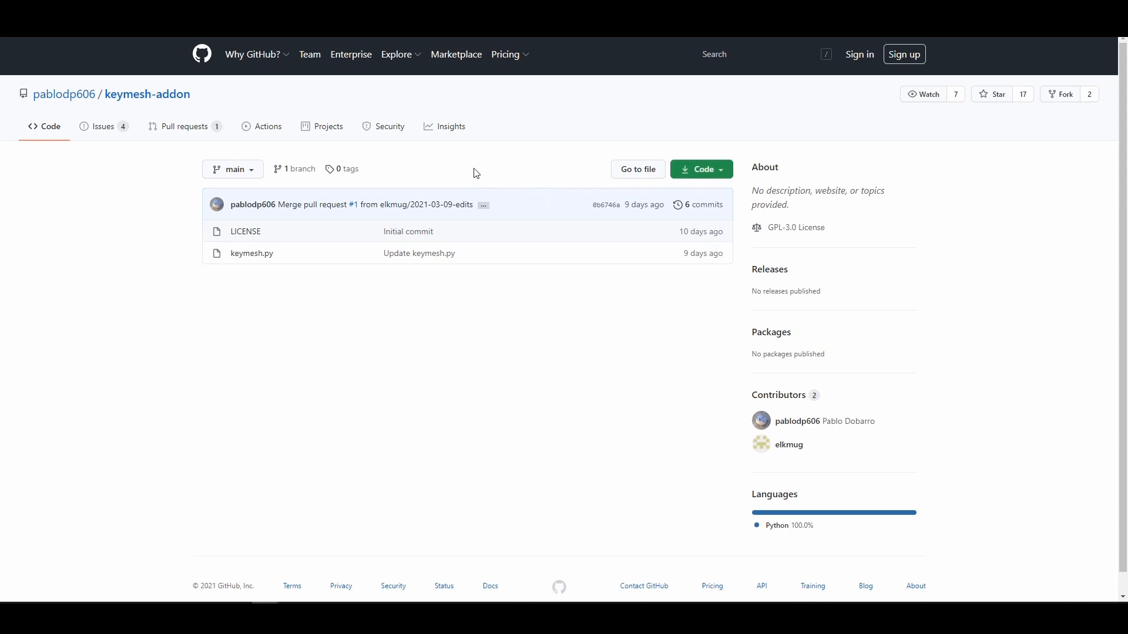
{"action": "mouse_move", "coordinate": [472, 184]}
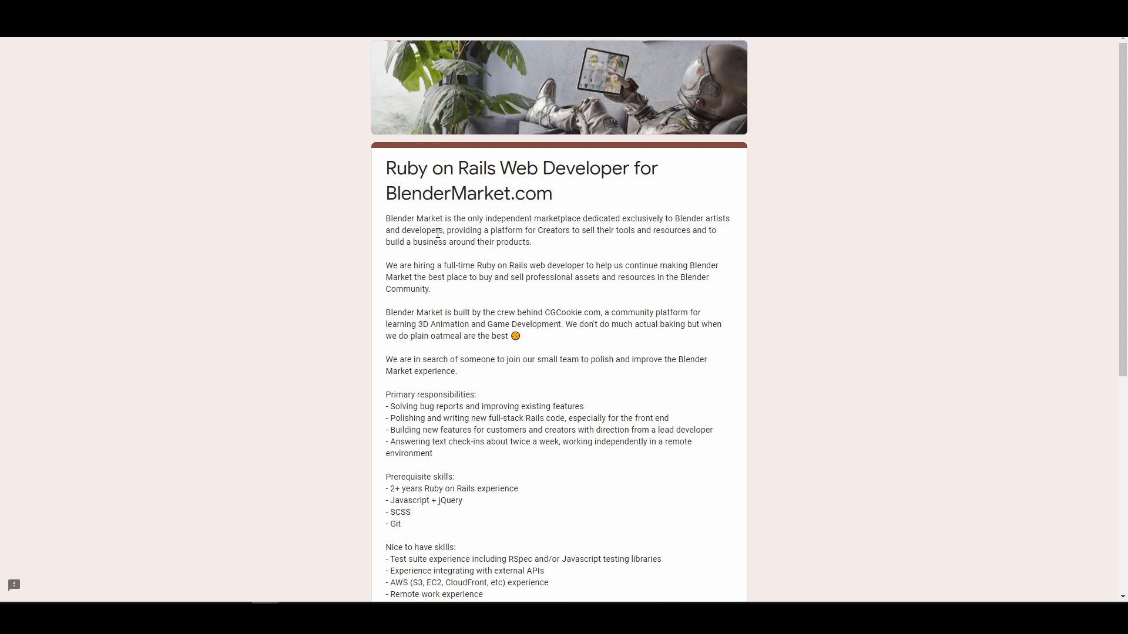
Step: Scroll down the job form, highlight the $60,000 starting salary, then return to the title
{"action": "scroll", "scroll_direction": "down", "scroll_amount": 3}
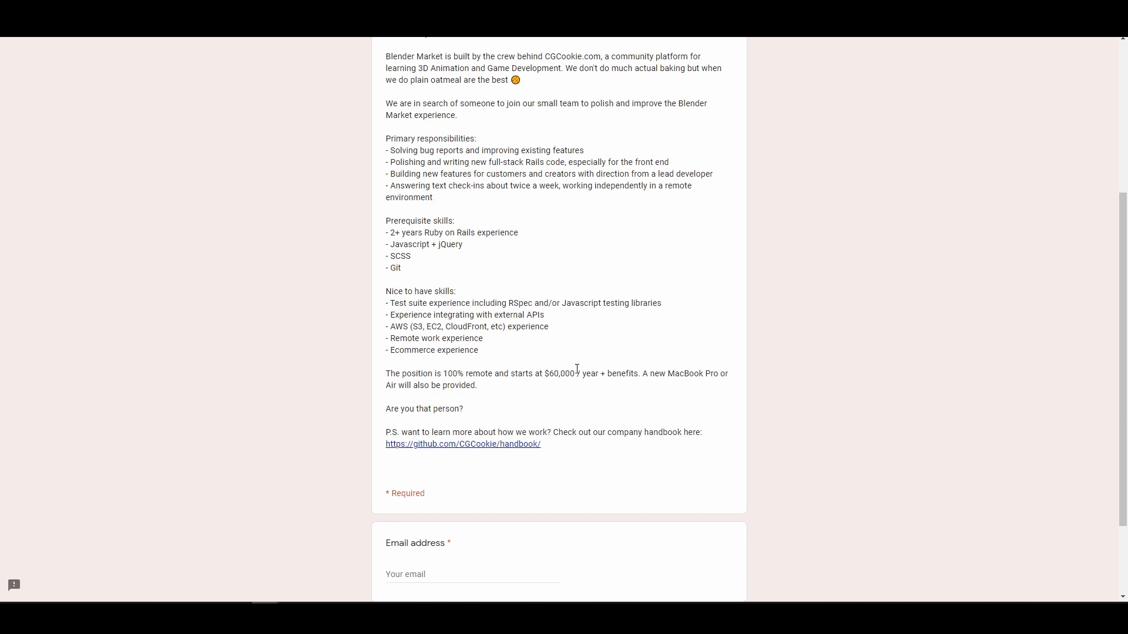
{"action": "mouse_move", "coordinate": [582, 393]}
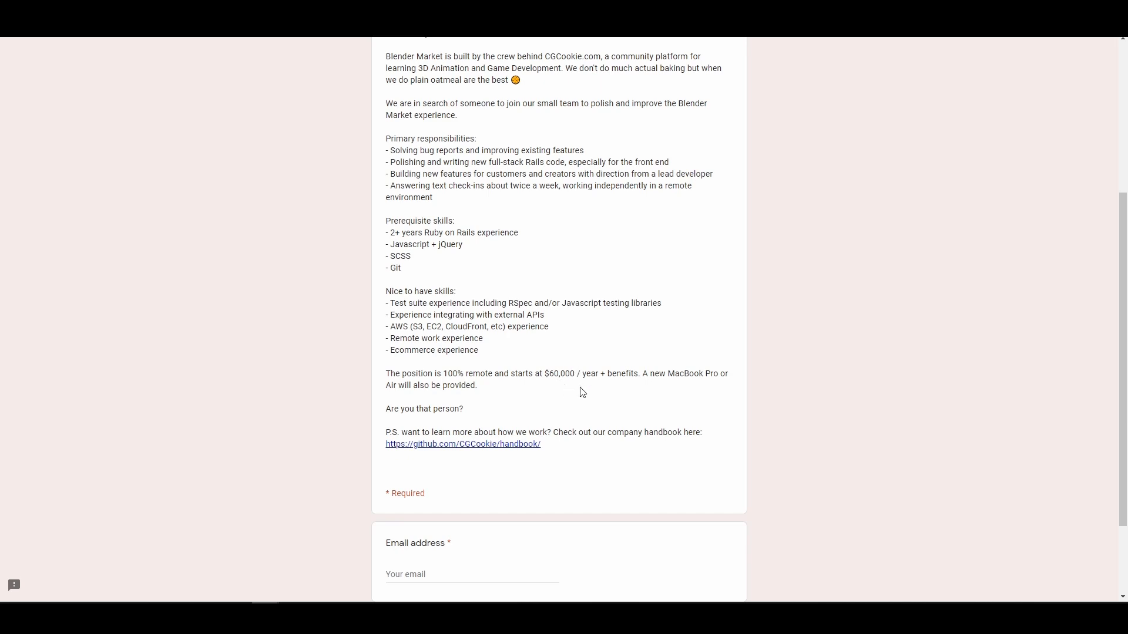
{"action": "mouse_move", "coordinate": [565, 398]}
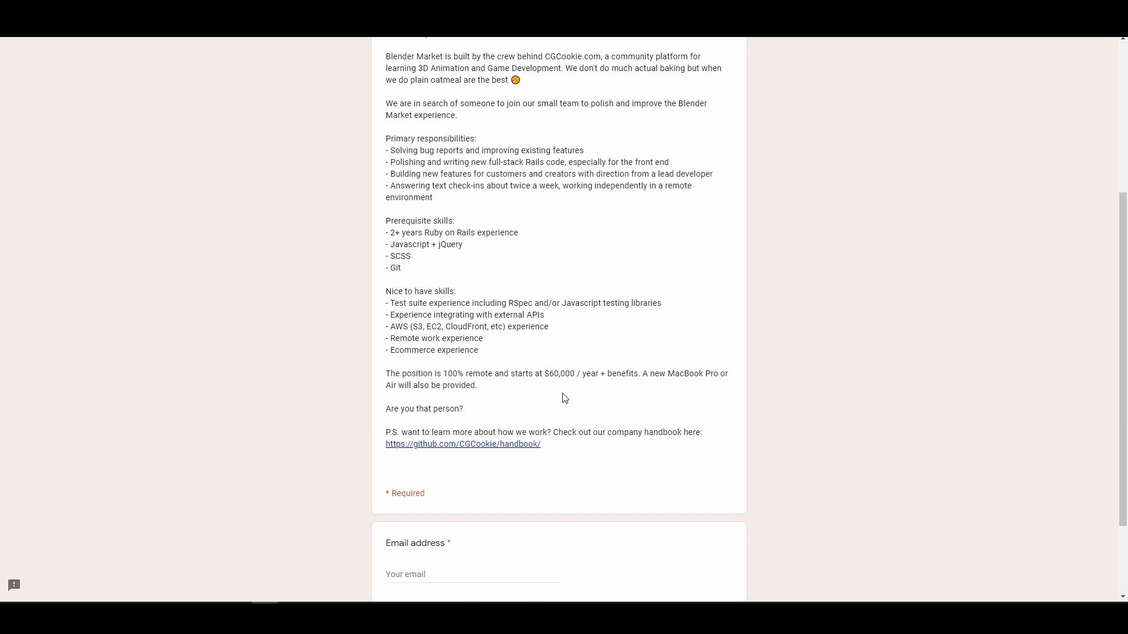
{"action": "mouse_move", "coordinate": [550, 374]}
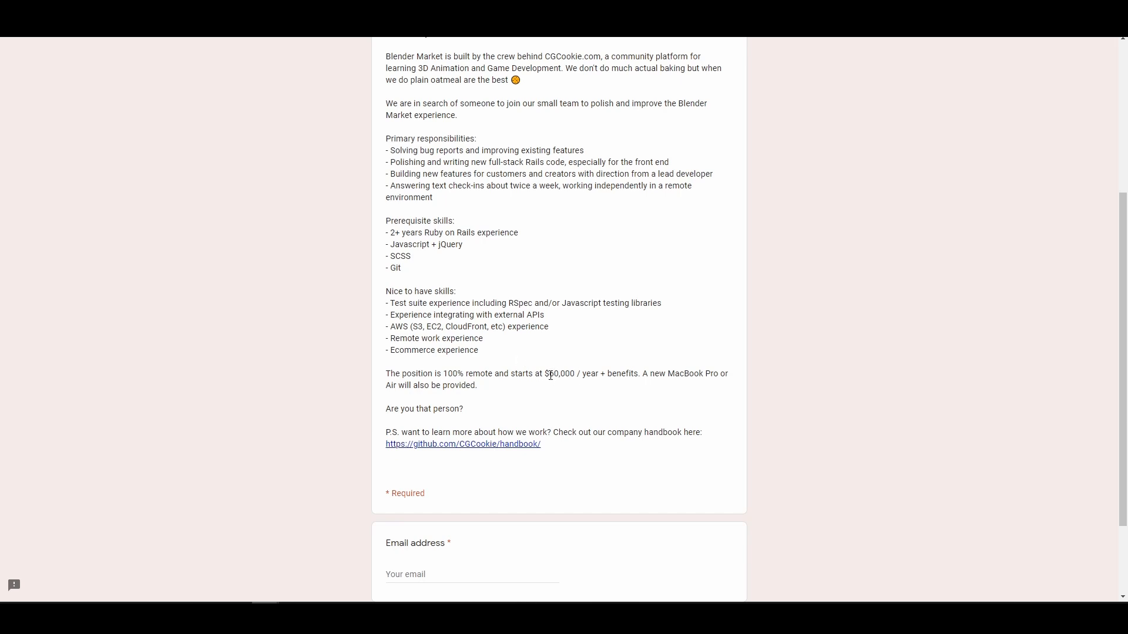
{"action": "double_click", "coordinate": [557, 373]}
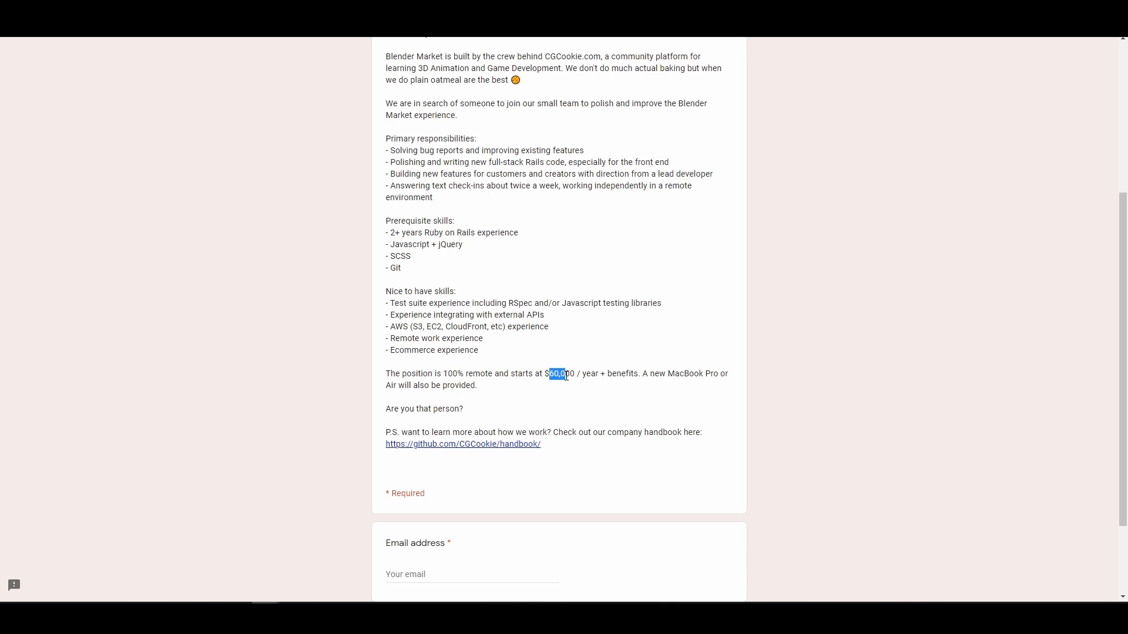
{"action": "mouse_move", "coordinate": [621, 393]}
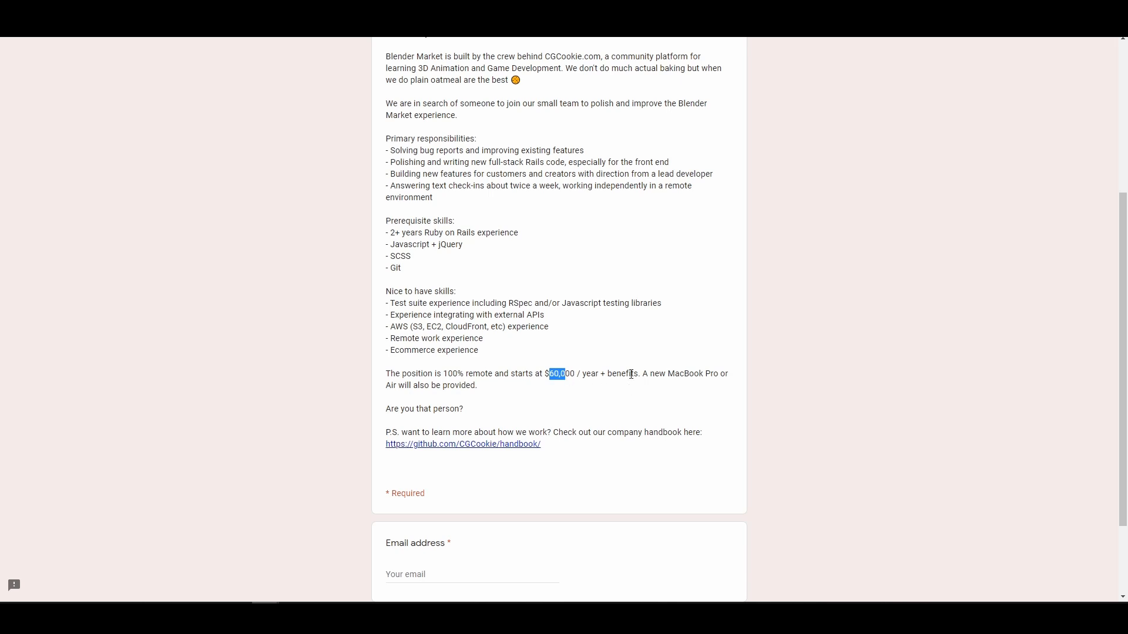
{"action": "scroll", "scroll_direction": "up", "scroll_amount": 3}
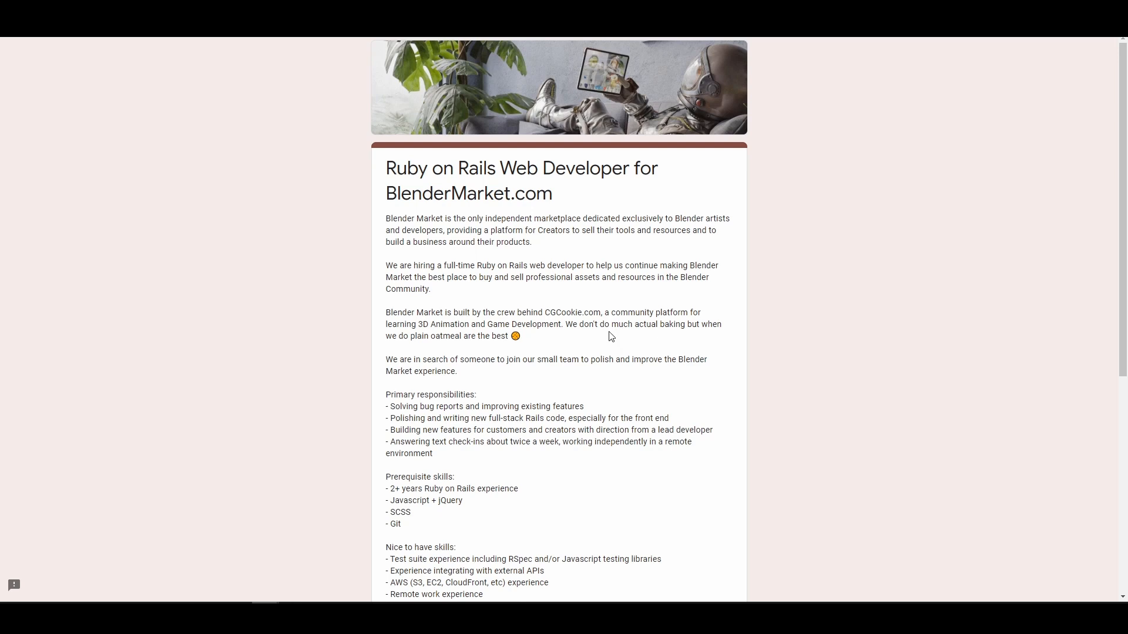
{"action": "mouse_move", "coordinate": [582, 99]}
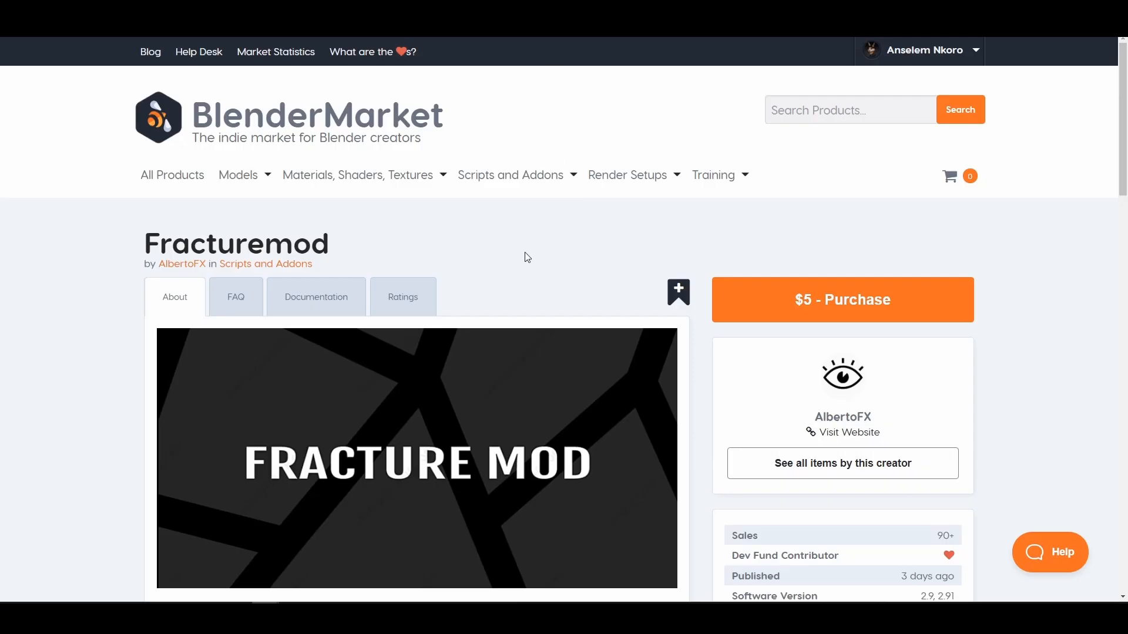
Step: Scroll the Fracturemod page, go to creator AlbertoFX's page and scroll down to the product grid
{"action": "scroll", "scroll_direction": "down", "scroll_amount": 3}
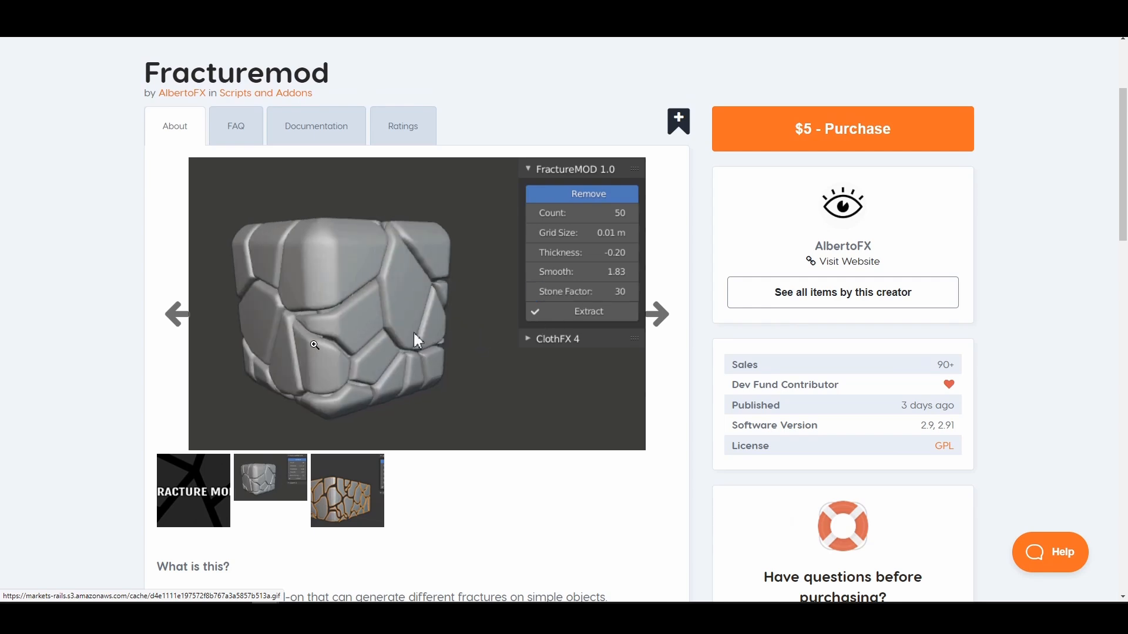
{"action": "scroll", "scroll_direction": "down", "scroll_amount": 3}
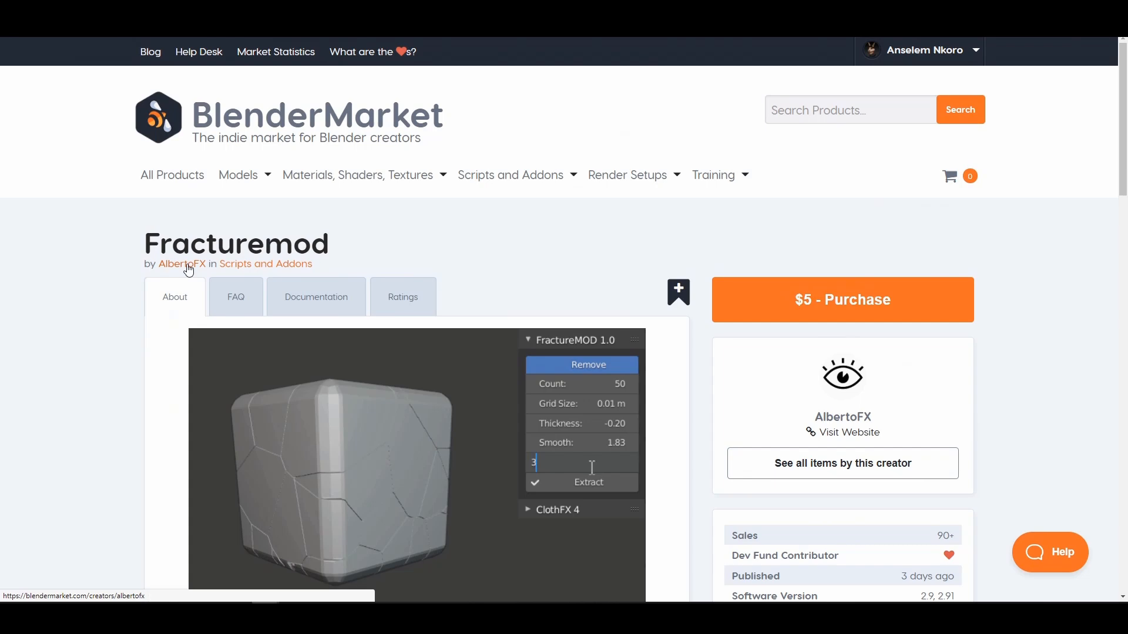
{"action": "left_click", "coordinate": [181, 264]}
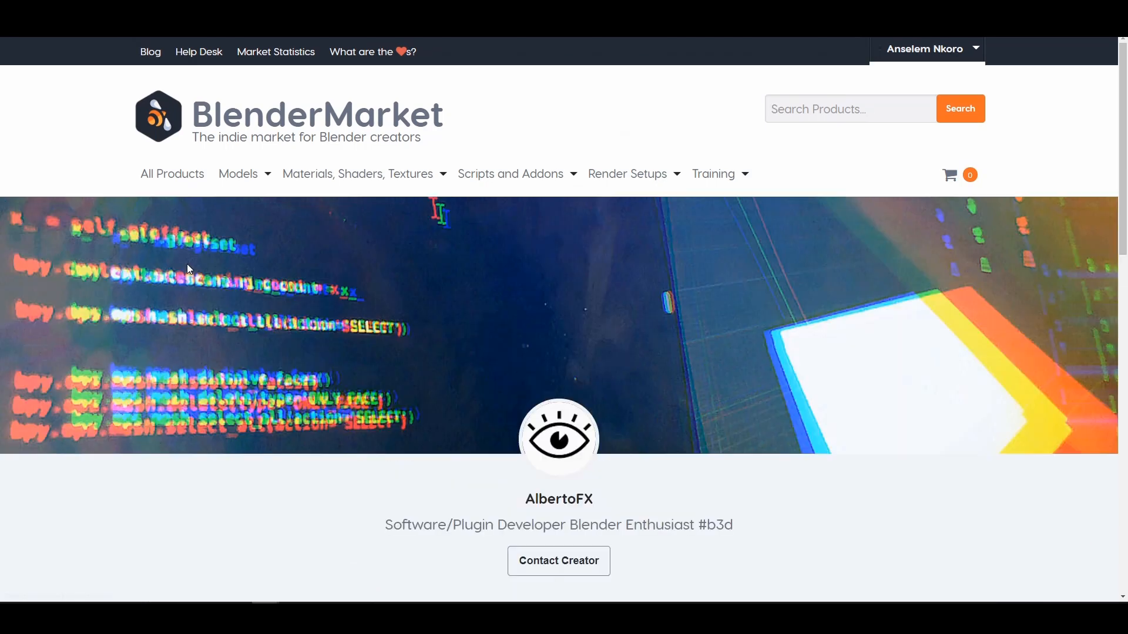
{"action": "scroll", "scroll_direction": "down", "scroll_amount": 3}
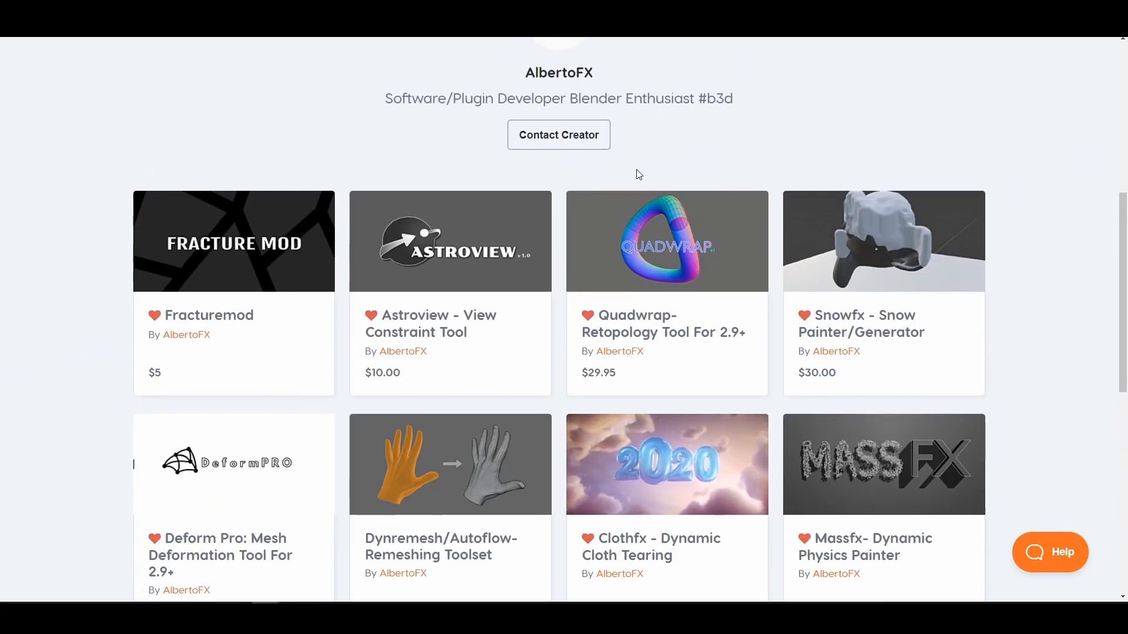
{"action": "scroll", "scroll_direction": "down", "scroll_amount": 3}
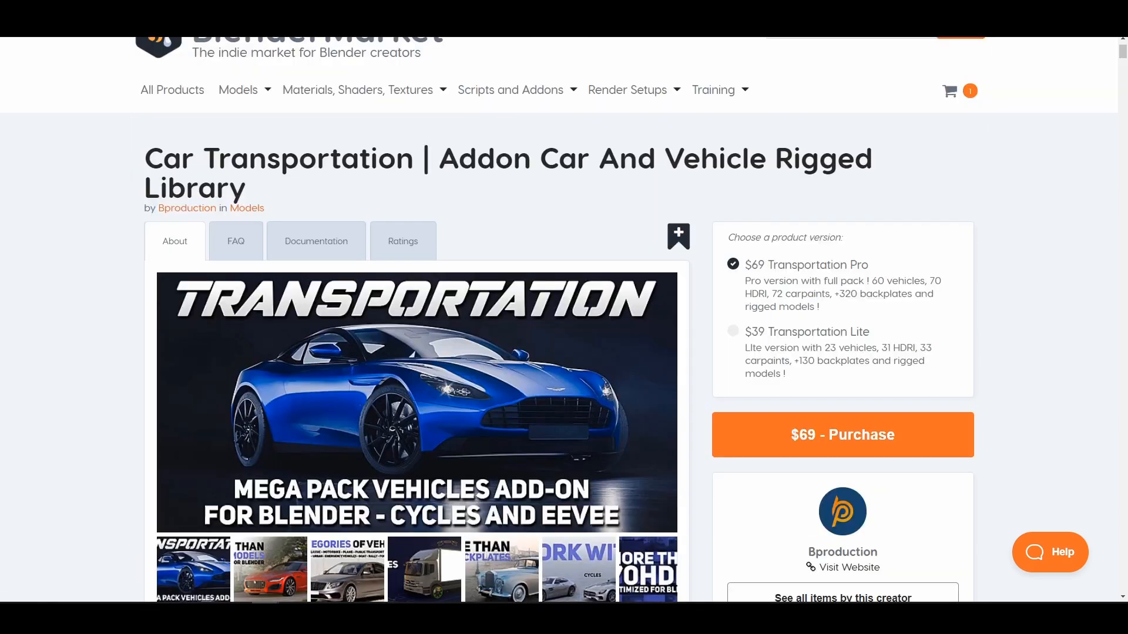
Step: Scroll through the Car Transportation listing's description, $69 Pro version, 900+ sales and five-star rating
{"action": "scroll", "scroll_direction": "down", "scroll_amount": 3}
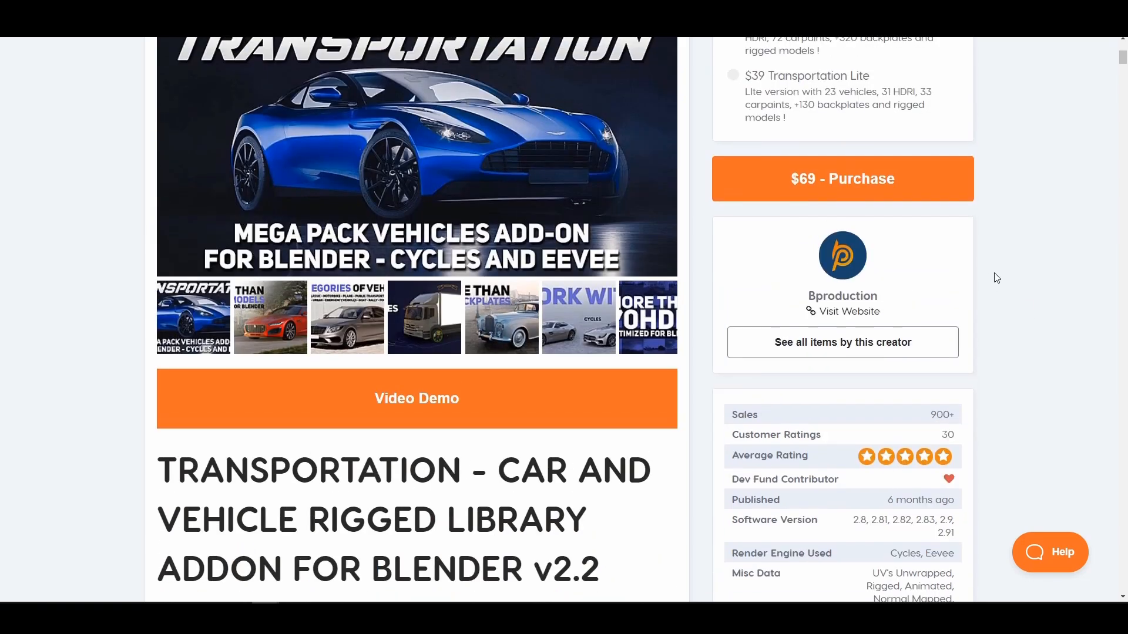
{"action": "scroll", "scroll_direction": "down", "scroll_amount": 3}
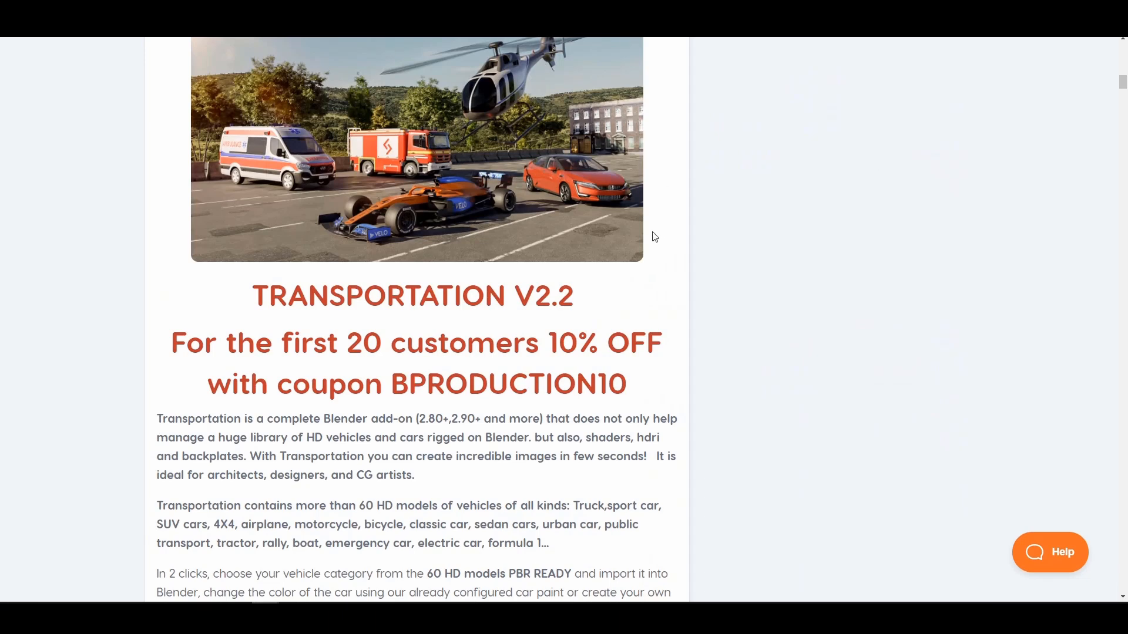
{"action": "mouse_move", "coordinate": [876, 290]}
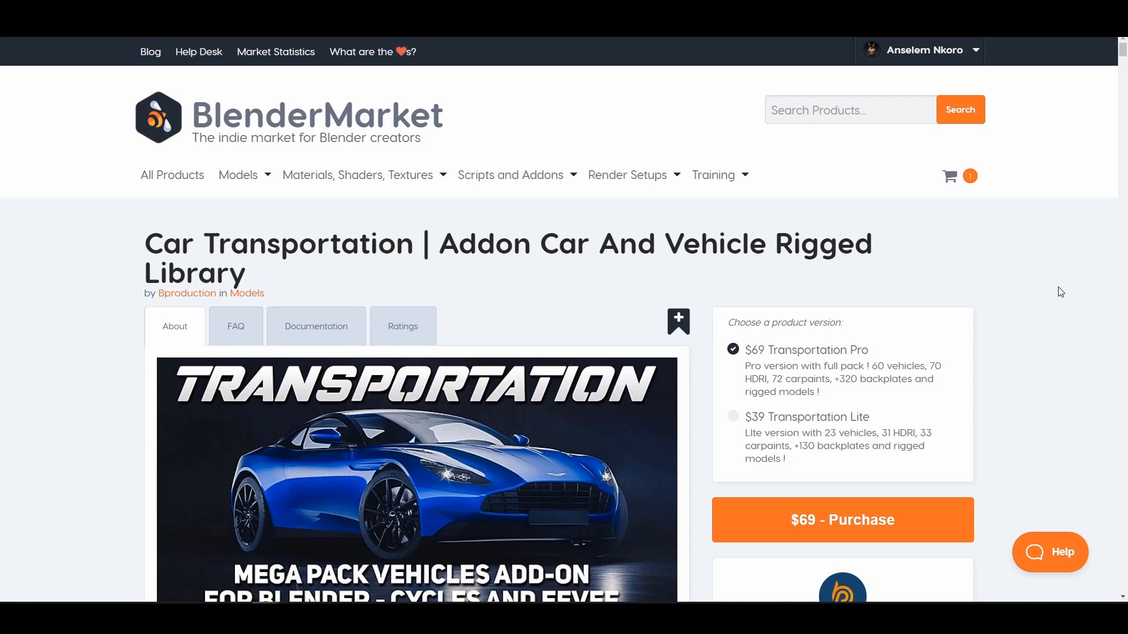
{"action": "scroll", "scroll_direction": "down", "scroll_amount": 3}
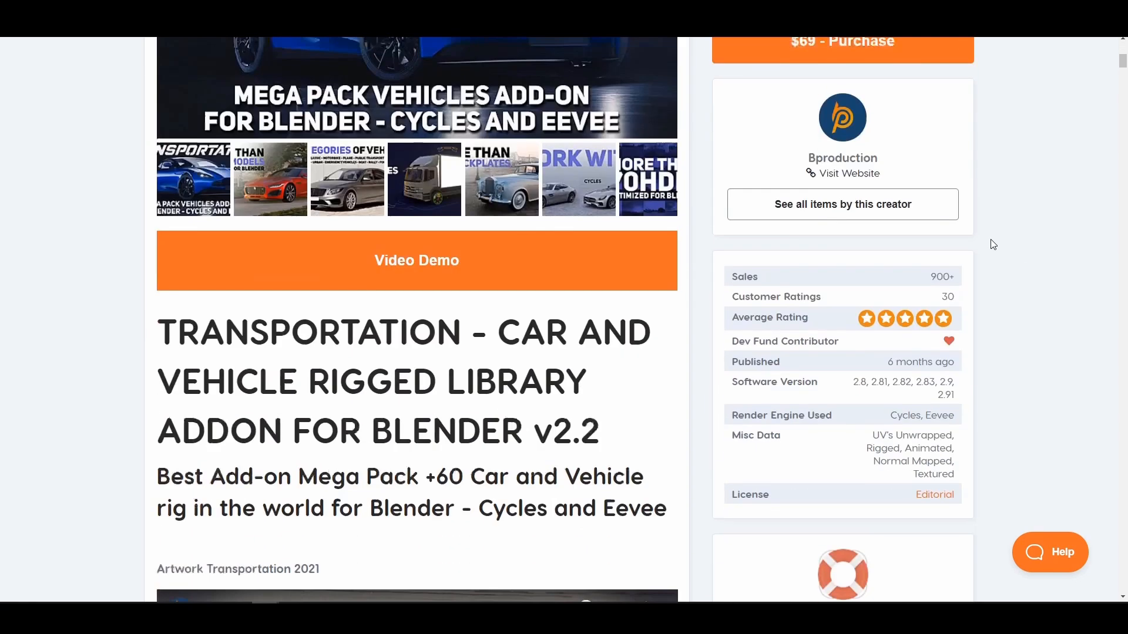